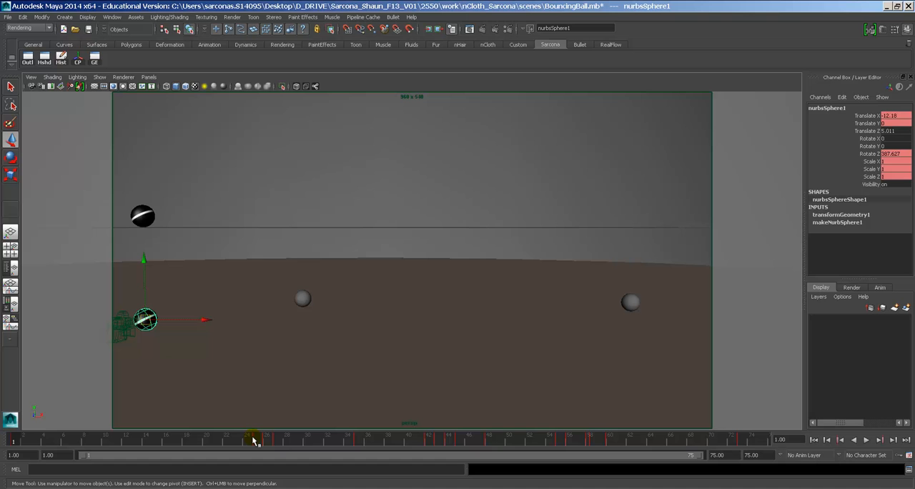
mouse_move(478, 397)
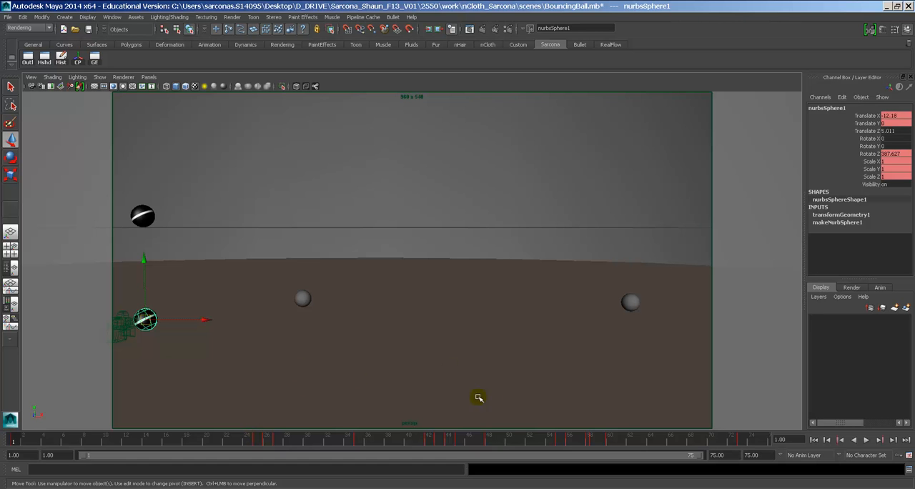
mouse_move(748, 437)
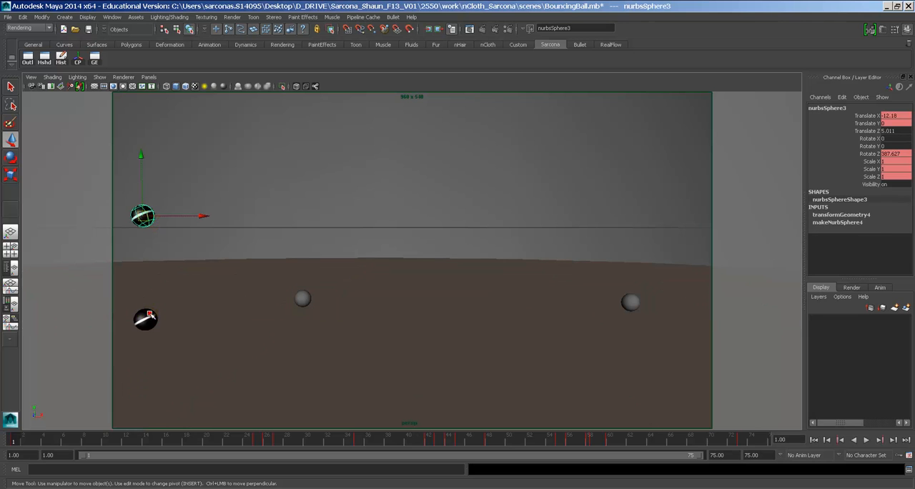
Select the ground plane and scrub forward through the ball rising and bouncing.
left_click(630, 301)
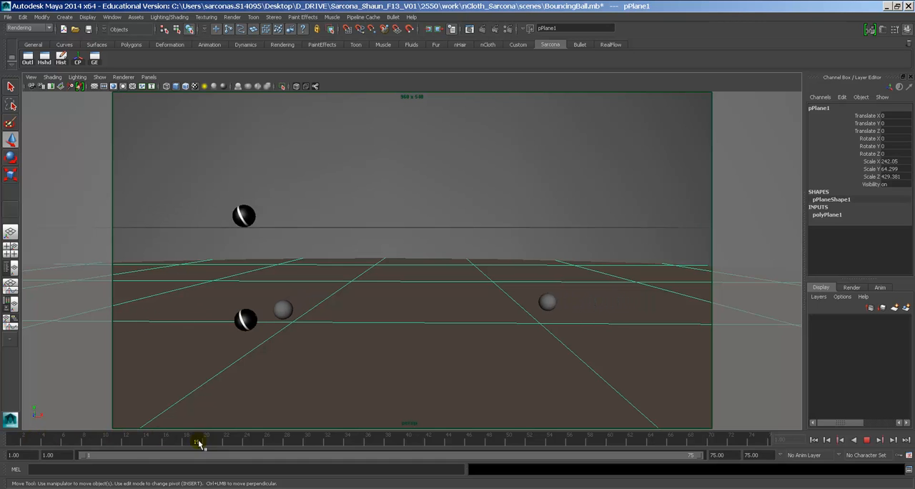
left_click_drag(200, 441, 397, 440)
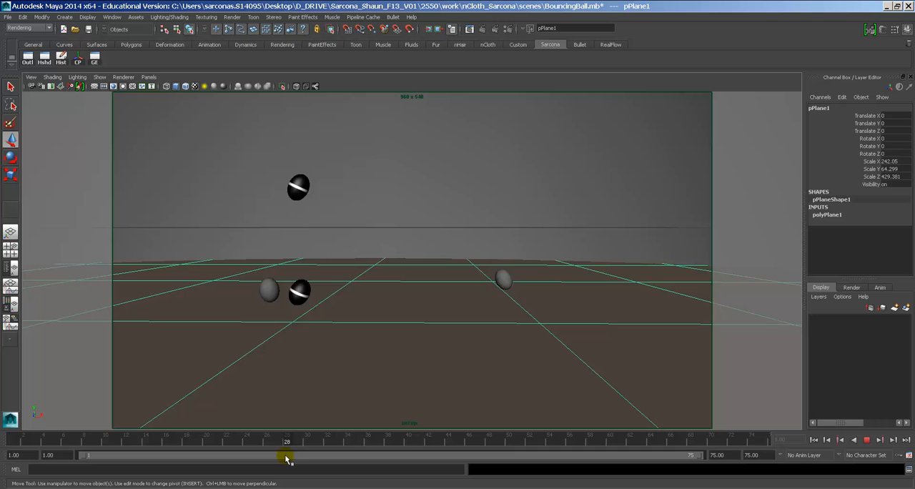
left_click_drag(287, 456, 392, 455)
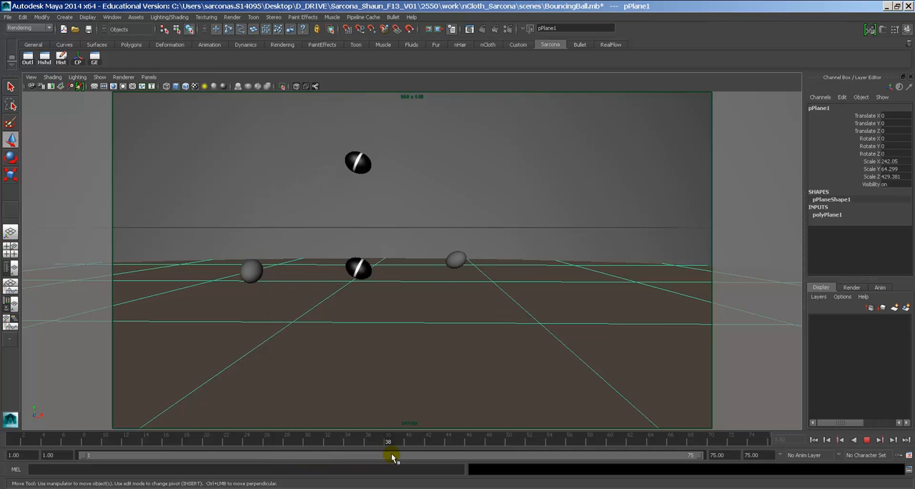
left_click_drag(388, 455, 469, 455)
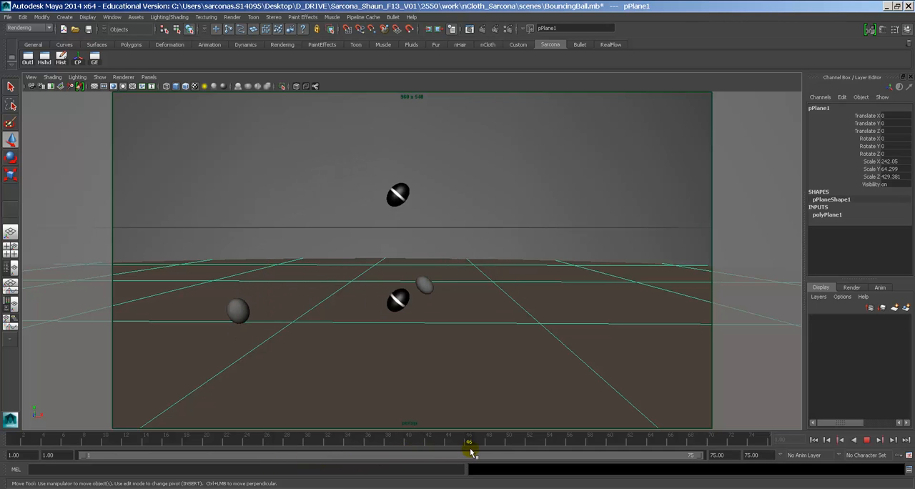
left_click_drag(471, 447, 531, 446)
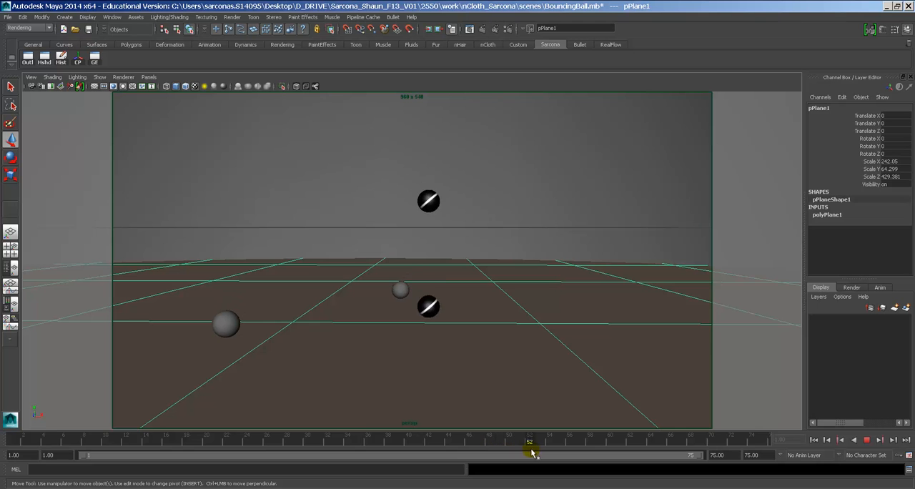
left_click_drag(530, 441, 569, 441)
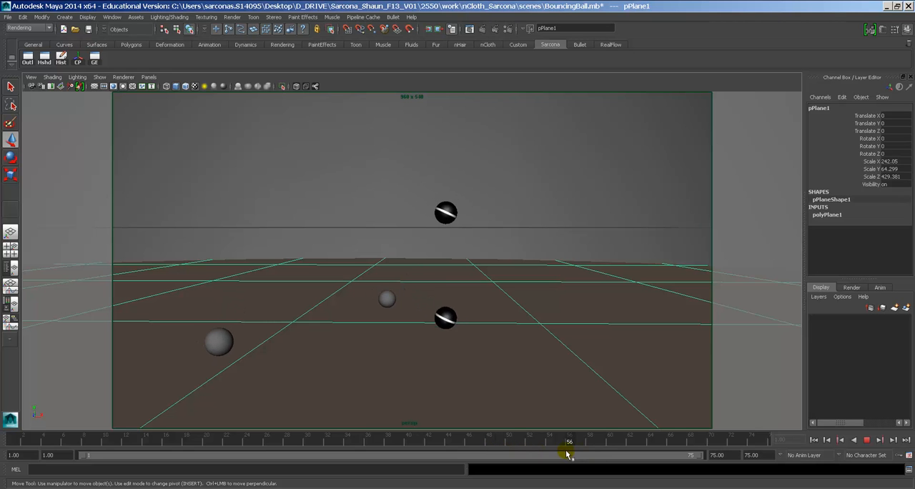
left_click_drag(570, 441, 590, 441)
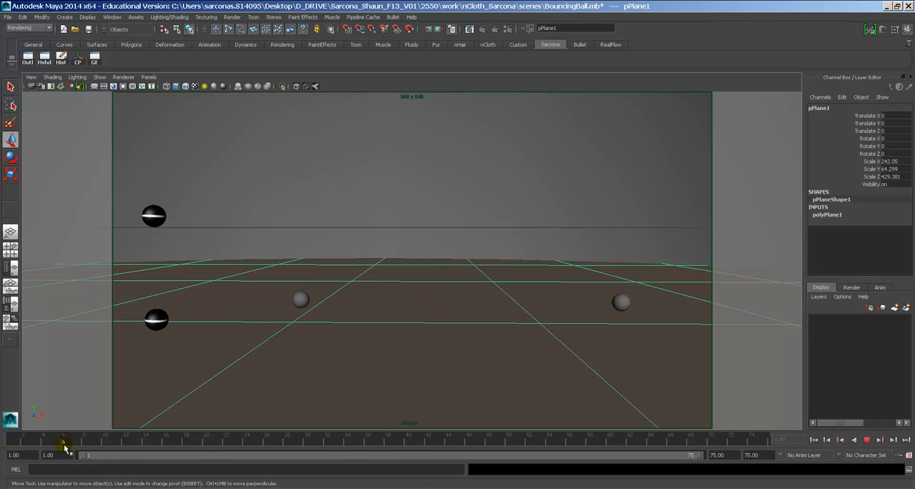
Scrub again from the start to check the landing squash and stretch near frame 47.
left_click_drag(65, 442, 176, 441)
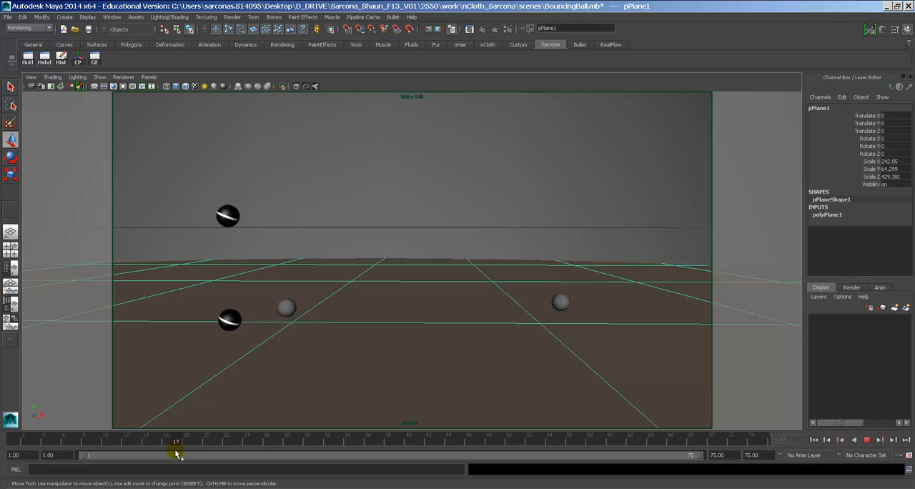
left_click_drag(176, 455, 236, 455)
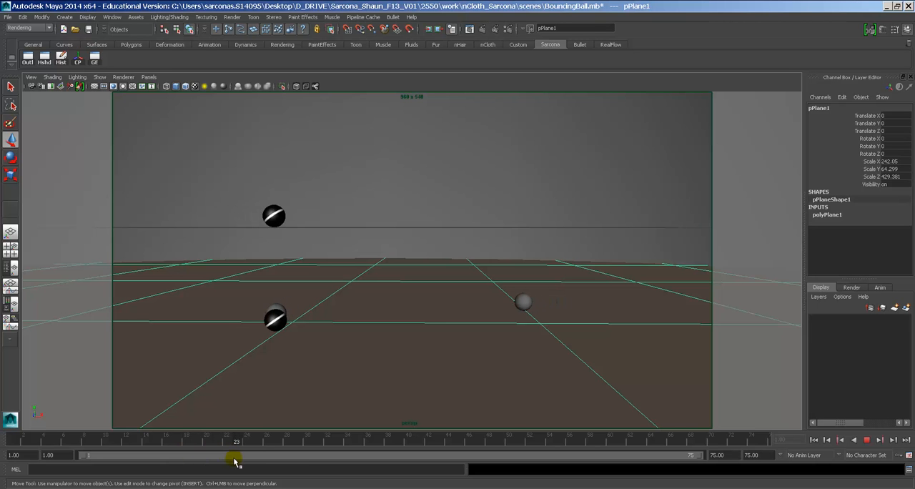
left_click_drag(236, 459, 267, 460)
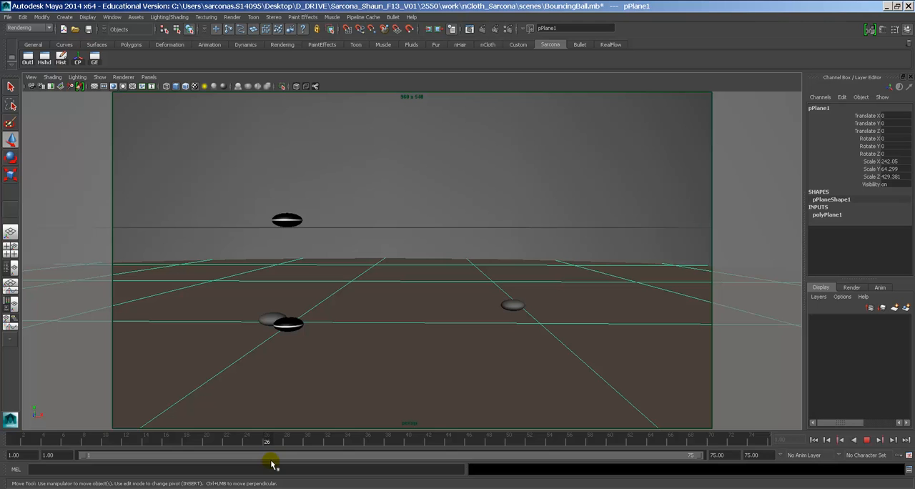
left_click_drag(266, 460, 297, 461)
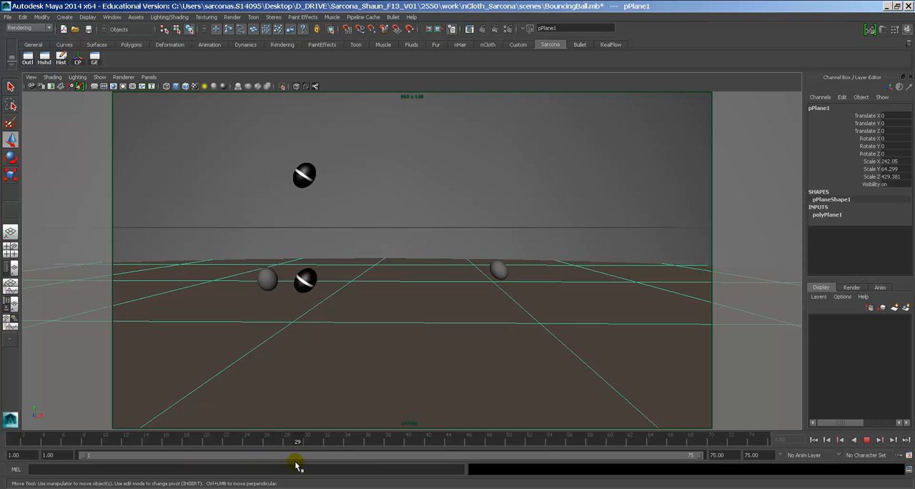
left_click_drag(296, 461, 368, 461)
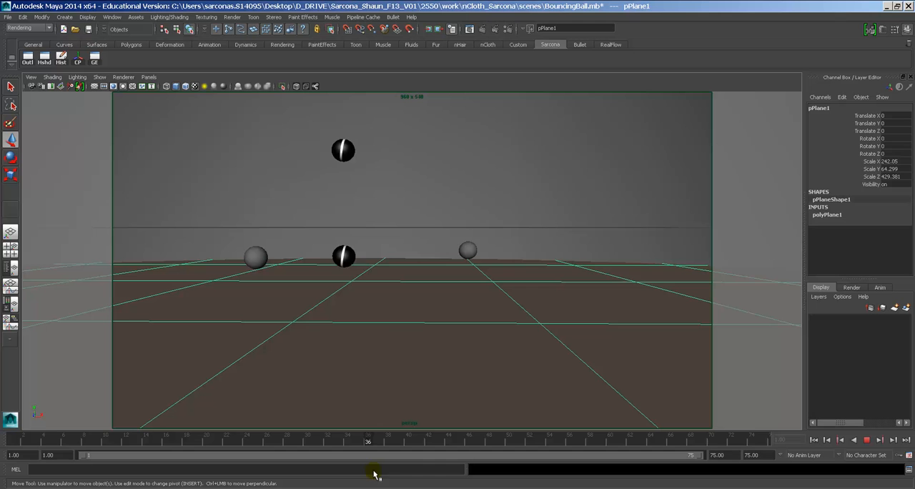
left_click_drag(368, 441, 438, 441)
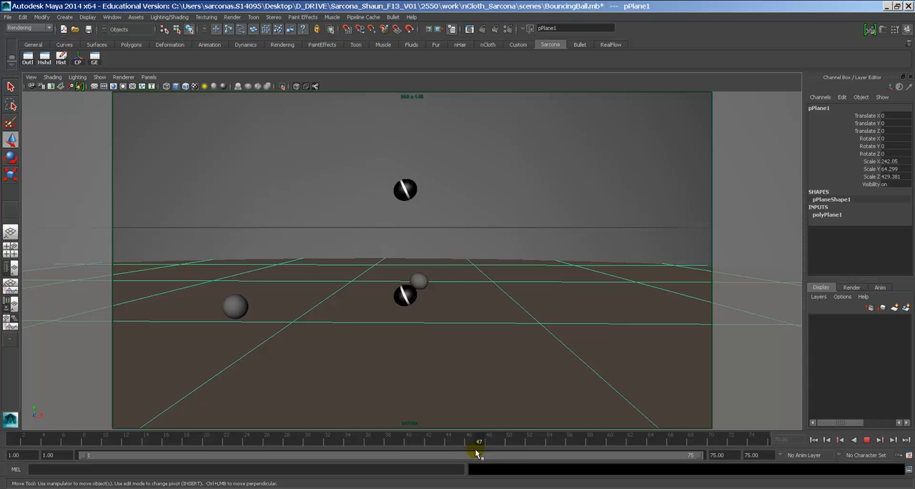
left_click_drag(477, 441, 387, 442)
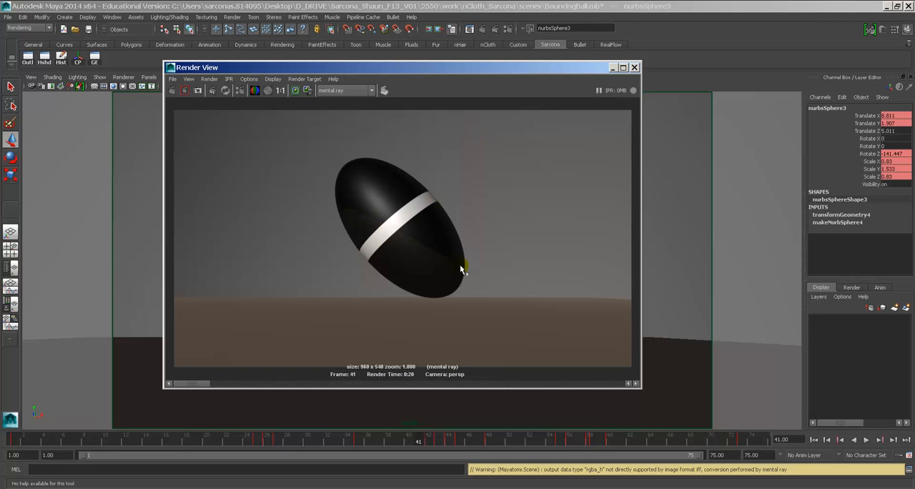
mouse_move(411, 285)
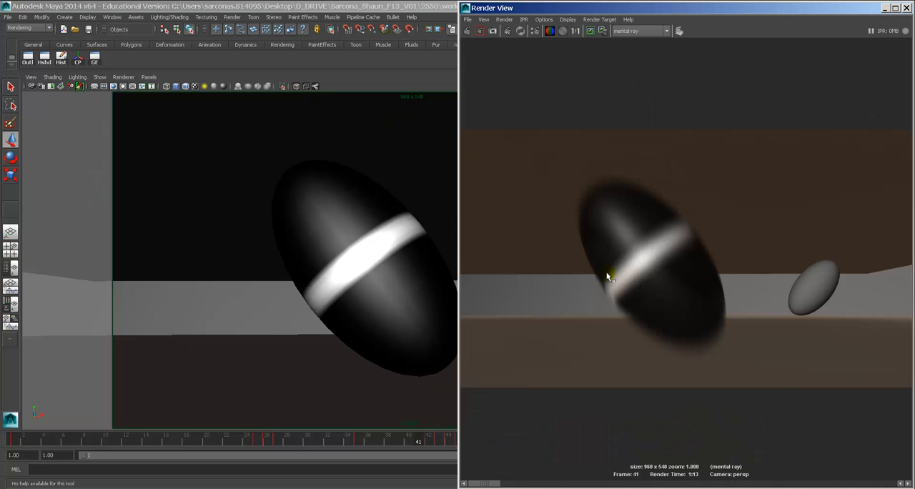
mouse_move(734, 343)
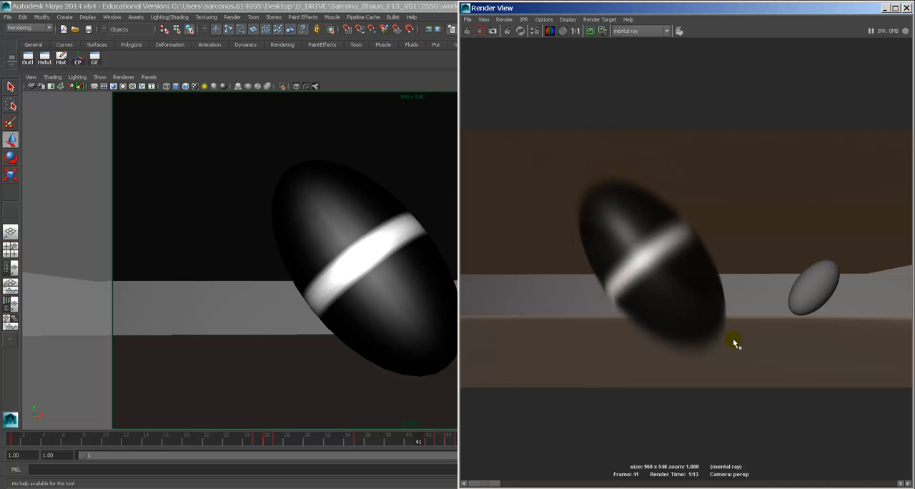
mouse_move(677, 331)
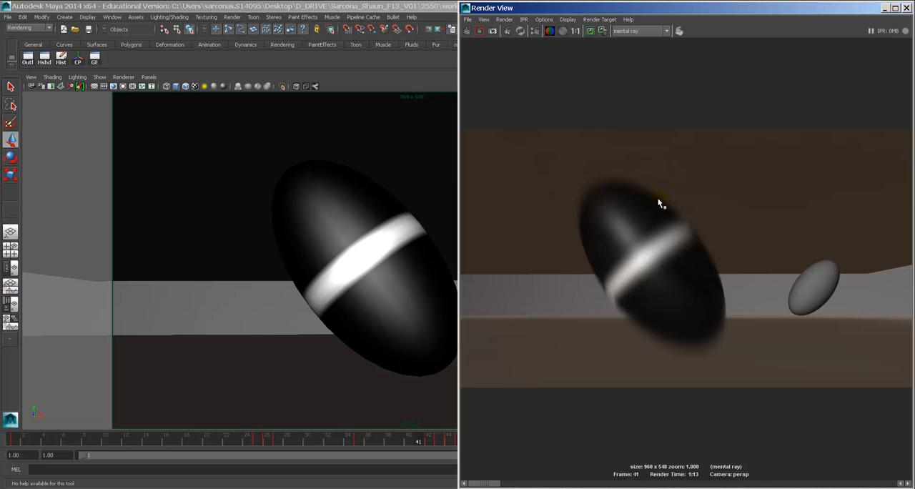
mouse_move(651, 238)
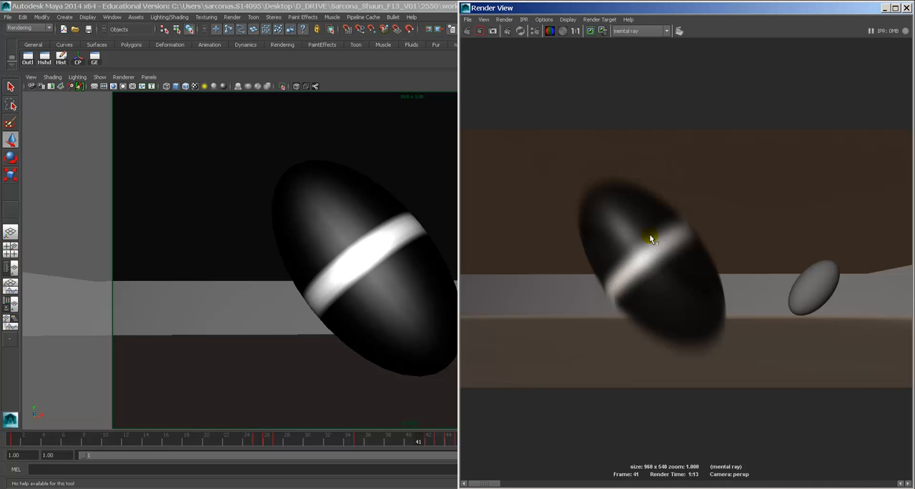
mouse_move(715, 242)
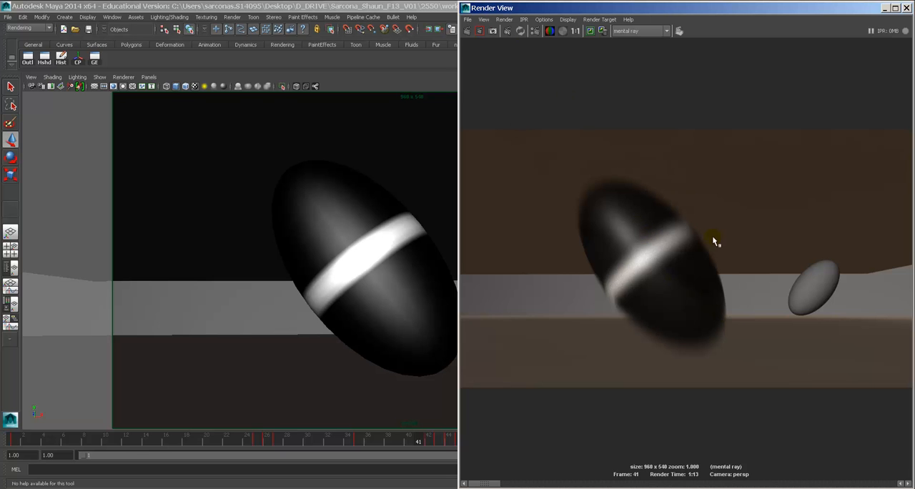
mouse_move(680, 182)
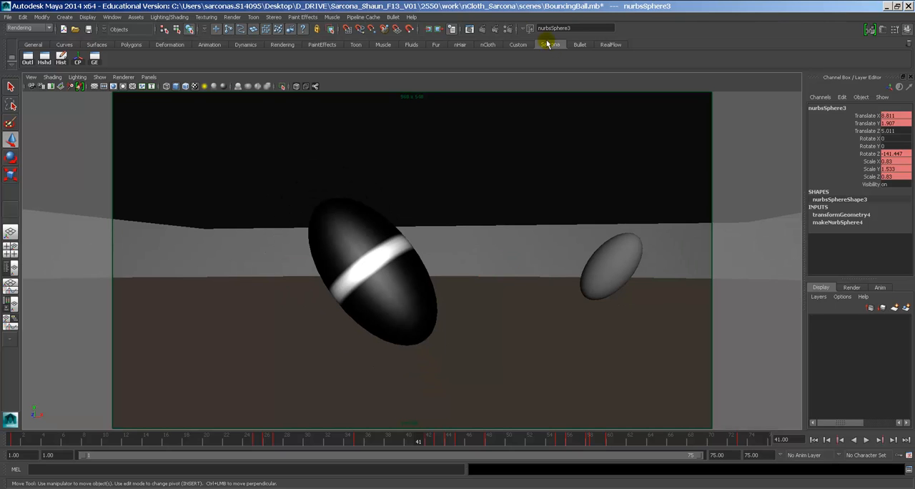
Open Render Settings with mental ray kept and bring up the Create Render Passes list.
left_click(507, 29)
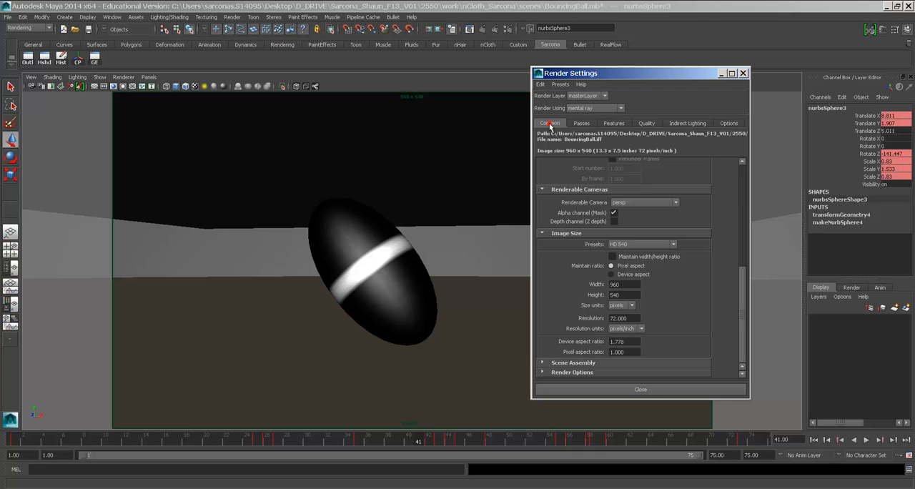
left_click(593, 108)
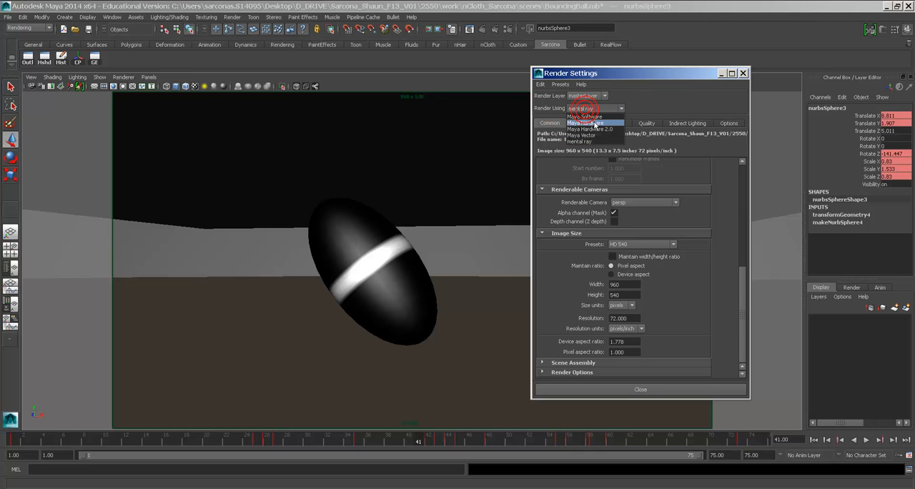
mouse_move(588, 138)
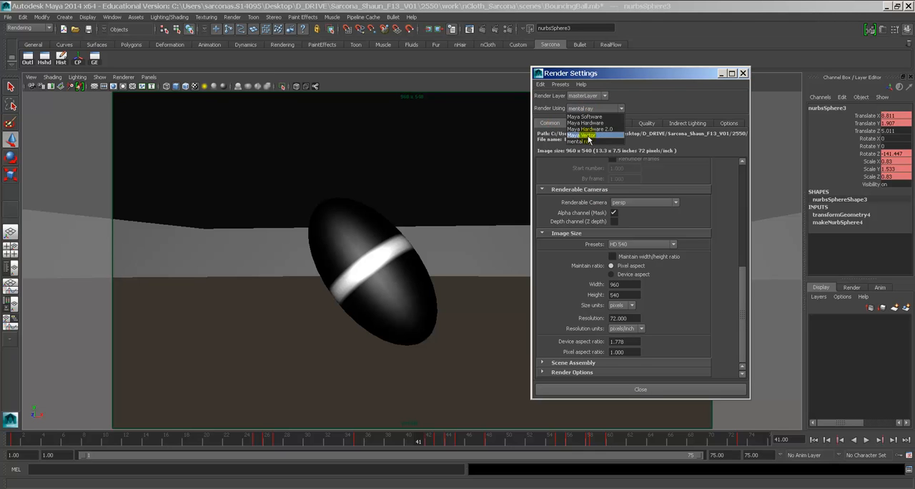
left_click(585, 136)
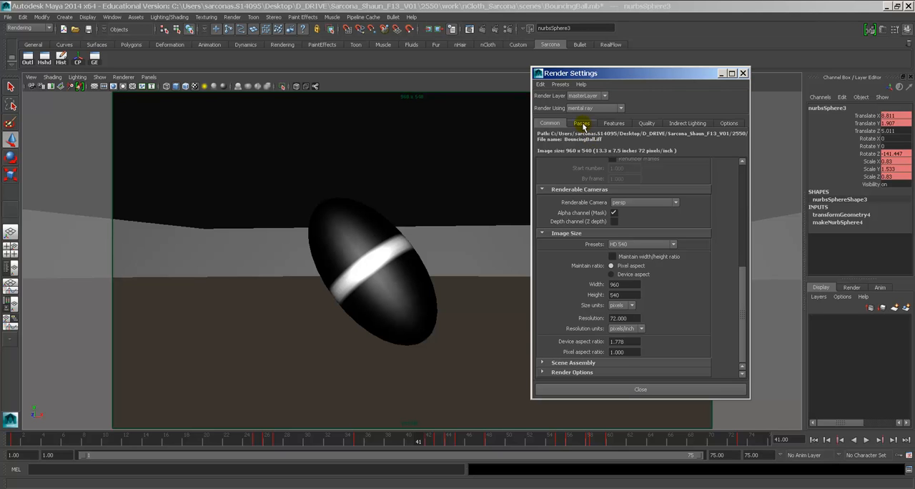
left_click(581, 123)
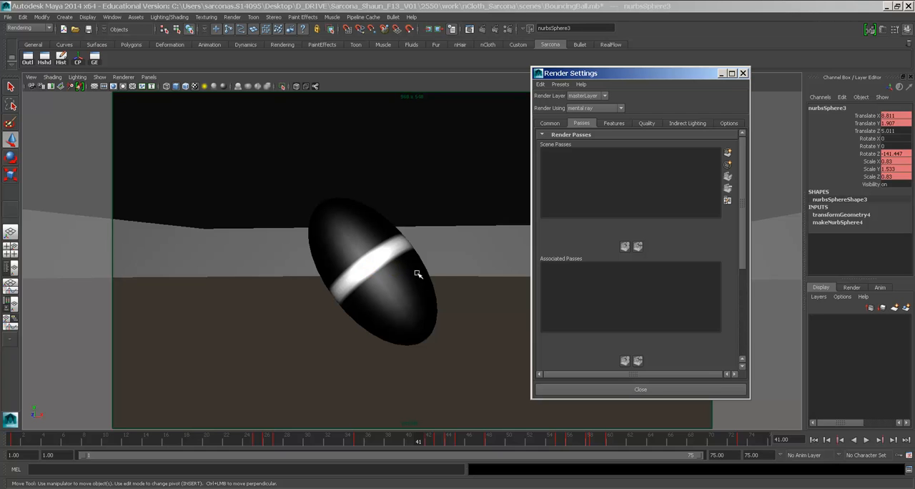
mouse_move(422, 263)
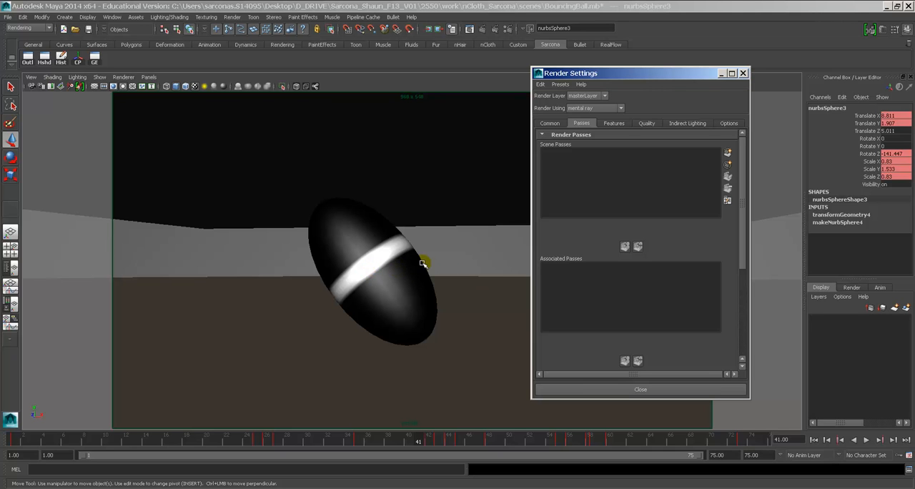
mouse_move(423, 262)
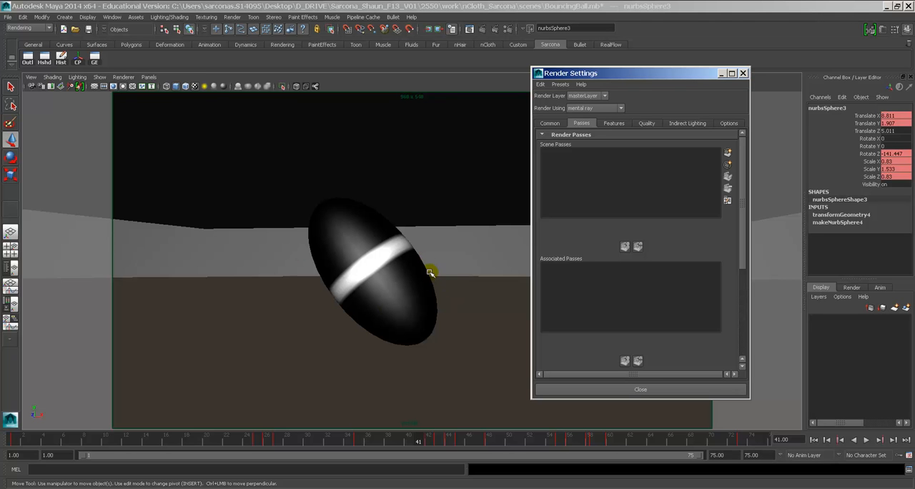
left_click(728, 152)
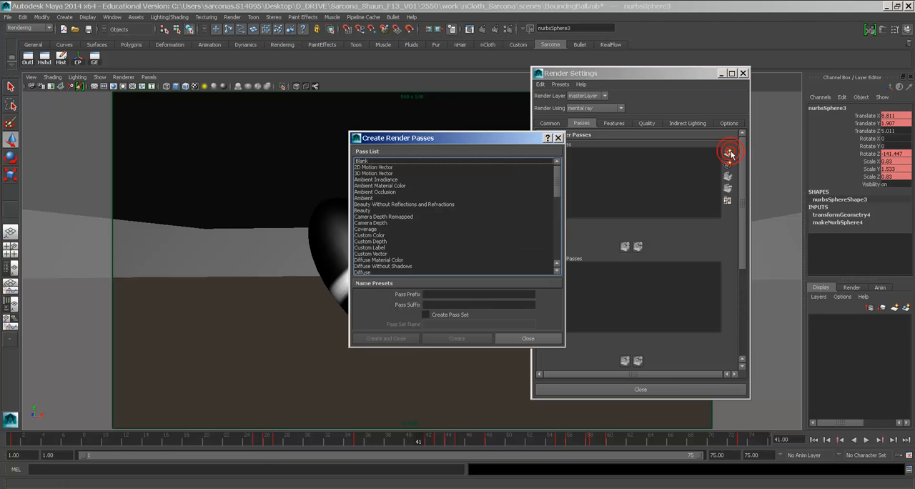
Browse the 2D and 3D Motion Vector passes, then close the list without adding any.
left_click(374, 167)
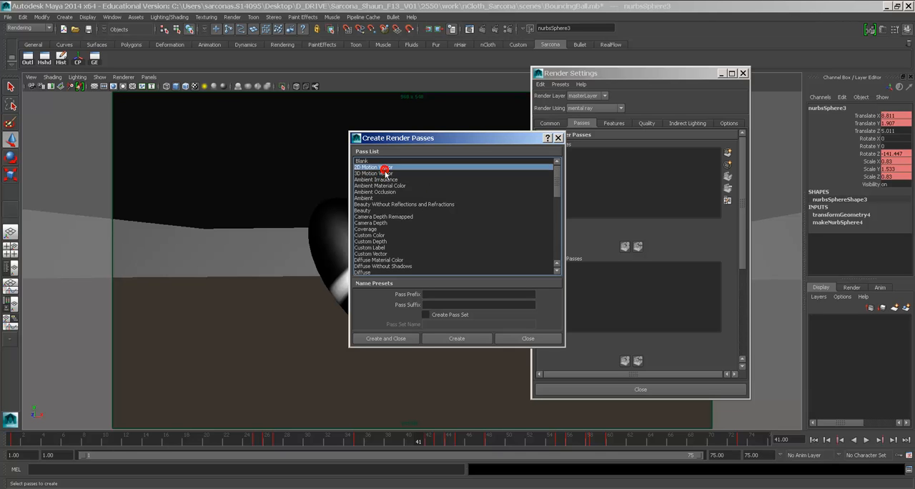
left_click(373, 173)
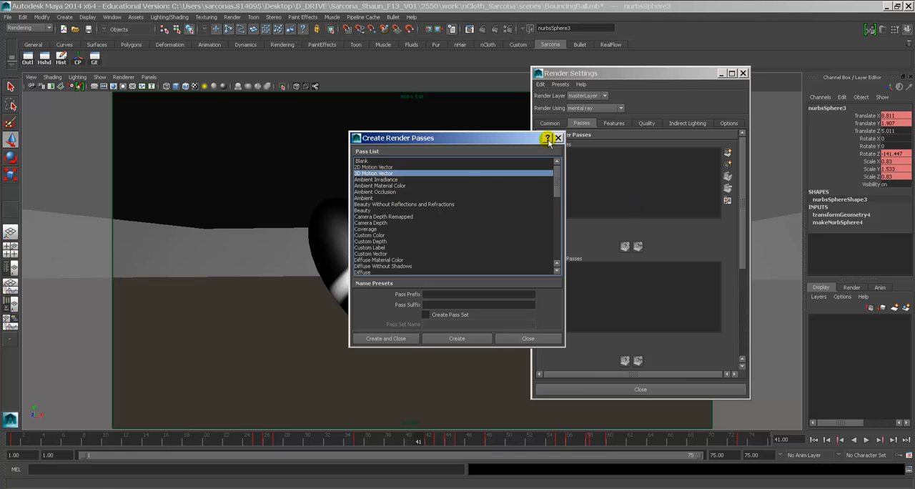
left_click(558, 138)
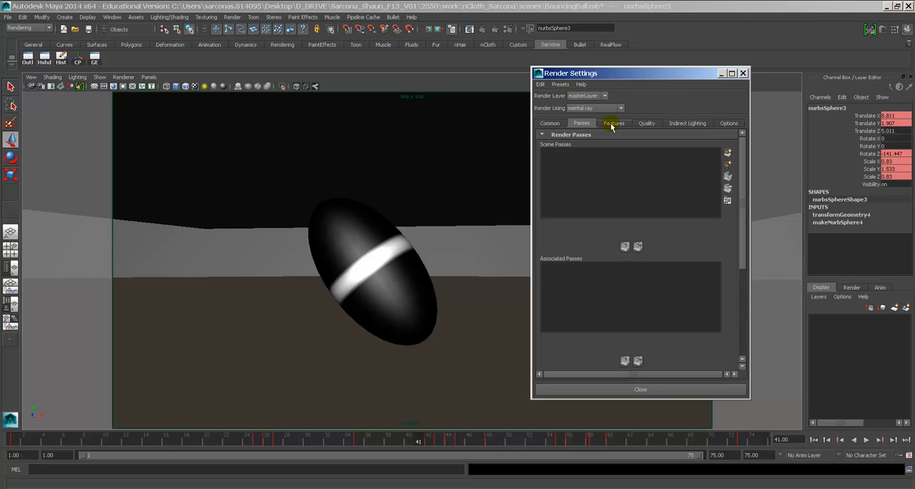
Set Quality tab motion blur to Full, check Motion Steps, and render frame 41.
left_click(612, 123)
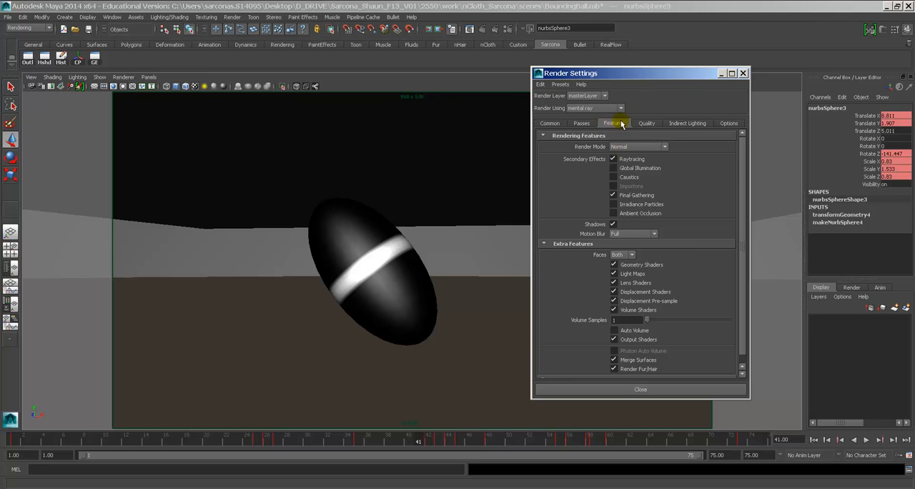
left_click(645, 123)
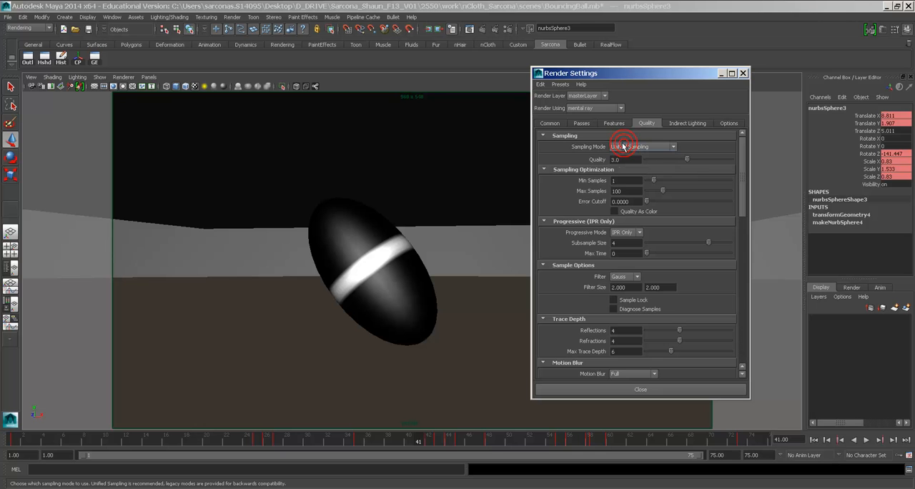
scroll("down", 3)
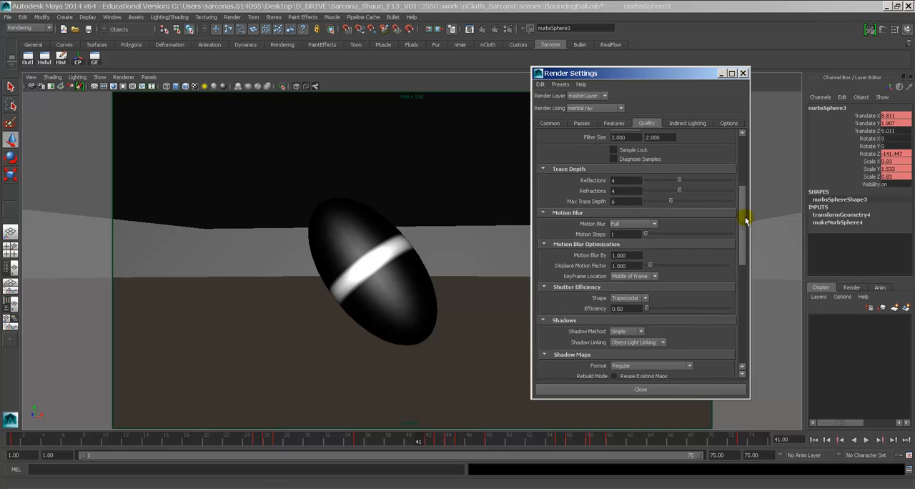
scroll("down", 3)
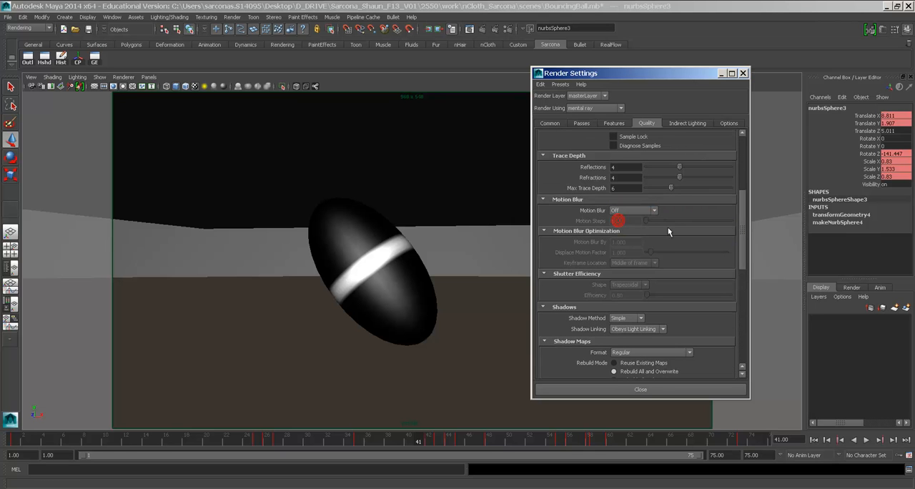
left_click(652, 211)
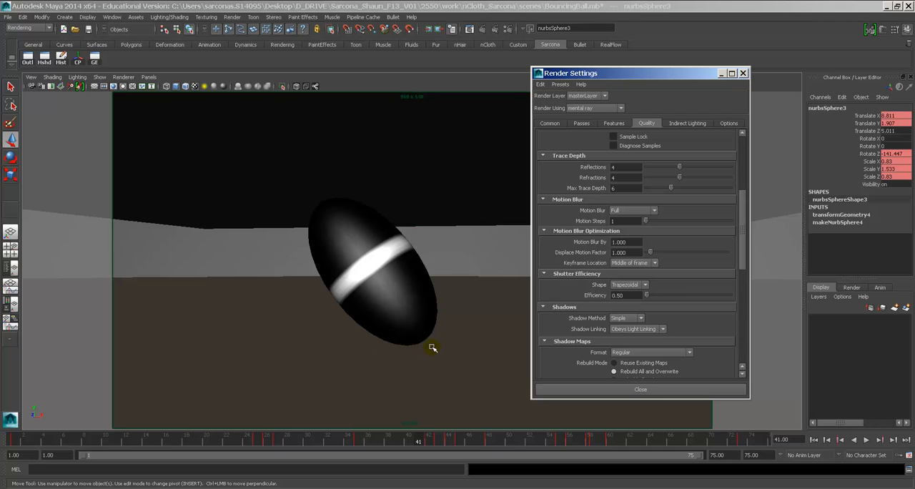
mouse_move(375, 207)
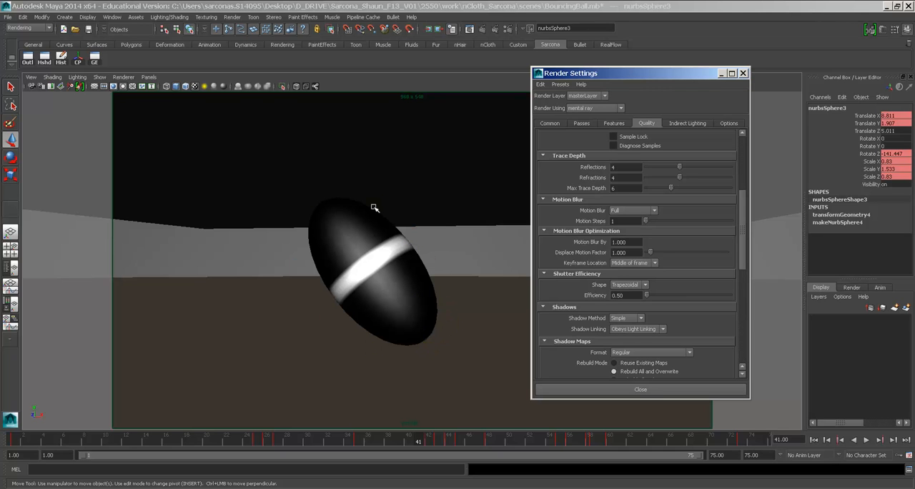
left_click(625, 220)
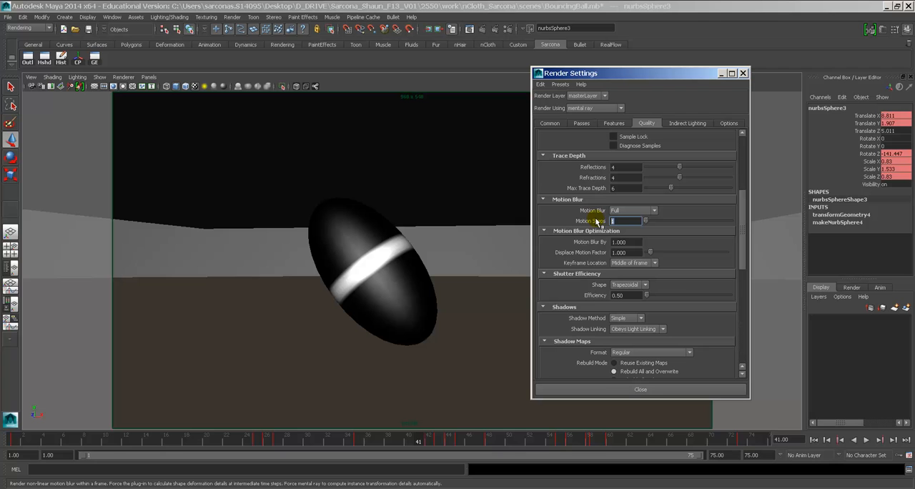
left_click(625, 241)
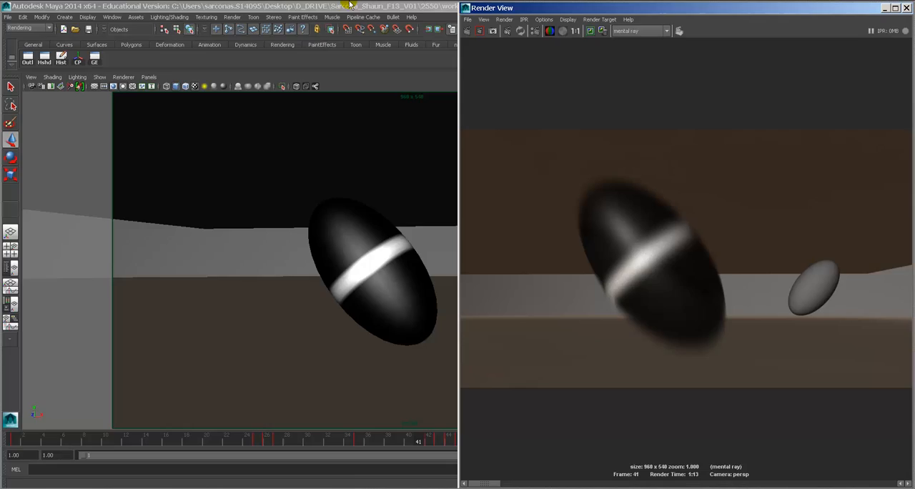
Maximize the Render View, try a trapezoidal shutter shape, and scroll to the frame 19 render.
left_click(895, 7)
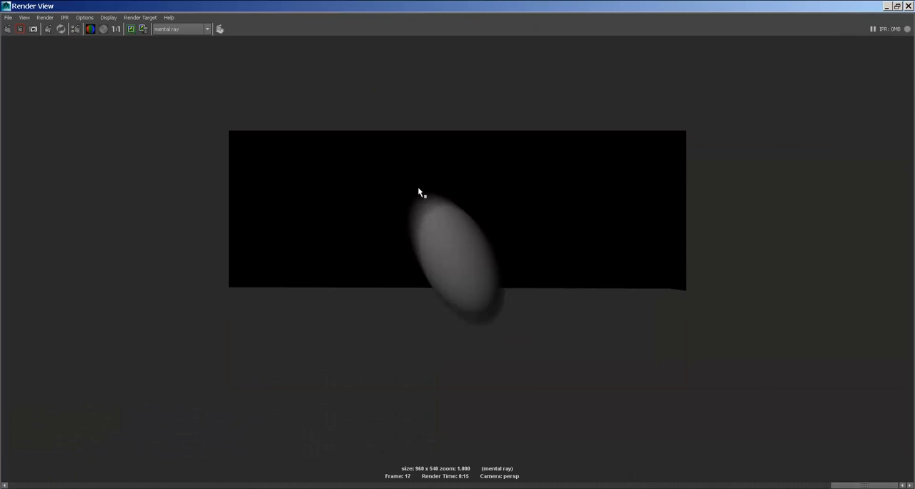
mouse_move(647, 378)
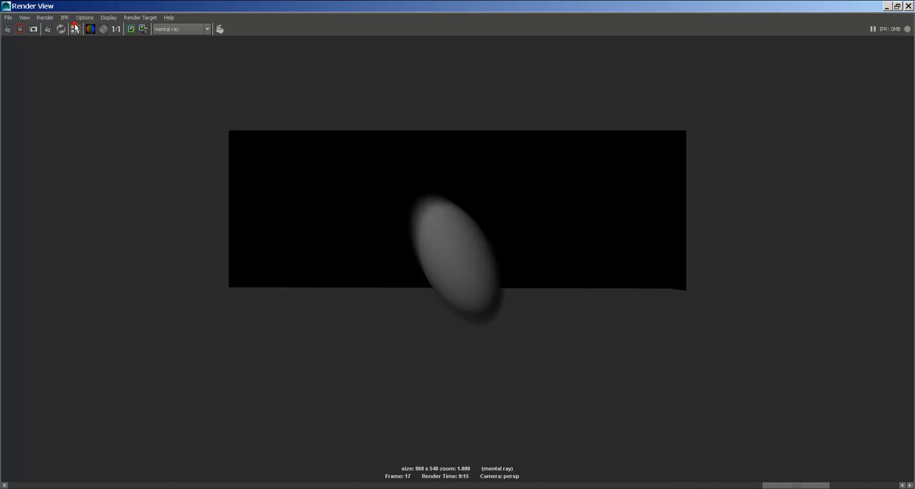
left_click(75, 29)
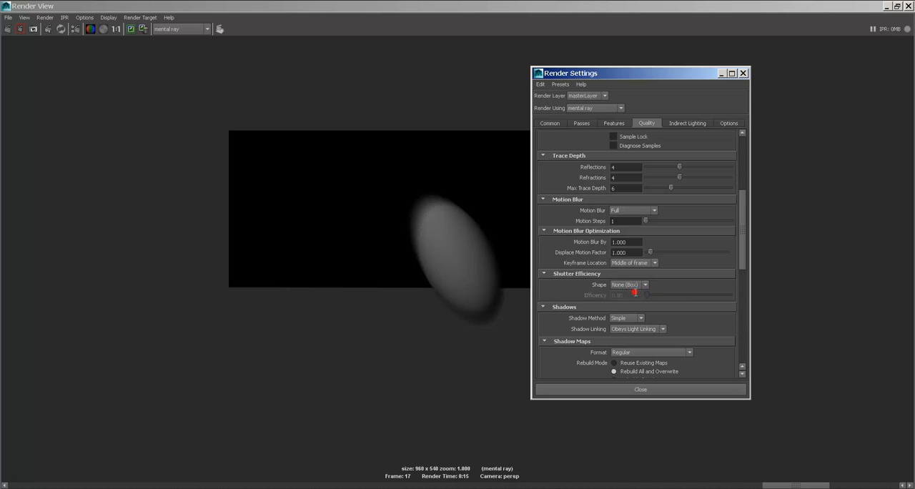
left_click(629, 284)
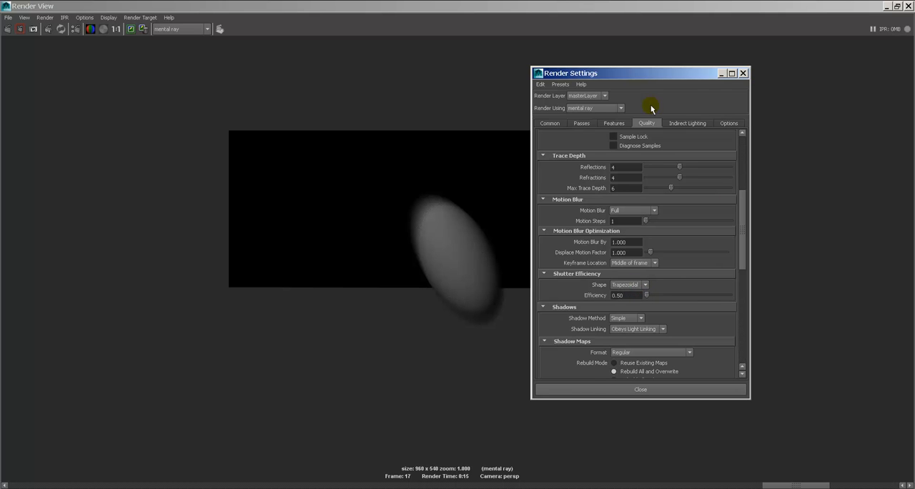
left_click_drag(571, 73, 702, 66)
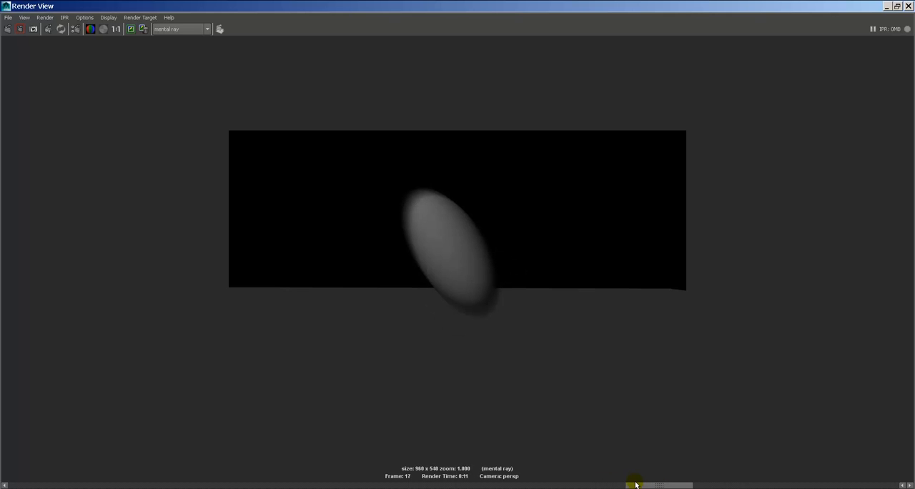
left_click_drag(635, 484, 529, 484)
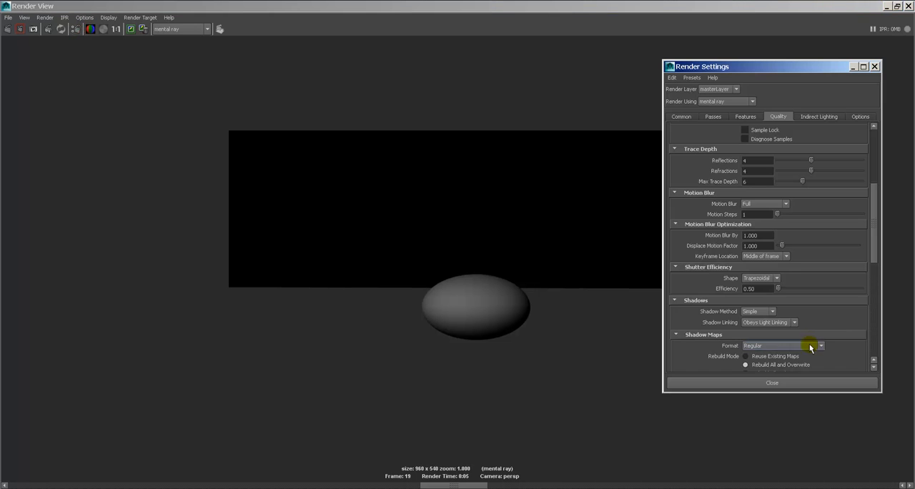
Set the motion blur keyframe location to Middle of frame.
left_click(784, 256)
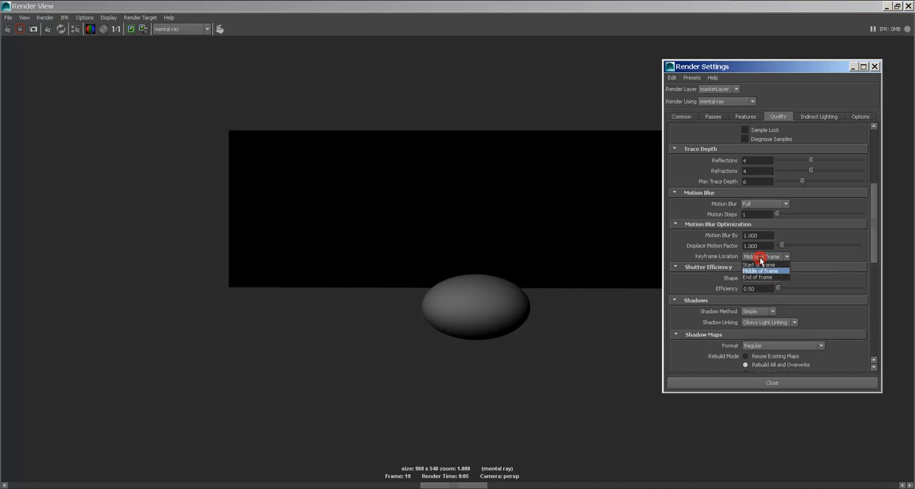
left_click(760, 255)
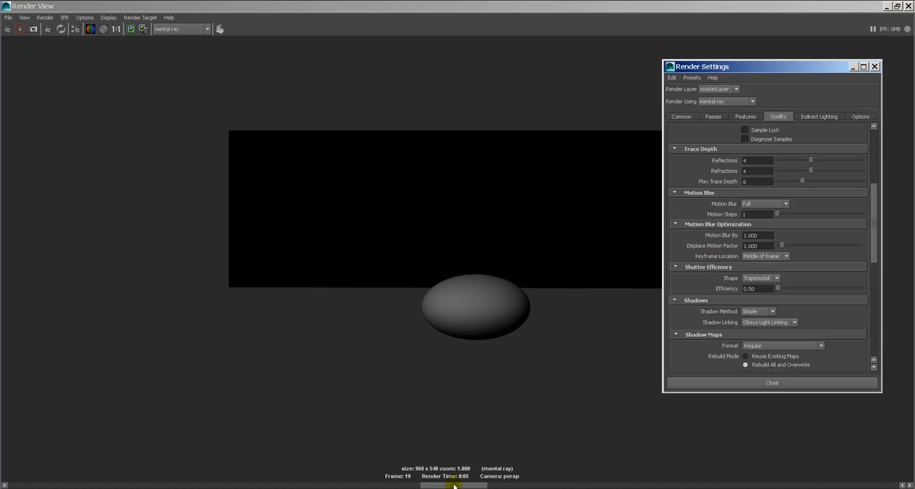
left_click(771, 382)
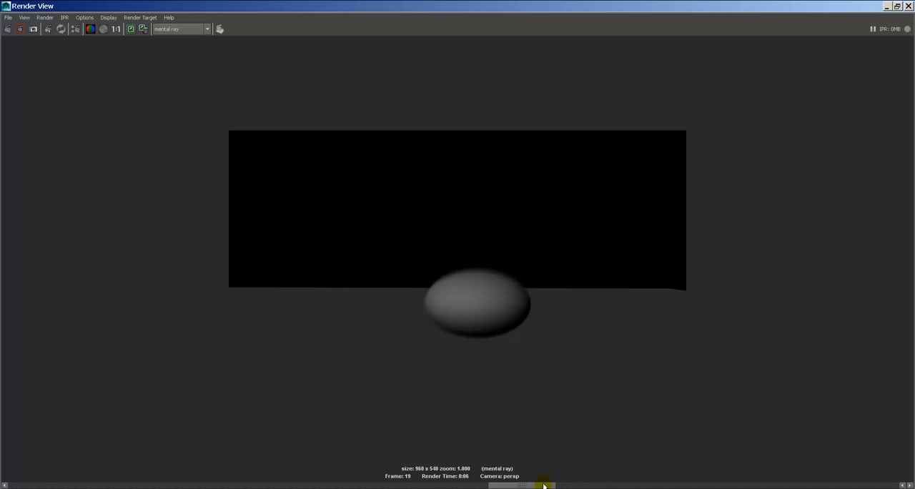
Scroll the Render View's stored images back to the blurred frame 41 render.
left_click_drag(543, 485, 564, 479)
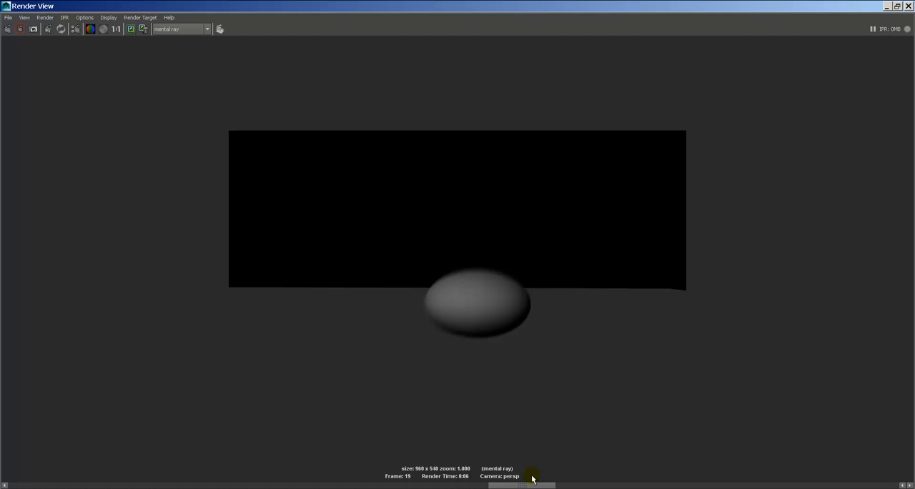
mouse_move(531, 477)
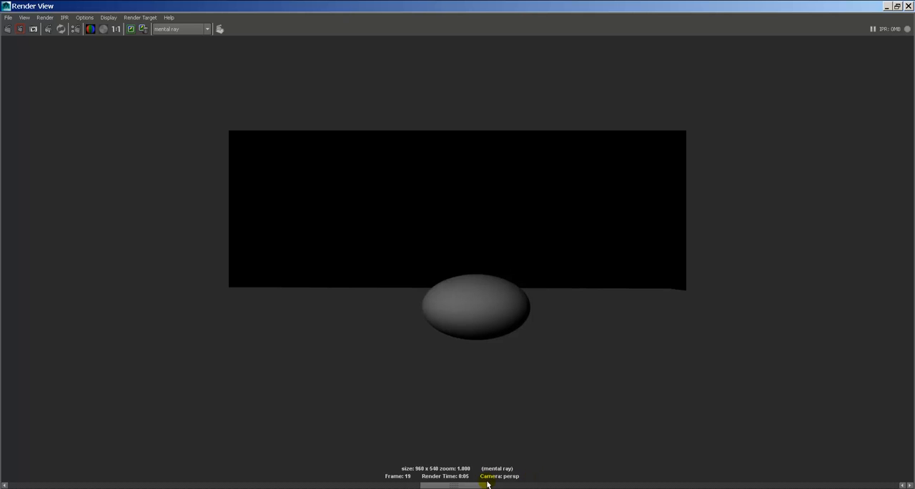
left_click(75, 29)
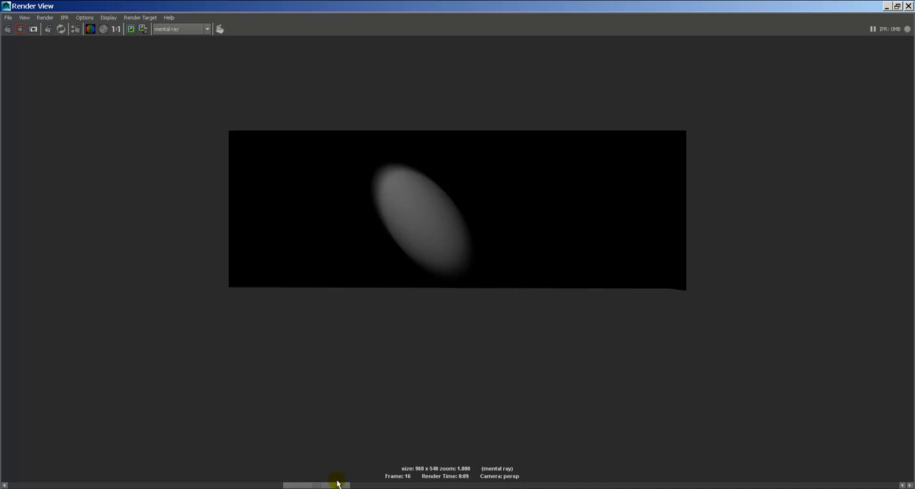
left_click_drag(336, 484, 227, 485)
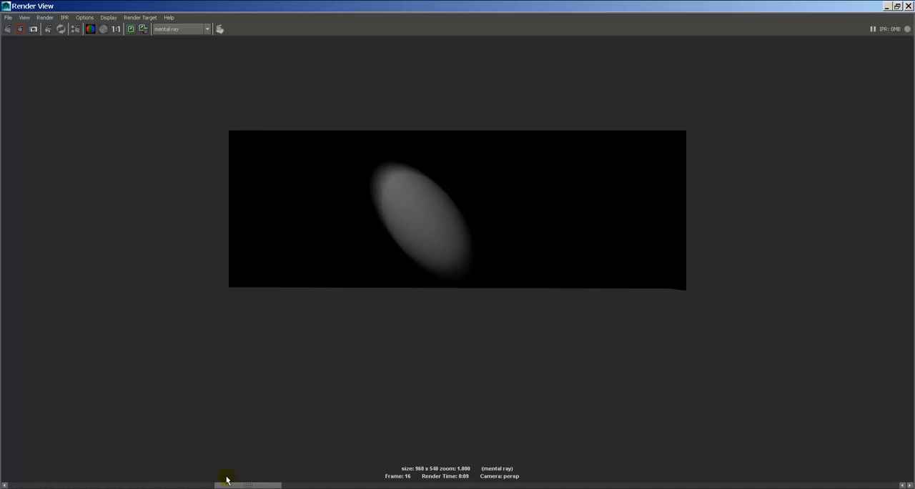
left_click_drag(248, 484, 111, 484)
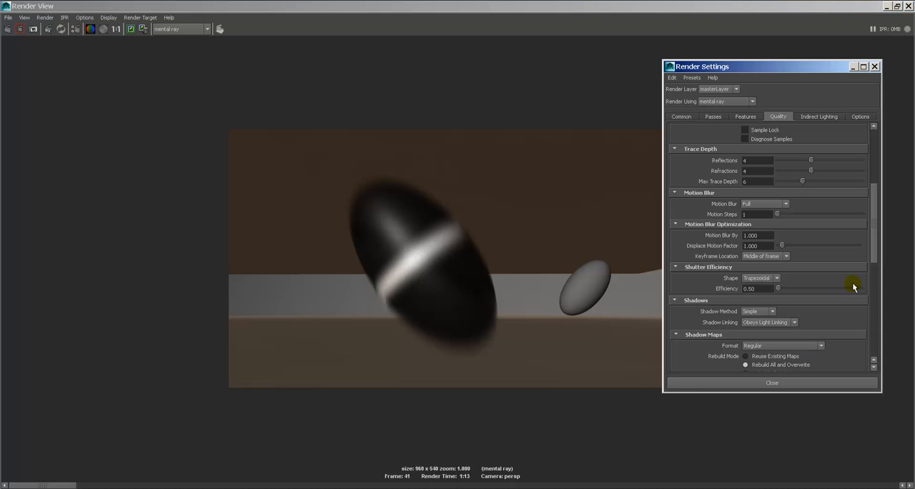
Try Motion Blur By at 0.5, then set it back to 1.000.
left_click(758, 235)
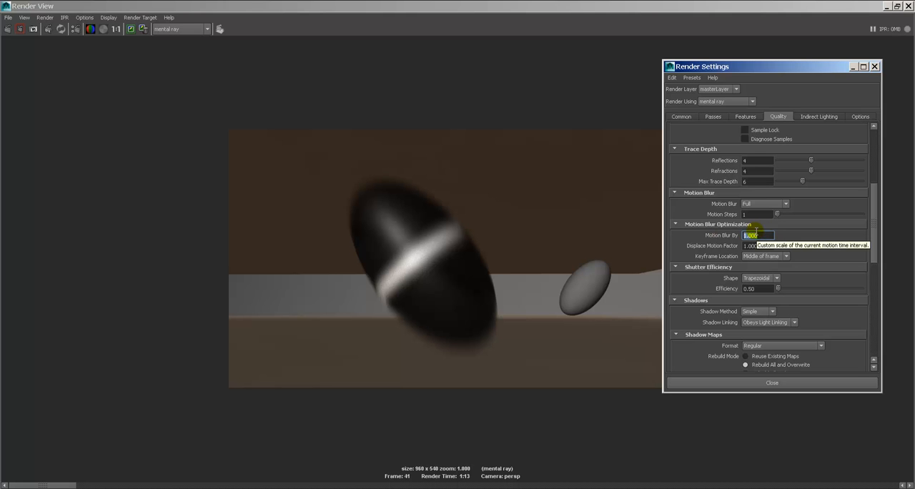
type("10.000")
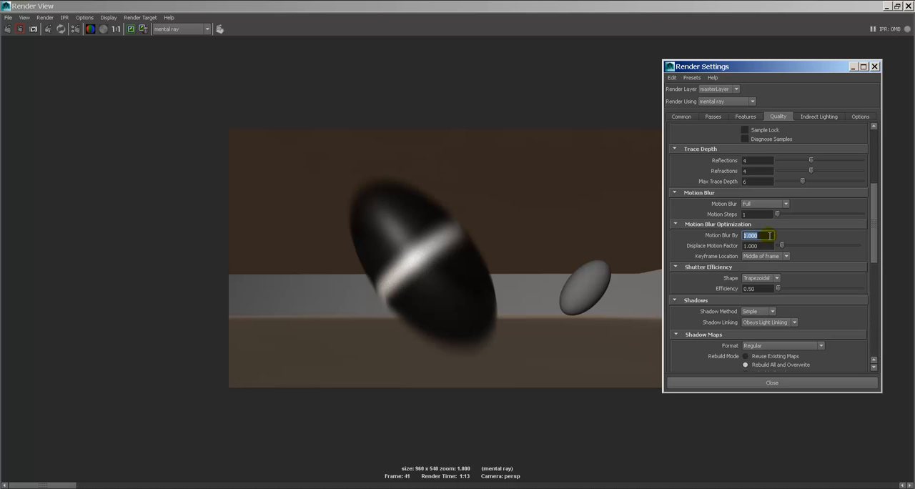
type(".5")
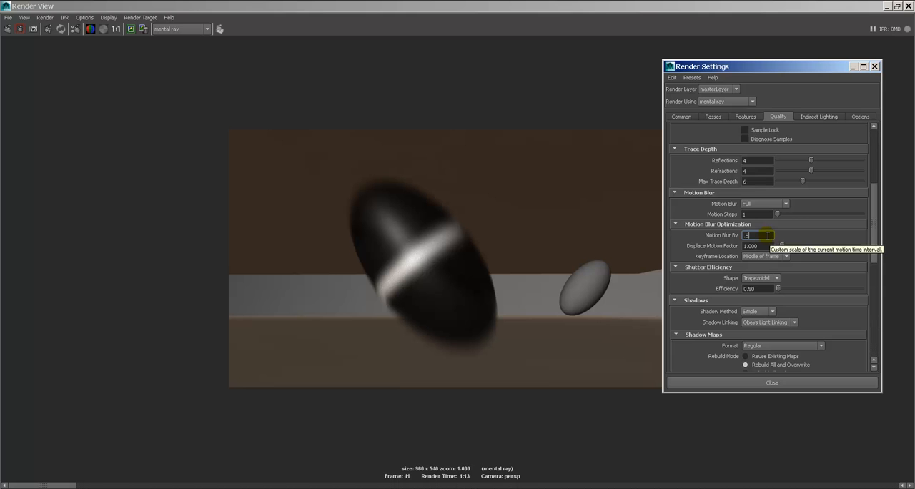
type("0.500")
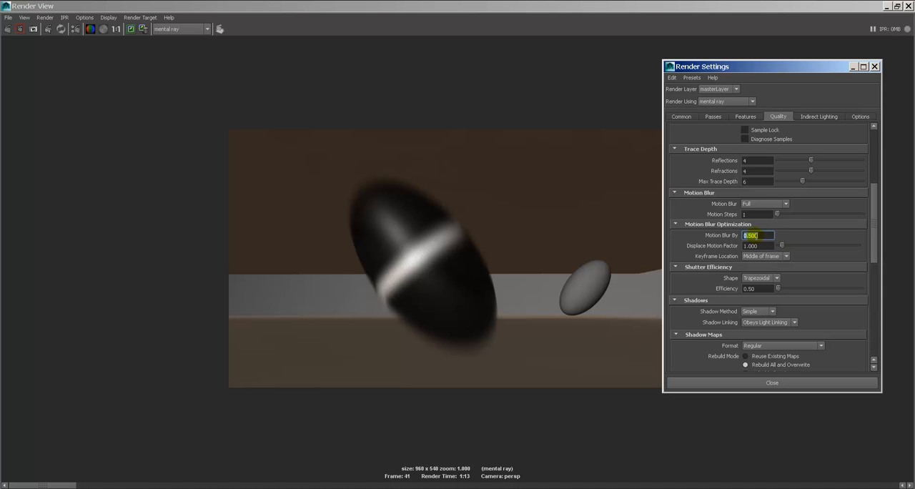
type("1.000")
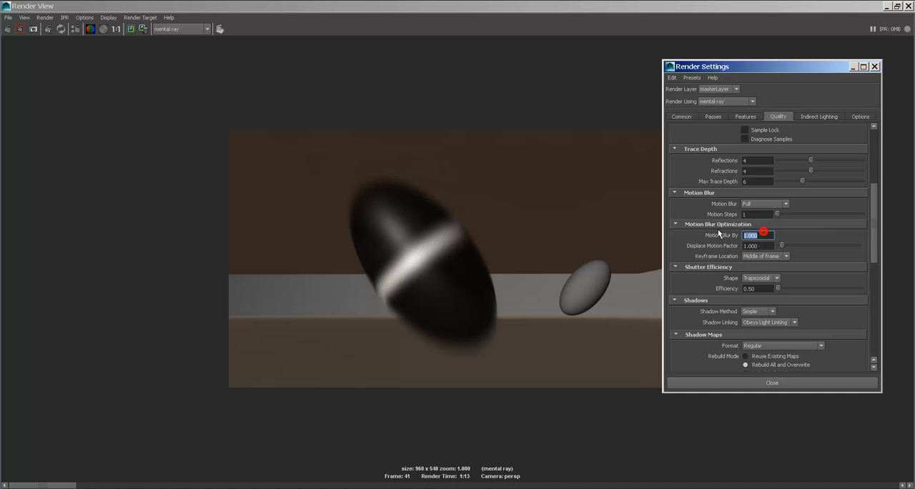
mouse_move(281, 138)
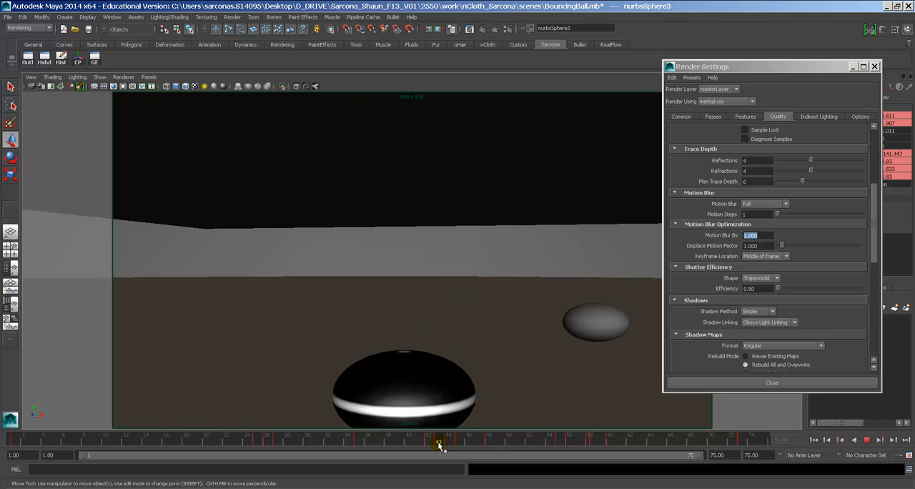
Test Motion Blur By 0.25, keep 1.000, and scrub the animation to frame 41.
left_click_drag(439, 443, 429, 443)
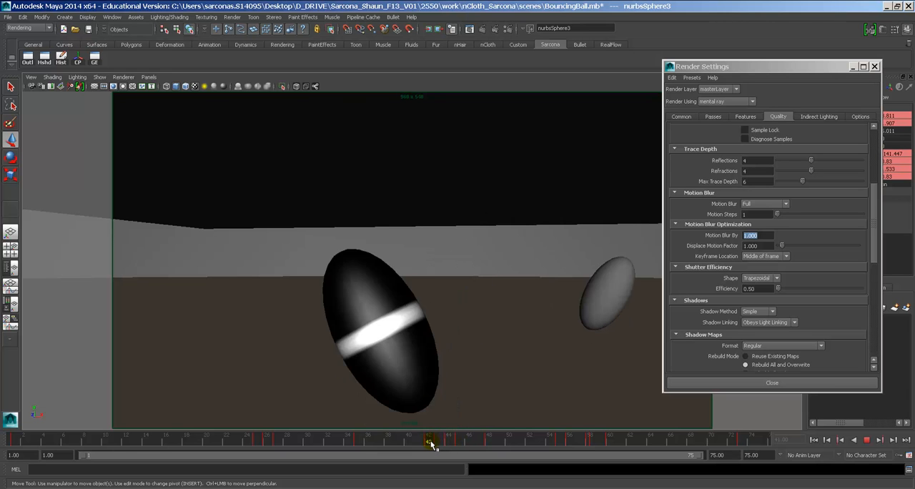
left_click_drag(431, 441, 445, 442)
type("0.50")
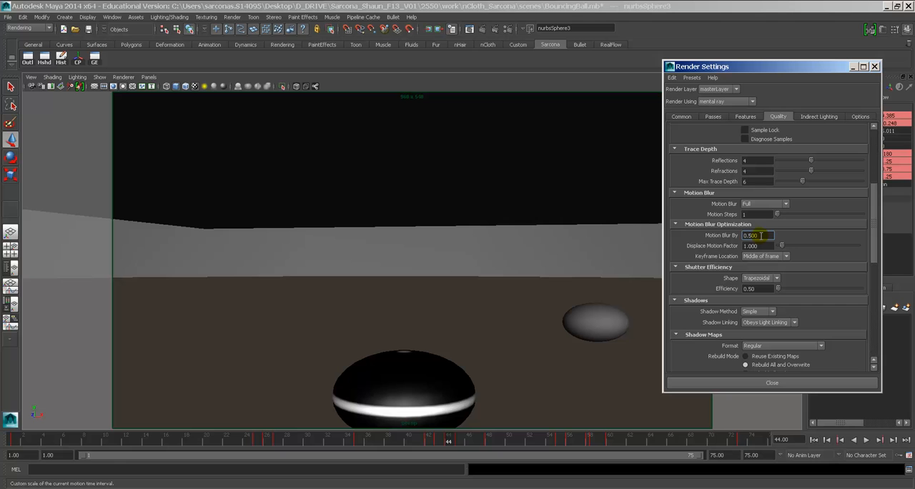
type("0.250")
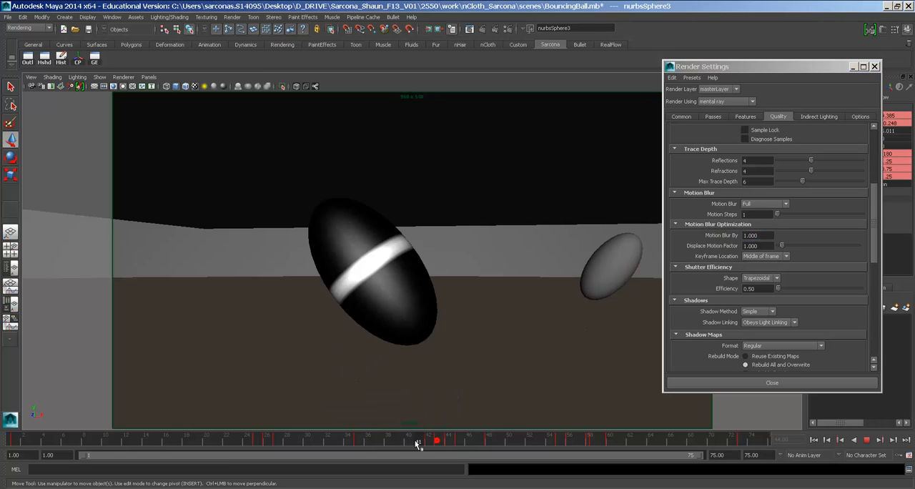
left_click_drag(436, 440, 428, 441)
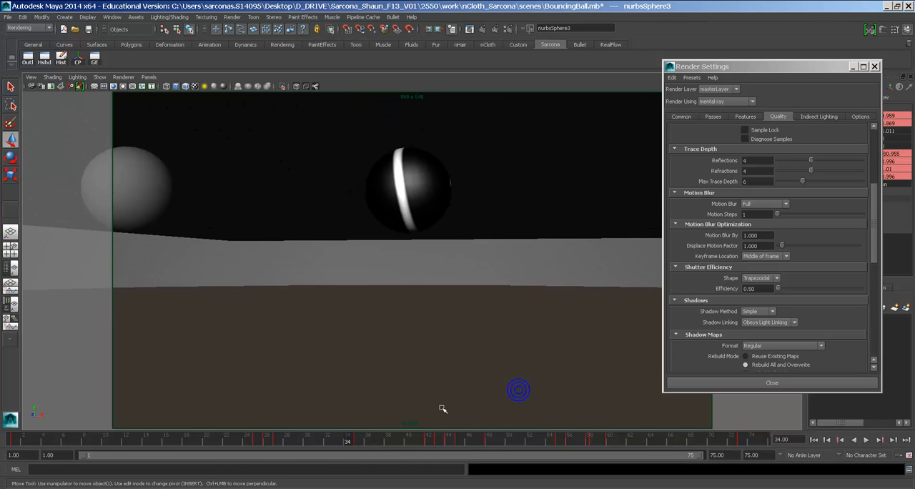
left_click(346, 440)
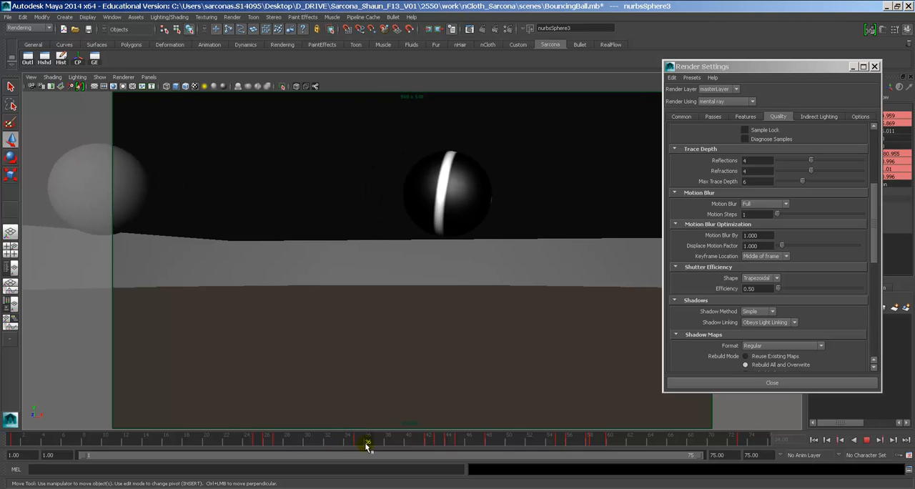
left_click_drag(368, 443, 398, 443)
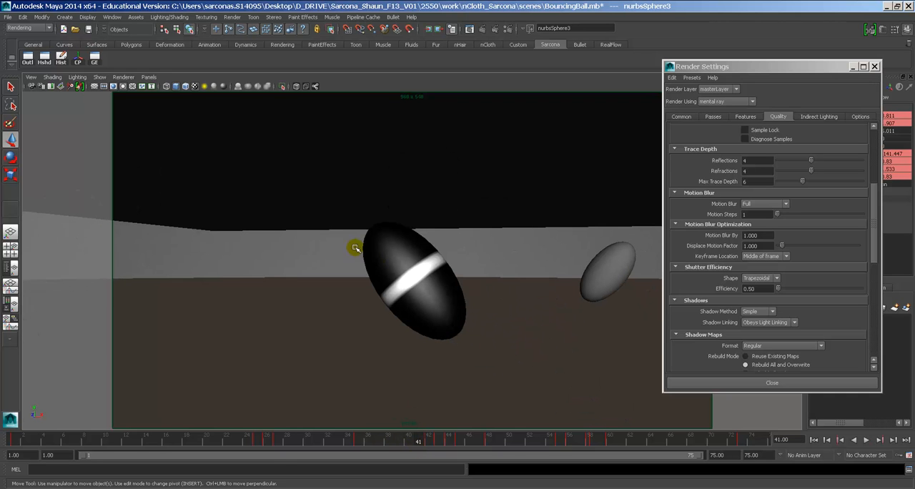
mouse_move(616, 289)
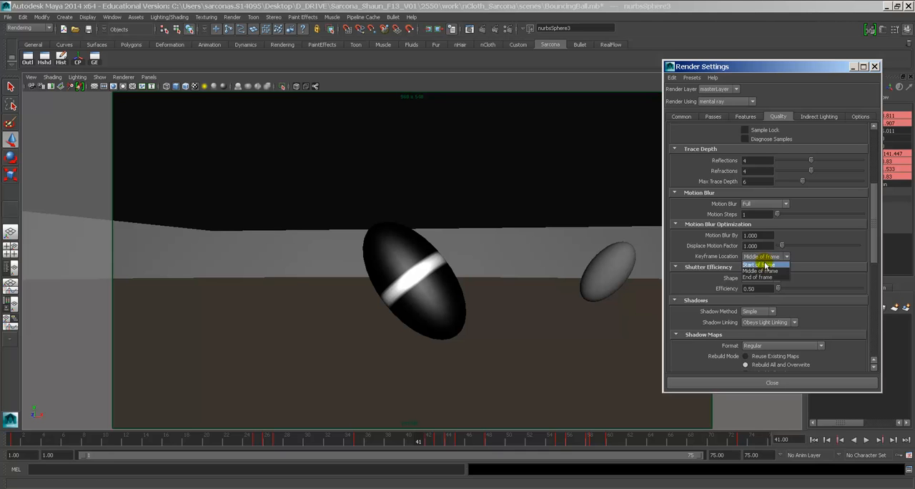
Pick a keyframe location, view sampling quality 3.0, and return to the scene window.
left_click(759, 270)
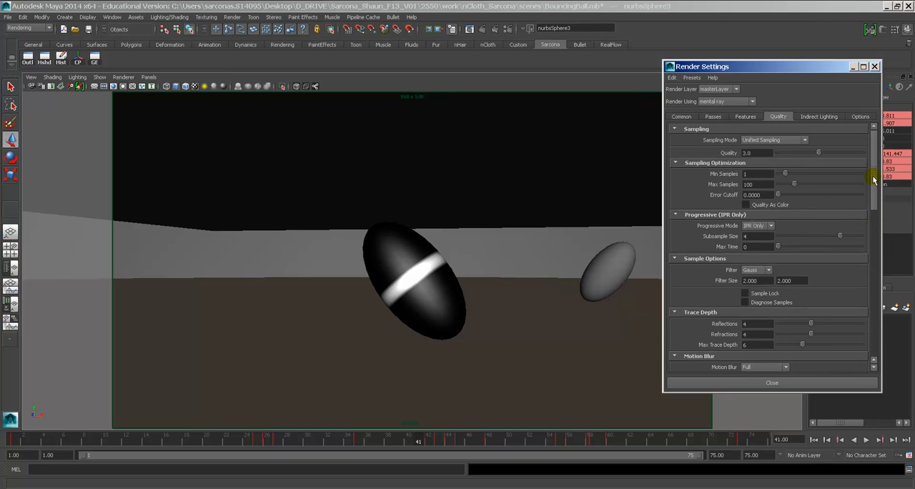
left_click(746, 153)
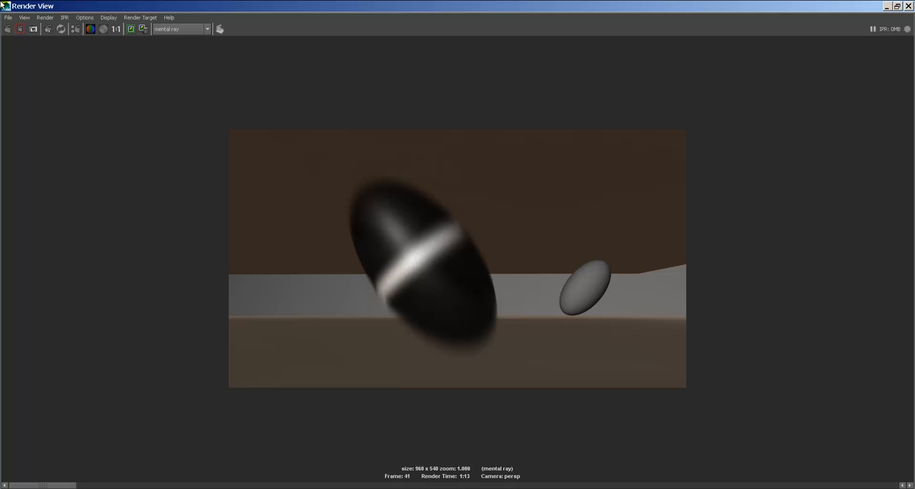
left_click(5, 6)
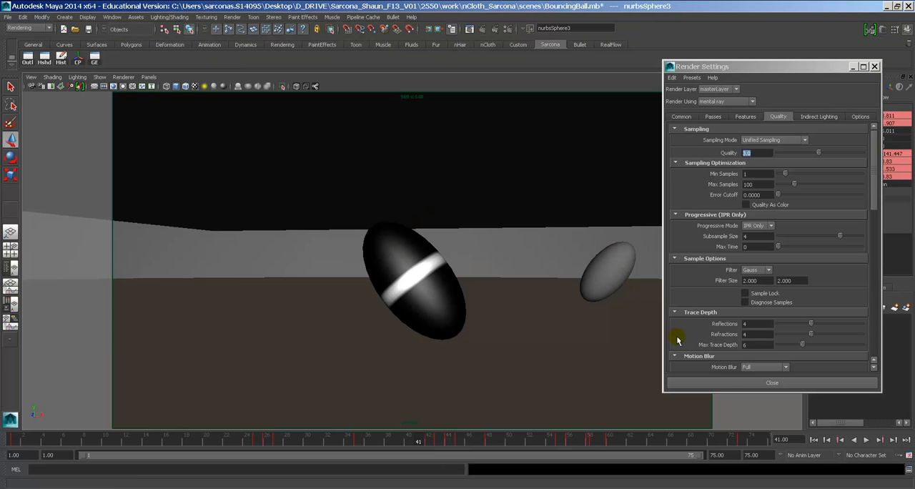
Inspect Common settings (persp camera, HD 540 at 960×540) and close Render Settings.
left_click(680, 116)
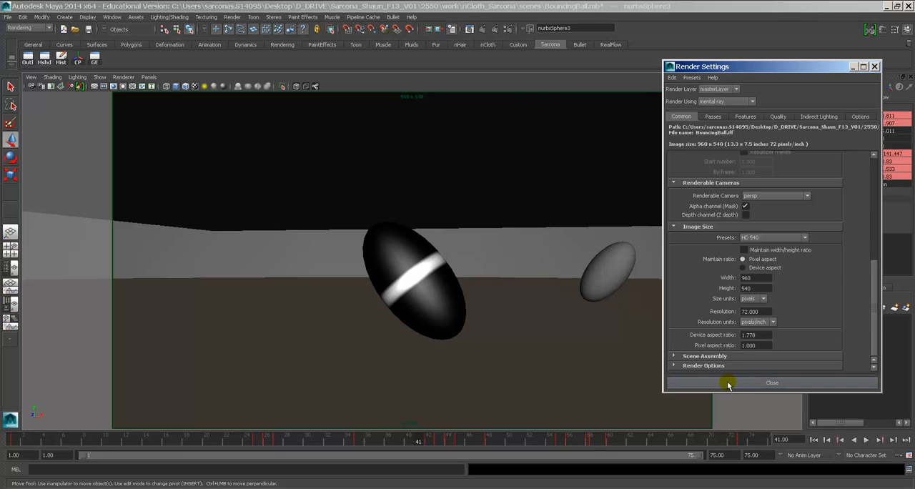
left_click(771, 383)
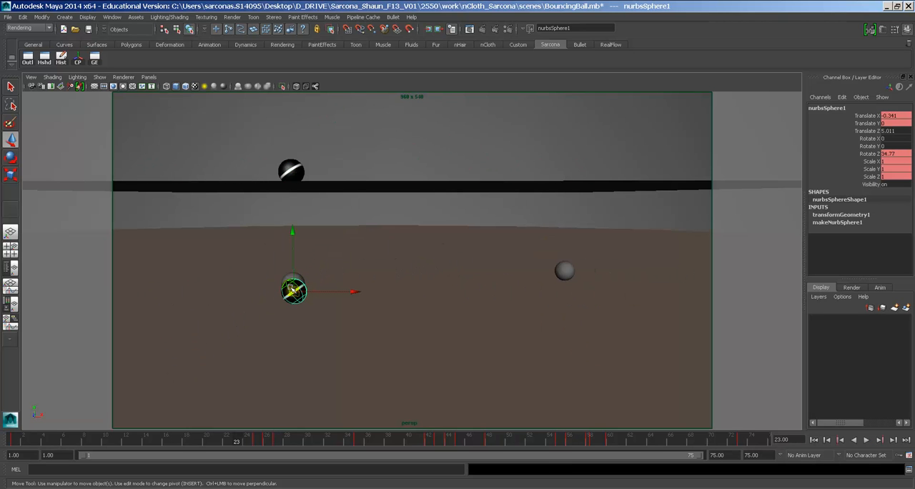
Select the ground plane and scrub the time slider back and forth through the bounce.
left_click(864, 439)
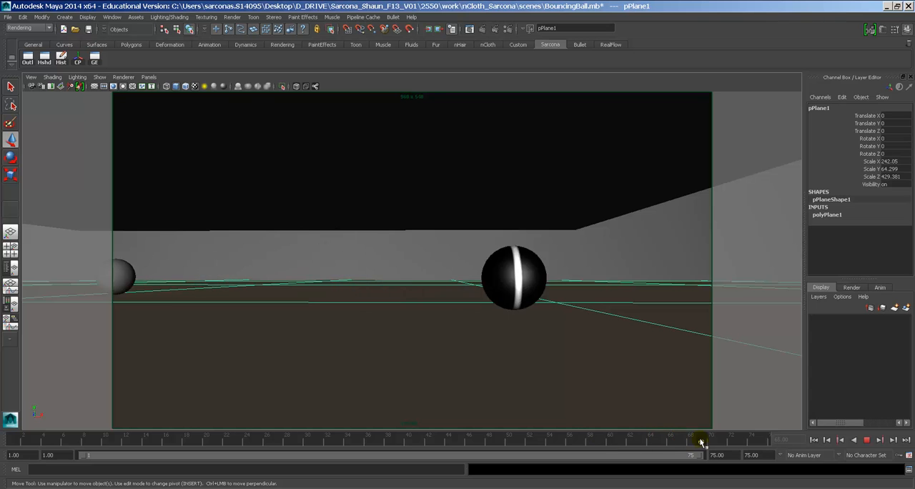
left_click_drag(701, 439, 500, 439)
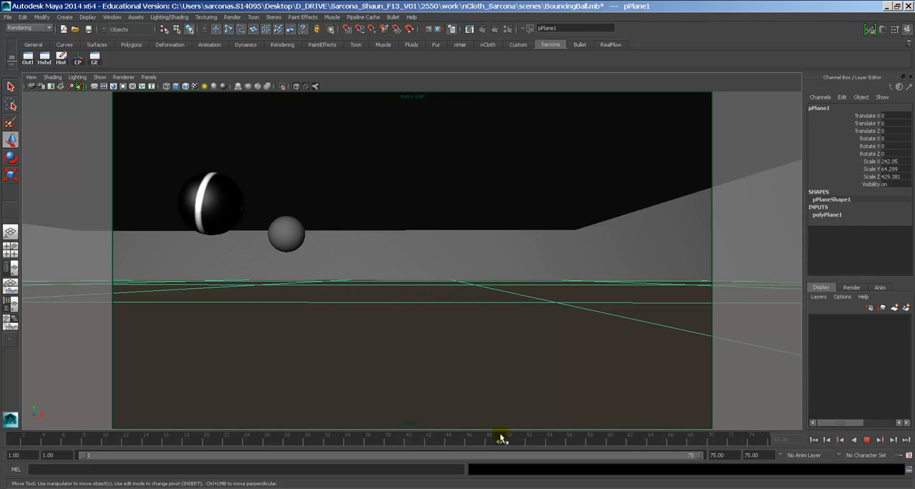
left_click_drag(500, 439, 611, 438)
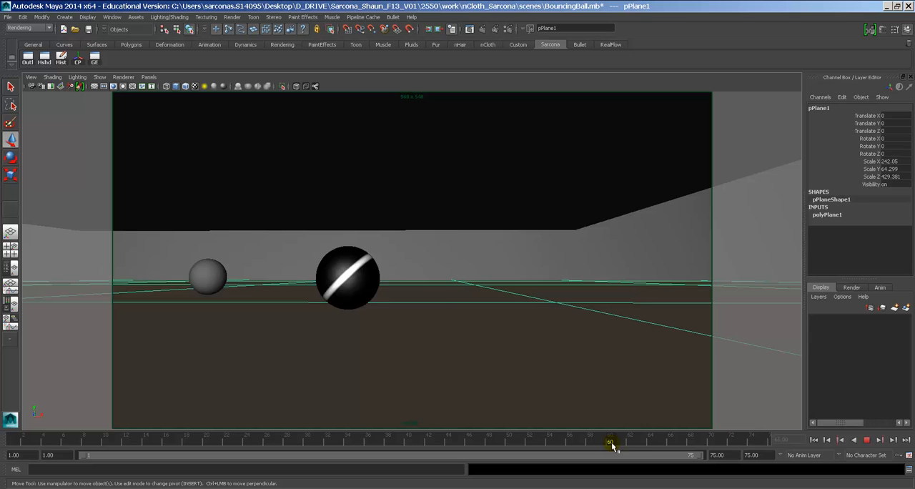
left_click_drag(611, 441, 569, 442)
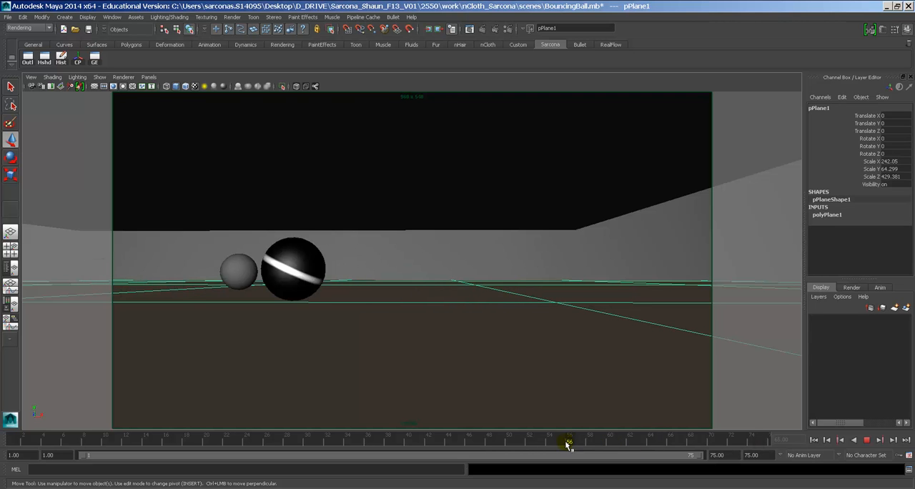
left_click_drag(568, 441, 761, 441)
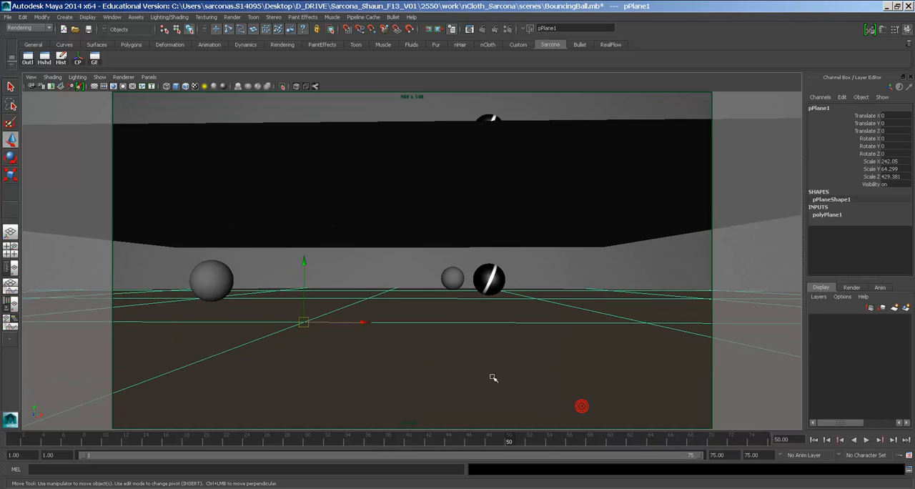
Select the striped ball, scrub back to early frames, and hide the grey spheres.
left_click(488, 278)
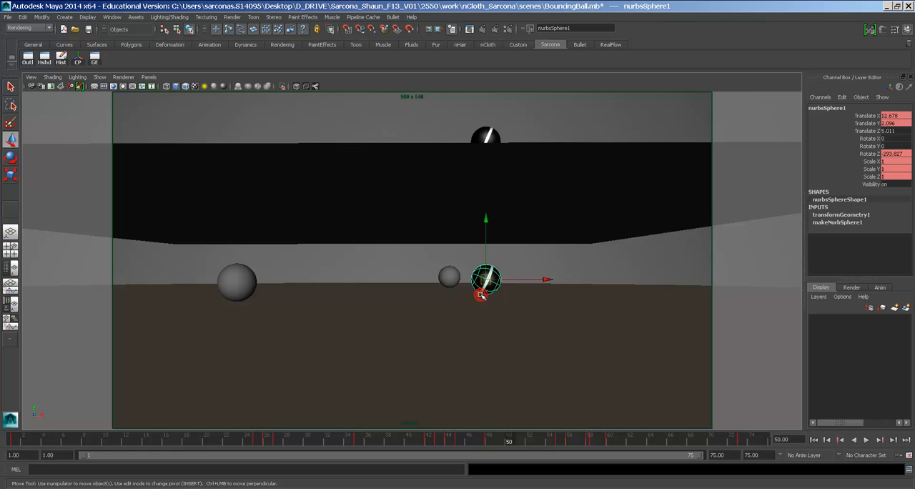
left_click_drag(486, 279, 528, 286)
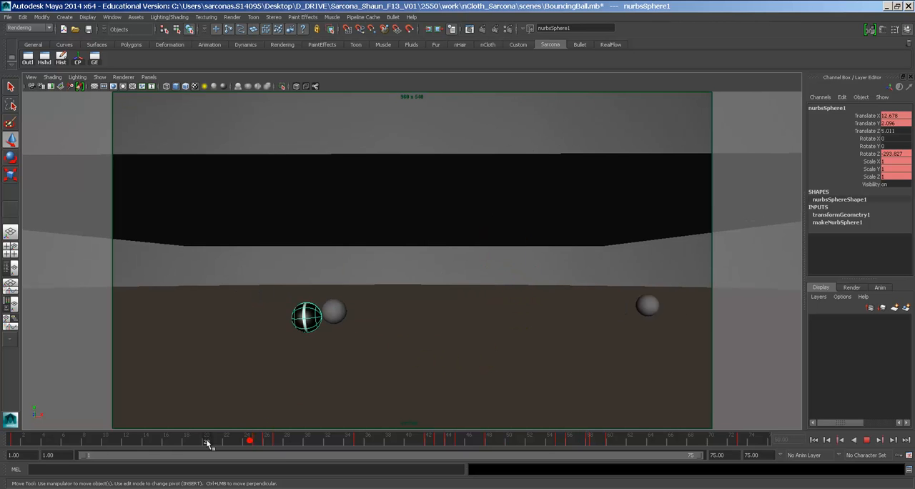
left_click_drag(207, 440, 65, 440)
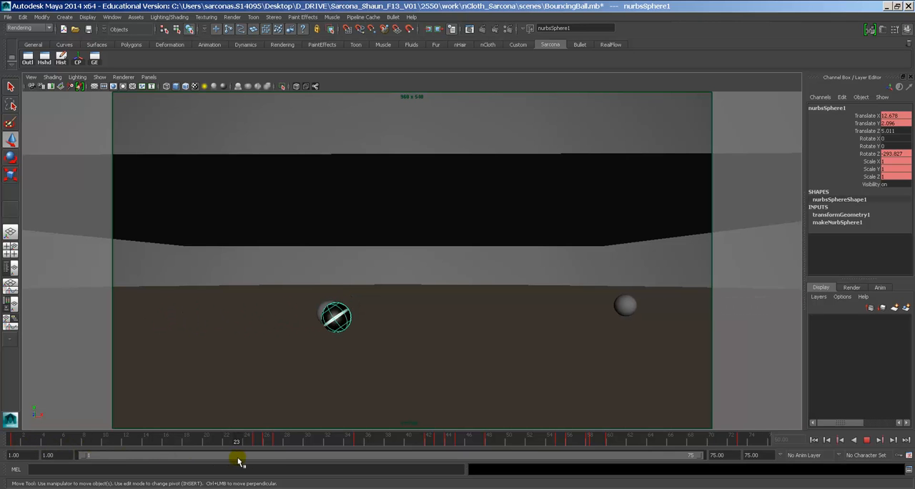
left_click_drag(236, 459, 267, 460)
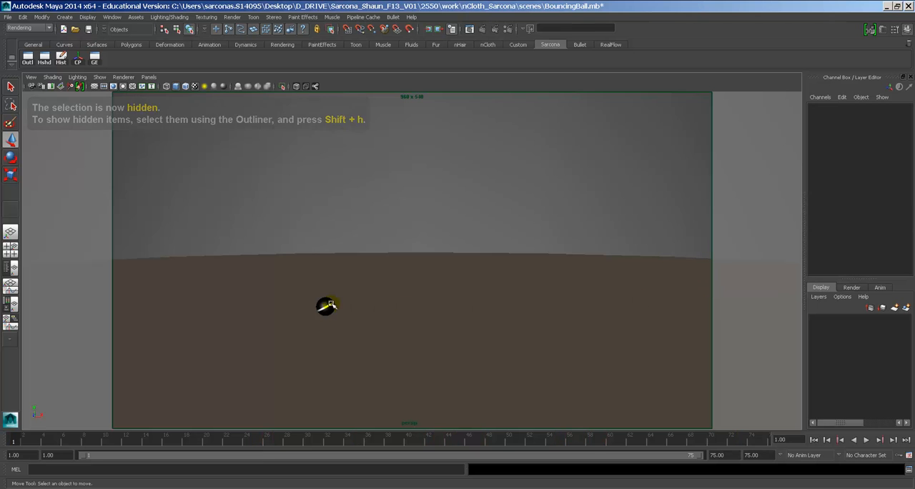
Stop the close-up playback and briefly play and stop the ball animation.
left_click(149, 76)
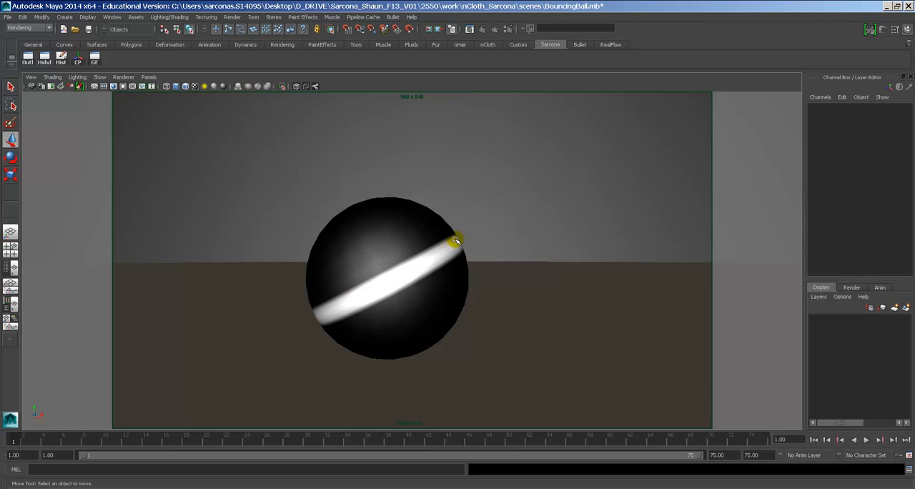
left_click(866, 439)
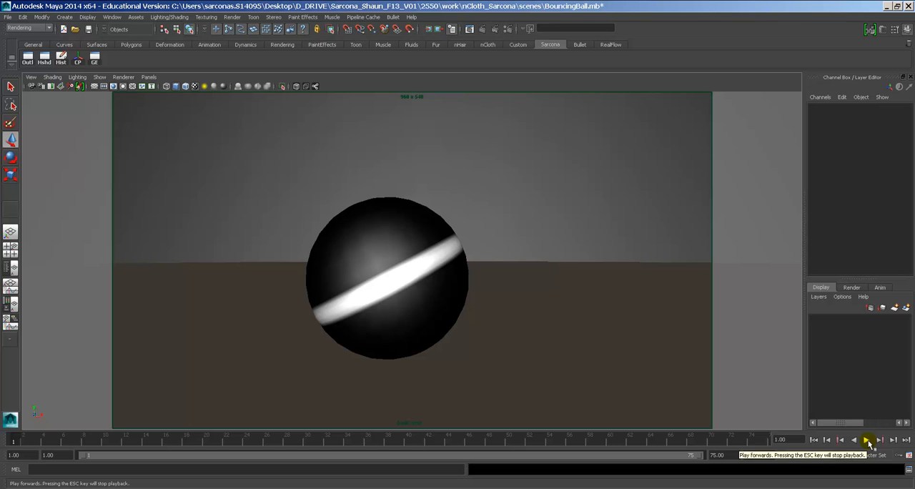
left_click(865, 440)
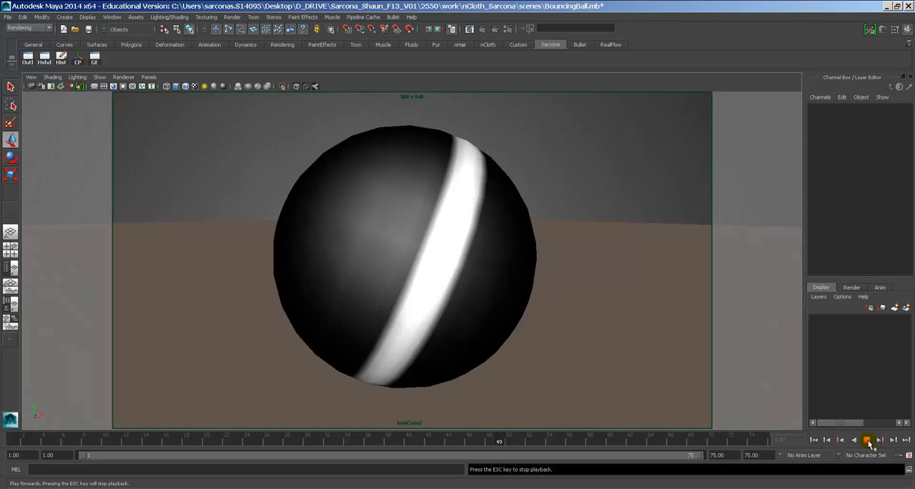
left_click(866, 440)
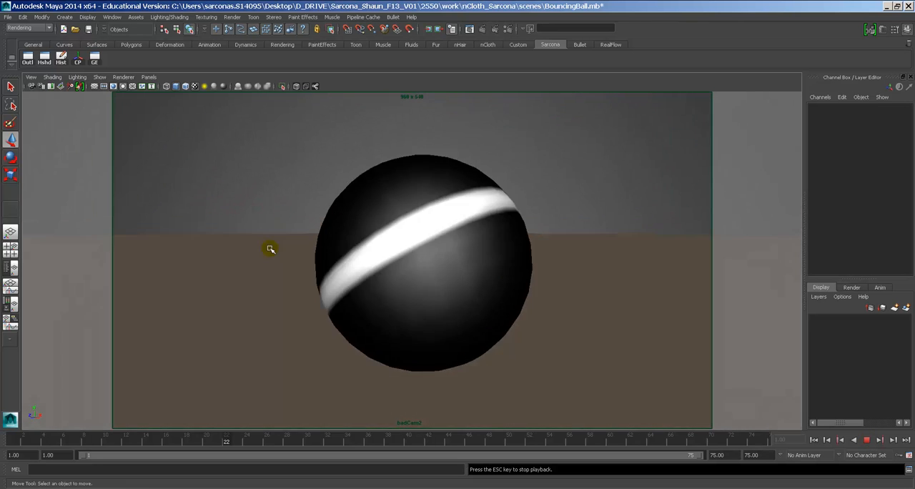
Replay the ball animation from frame 1 through the wider camera view.
left_click(867, 440)
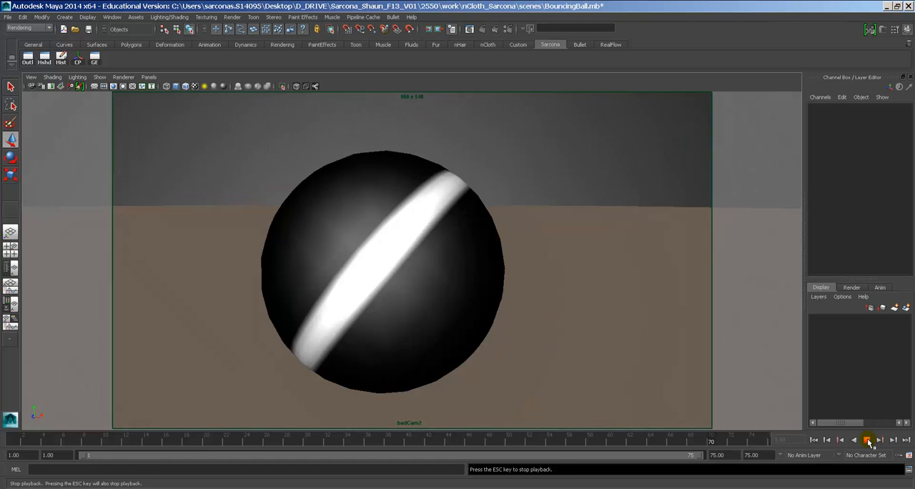
left_click(148, 77)
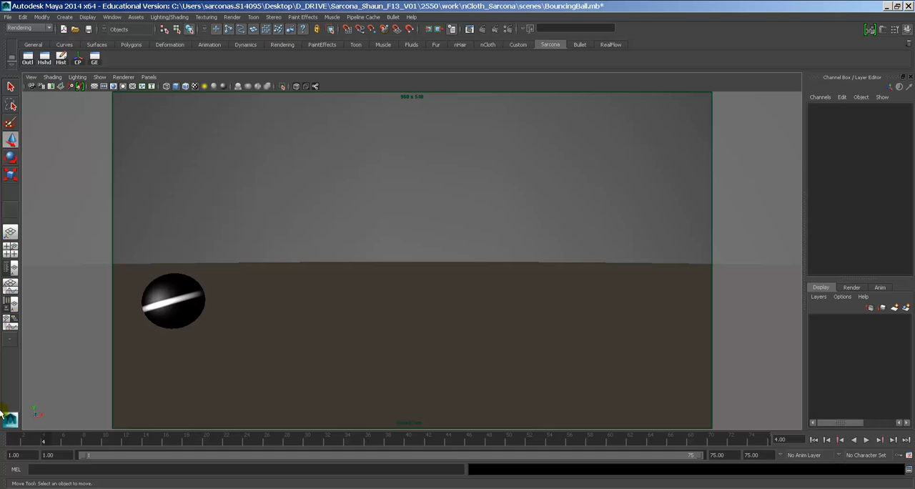
left_click(865, 440)
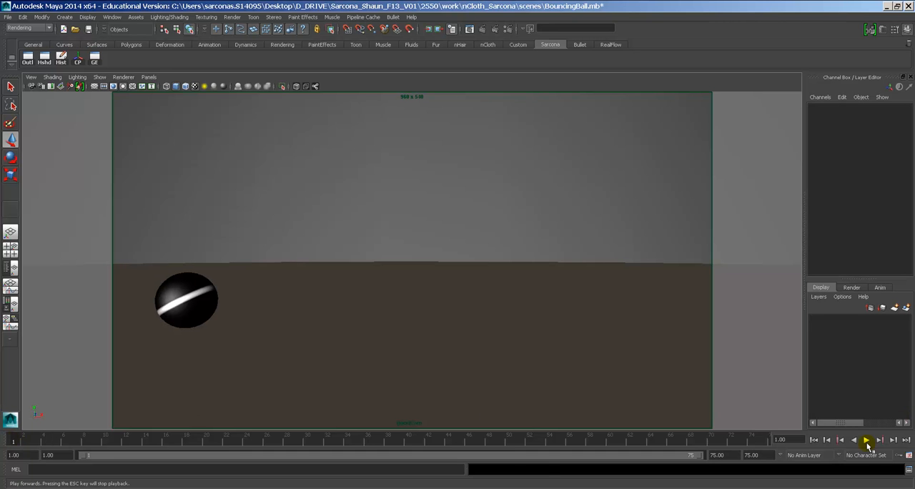
left_click(865, 440)
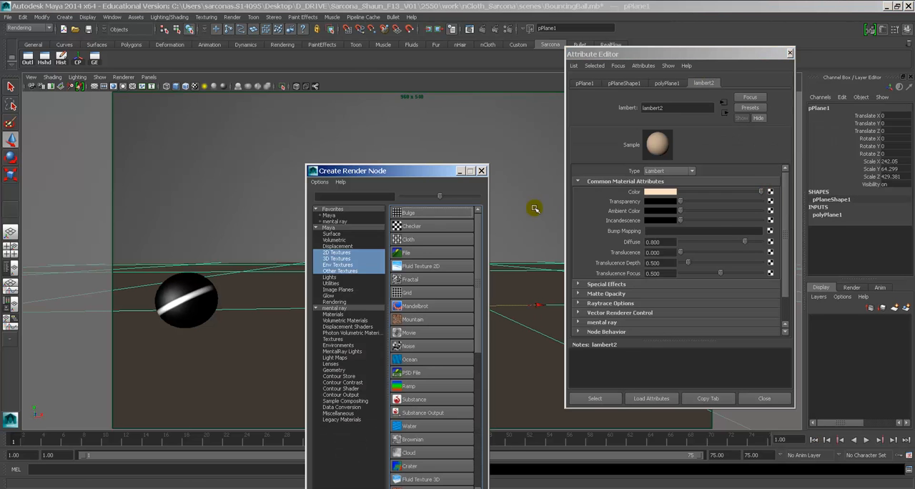
Map a Checker texture to lambert2's Color and switch to Viewport 2.0.
left_click(480, 170)
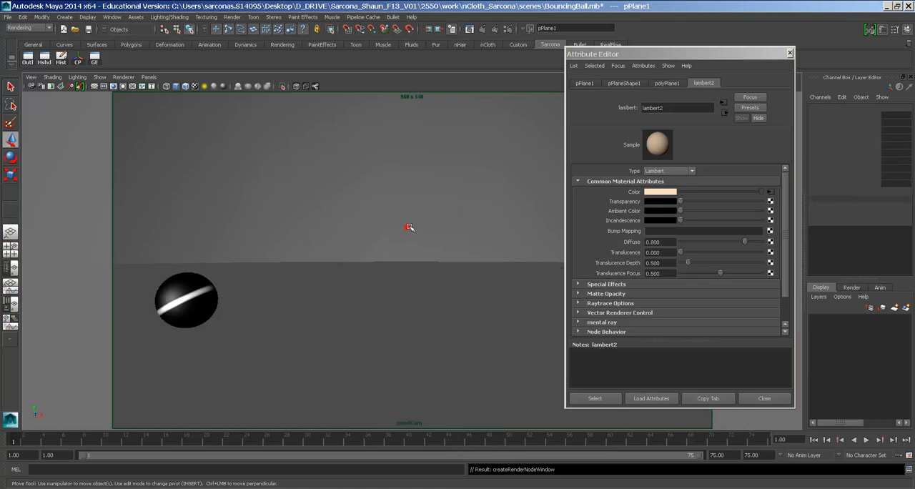
left_click(628, 82)
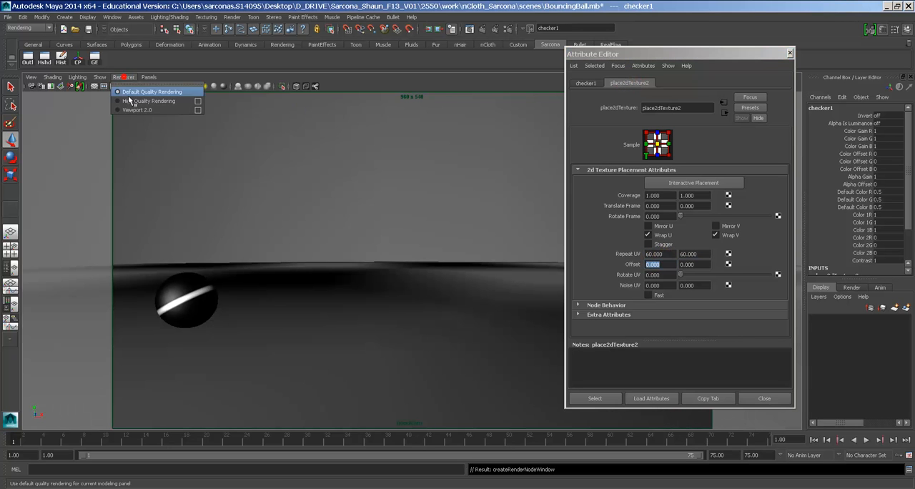
left_click(137, 110)
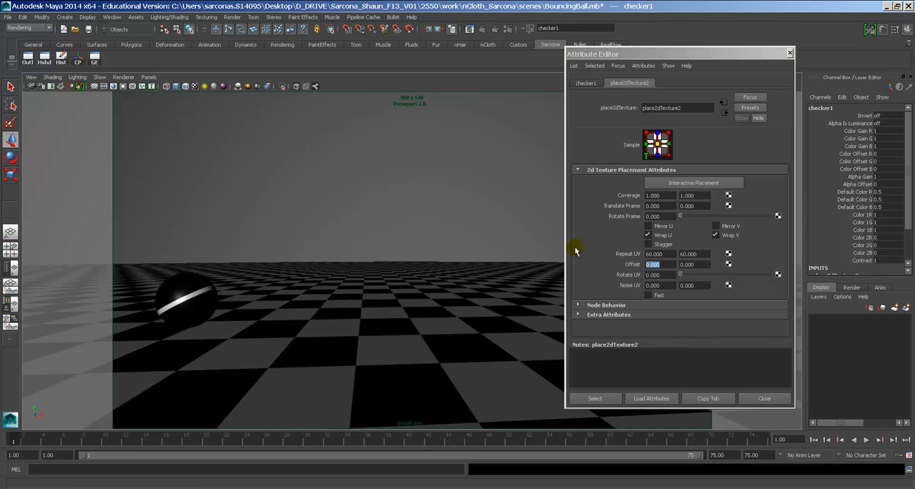
Set the checker to repeat 60 by 80 with brown and black colours.
left_click(655, 254)
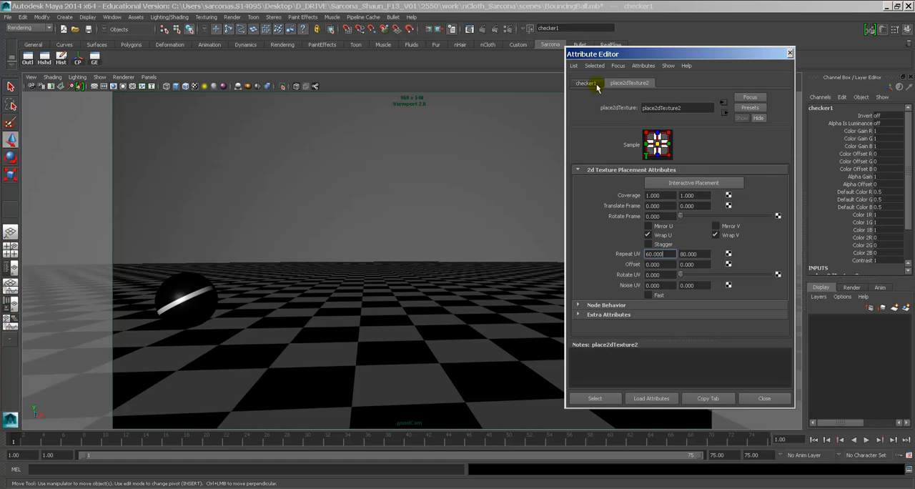
left_click(586, 83)
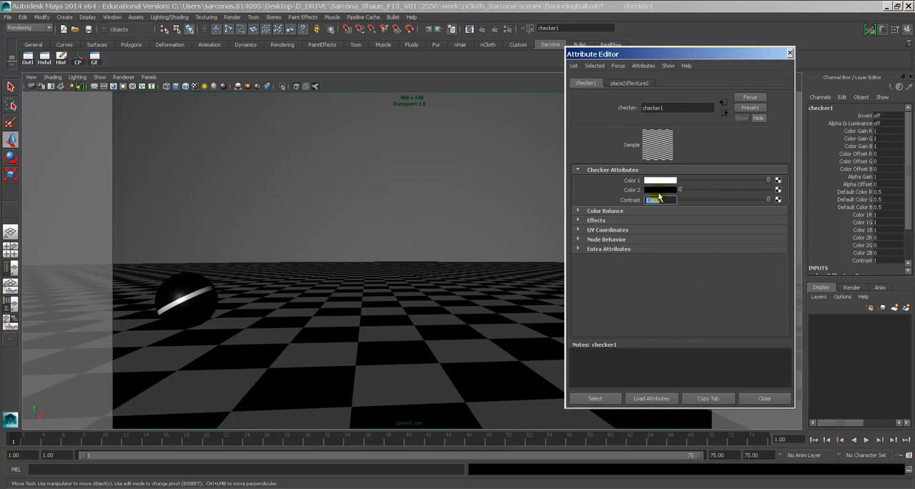
left_click(659, 180)
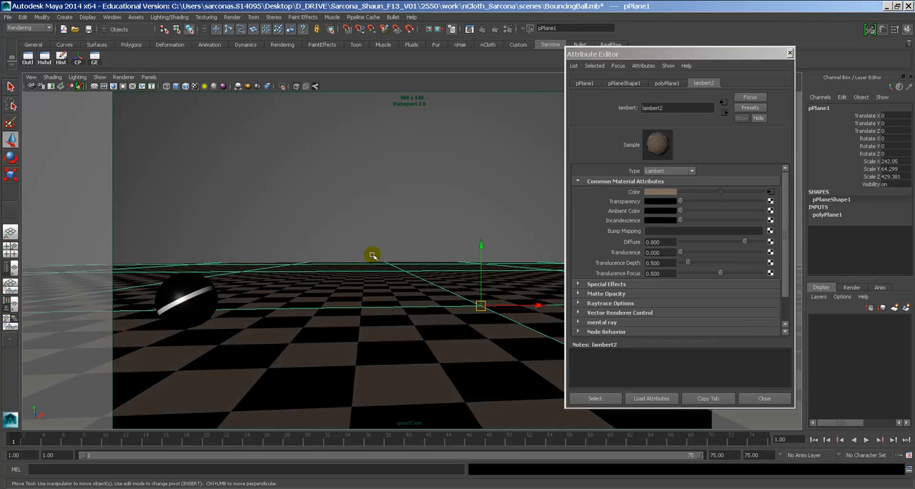
left_click(623, 83)
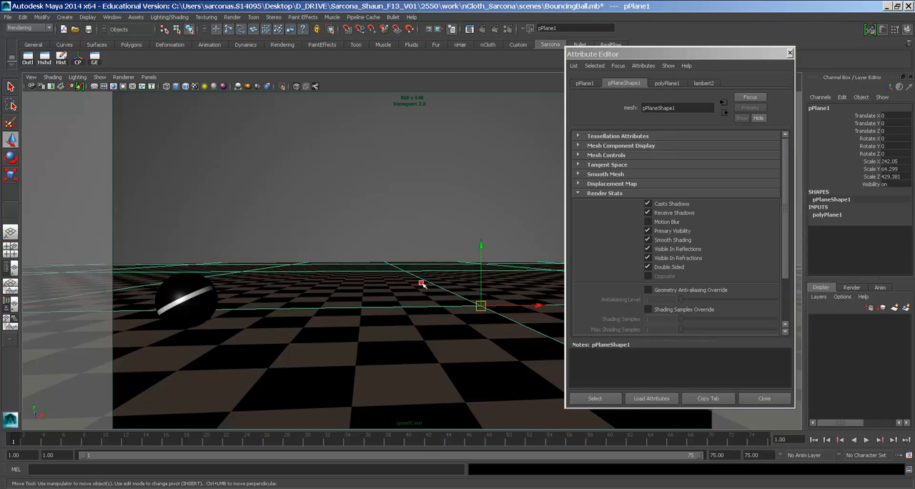
left_click(763, 398)
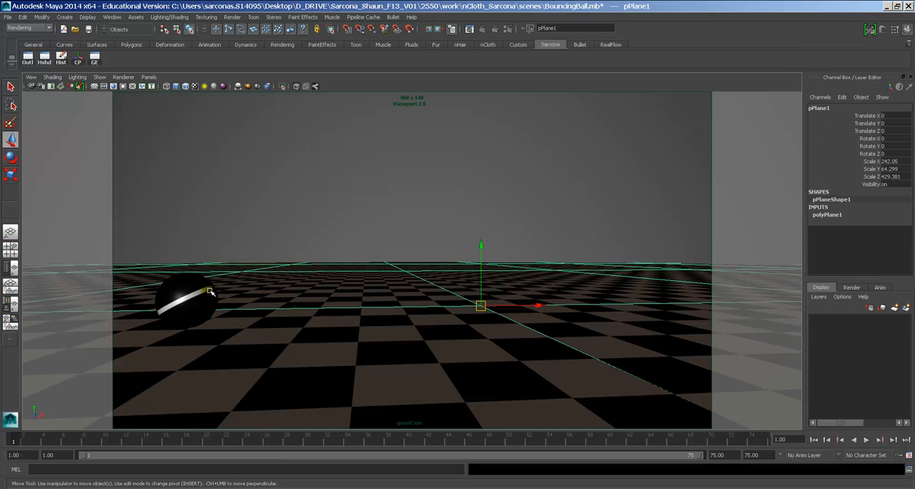
mouse_move(445, 179)
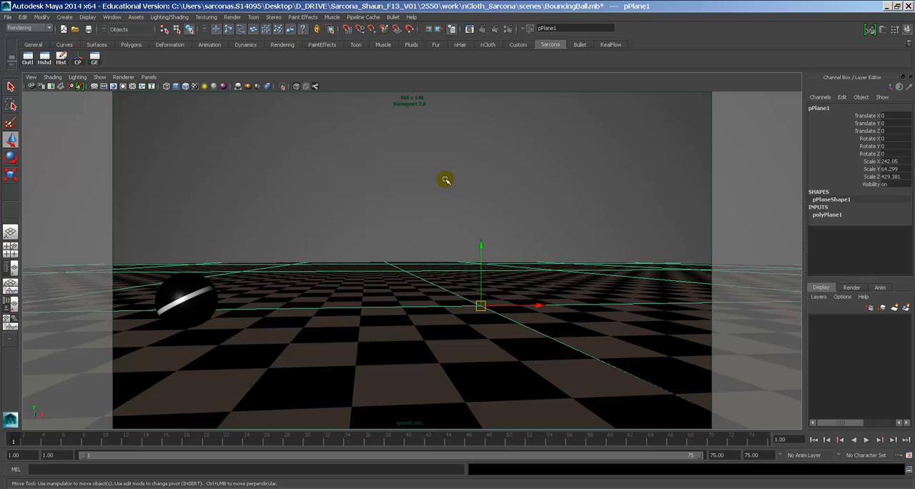
mouse_move(241, 295)
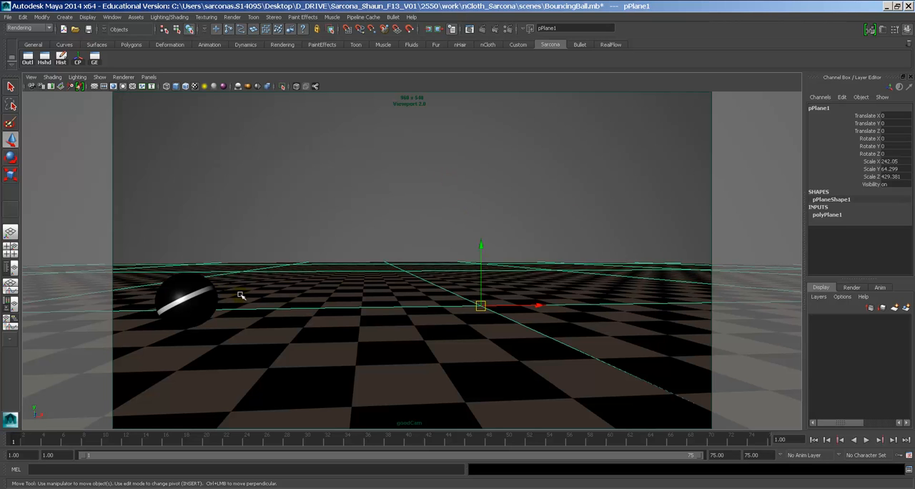
mouse_move(329, 290)
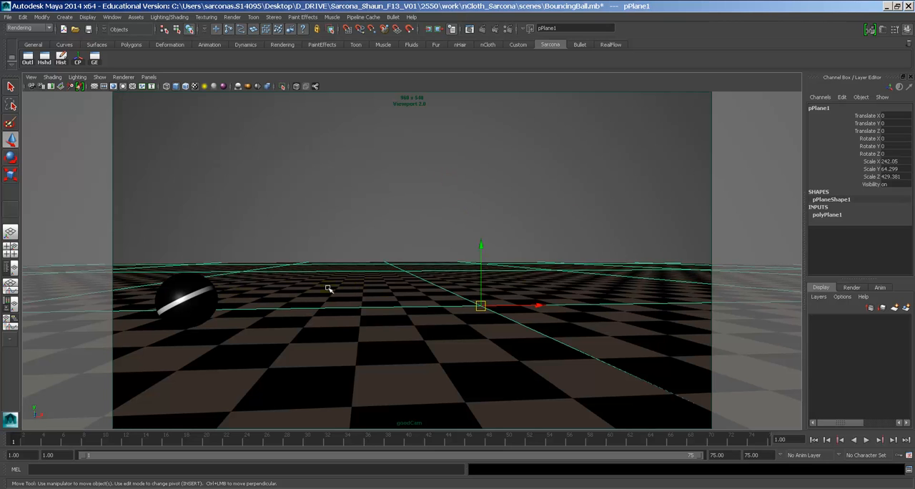
mouse_move(771, 291)
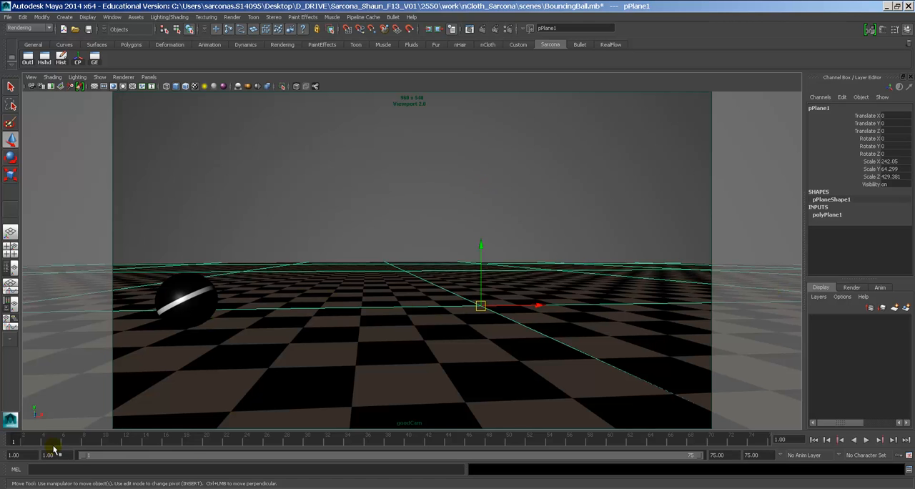
Scrub through the bounce over the checker floor and bring up the perspective camera list.
left_click_drag(53, 441, 407, 441)
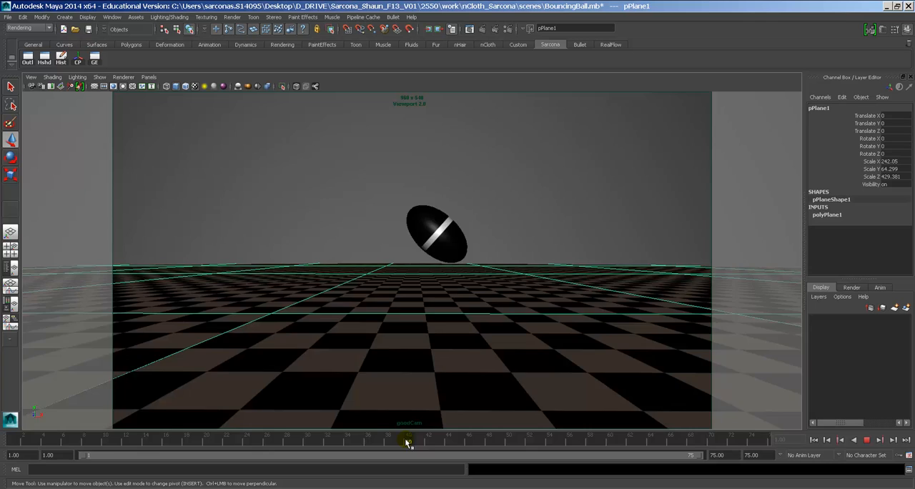
left_click_drag(408, 440, 367, 440)
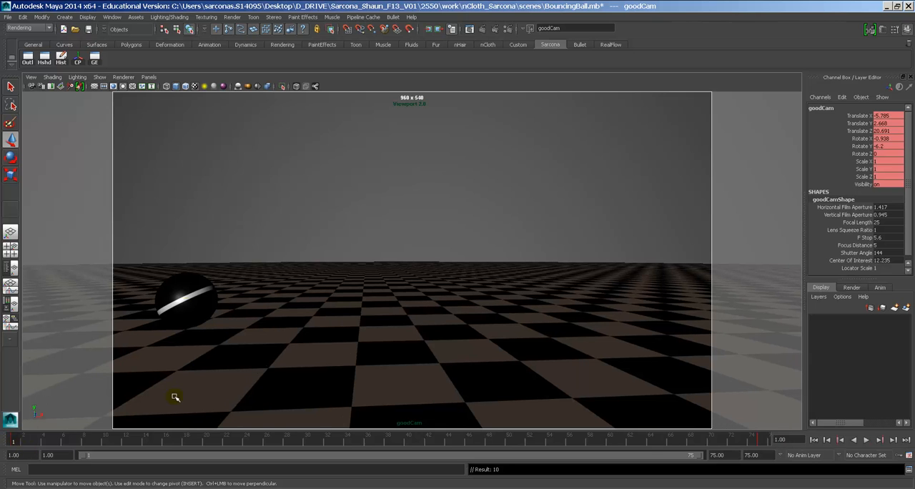
left_click(148, 76)
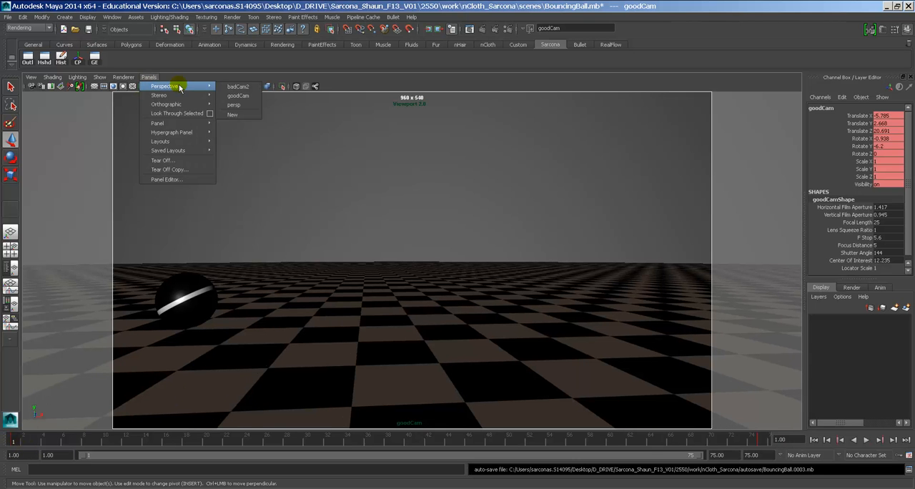
mouse_move(233, 105)
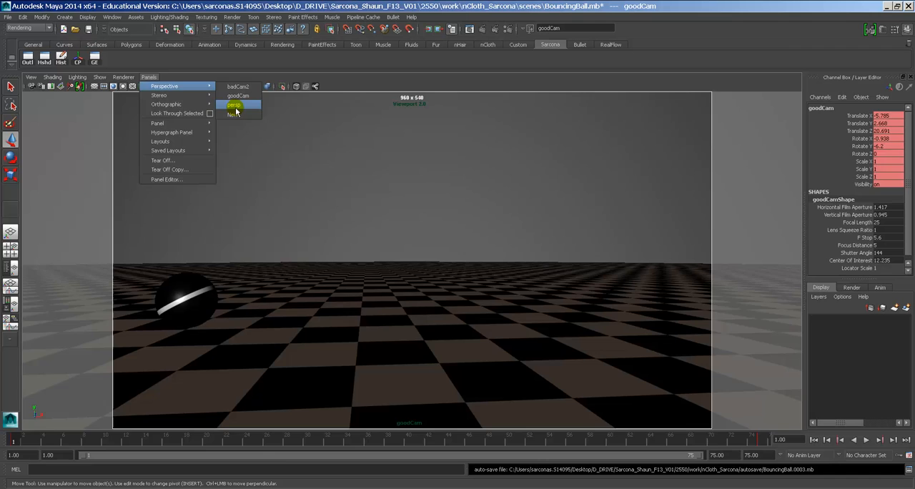
Look through the persp camera, lower it near the floor, and scrub to keyed frames like 34.
left_click(234, 105)
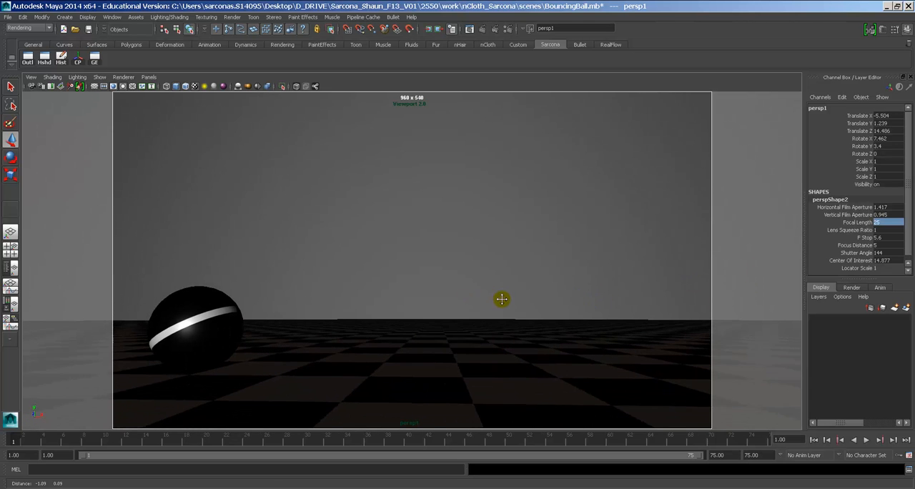
left_click_drag(502, 299, 475, 310)
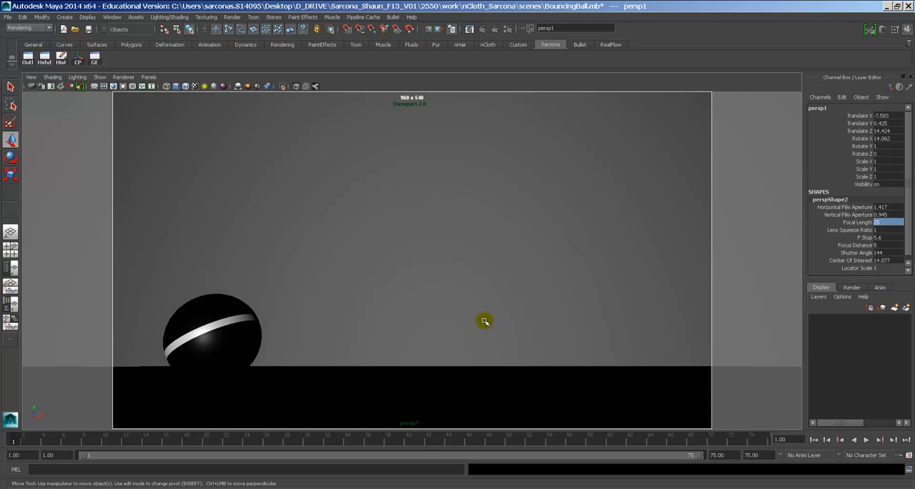
mouse_move(462, 315)
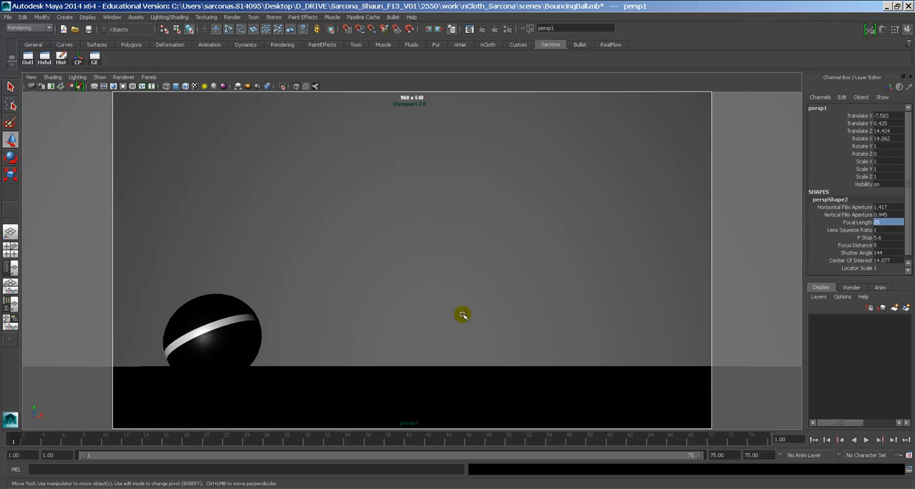
mouse_move(341, 312)
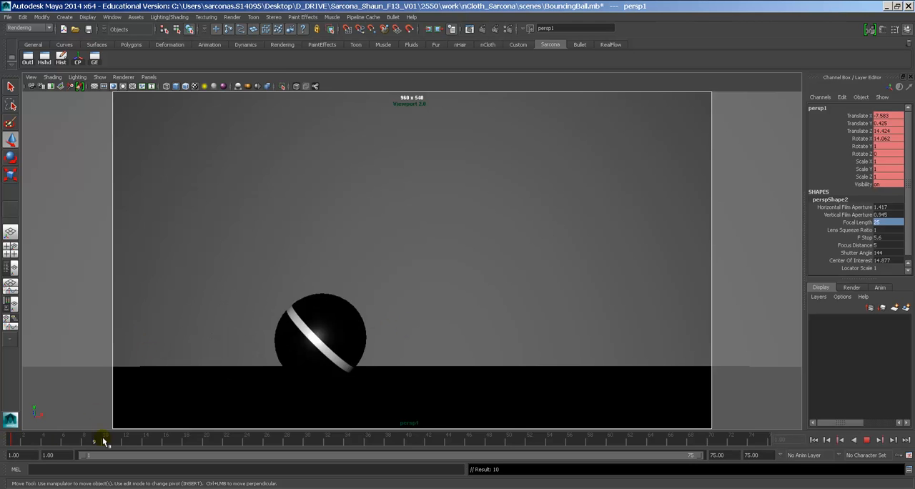
left_click_drag(104, 441, 604, 441)
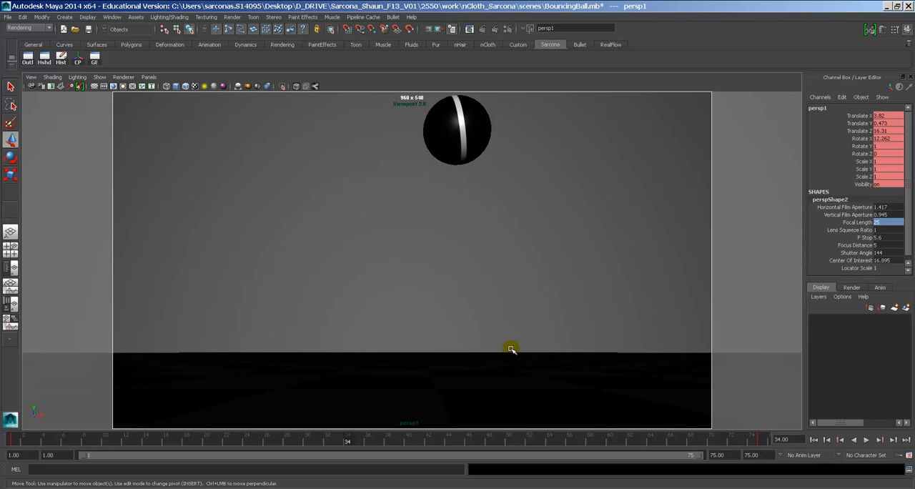
left_click(357, 441)
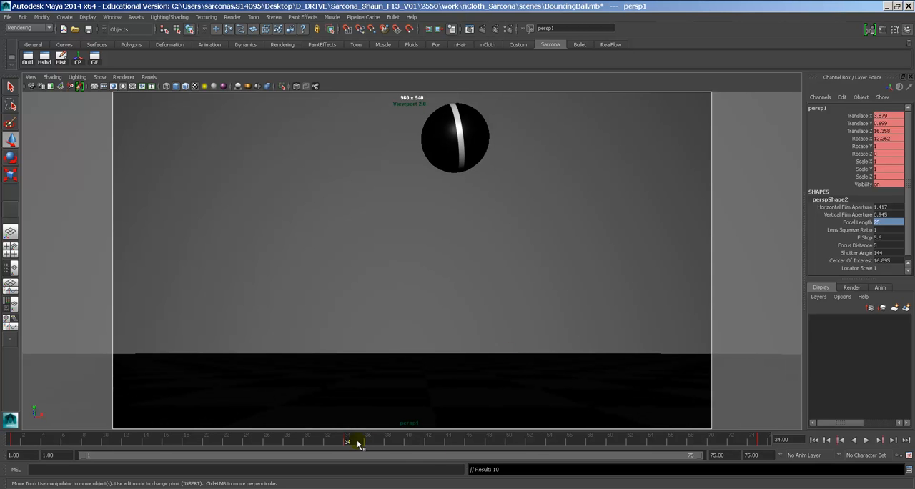
left_click(864, 439)
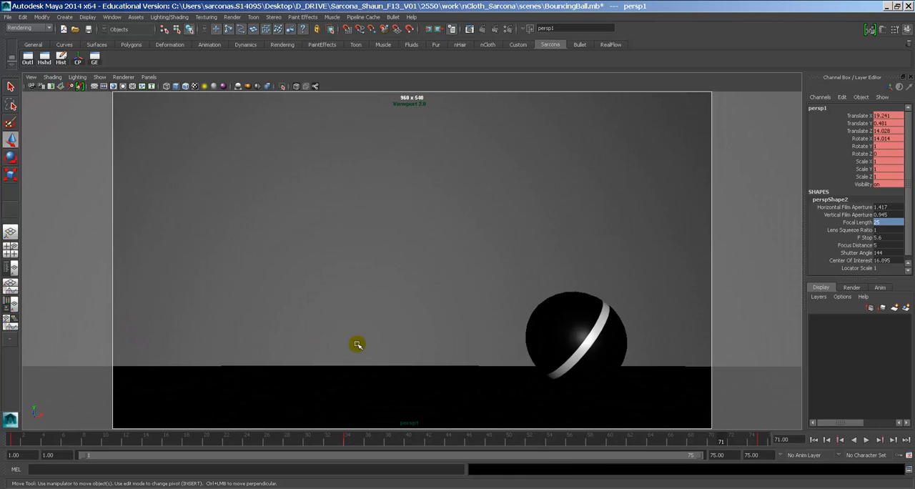
mouse_move(668, 333)
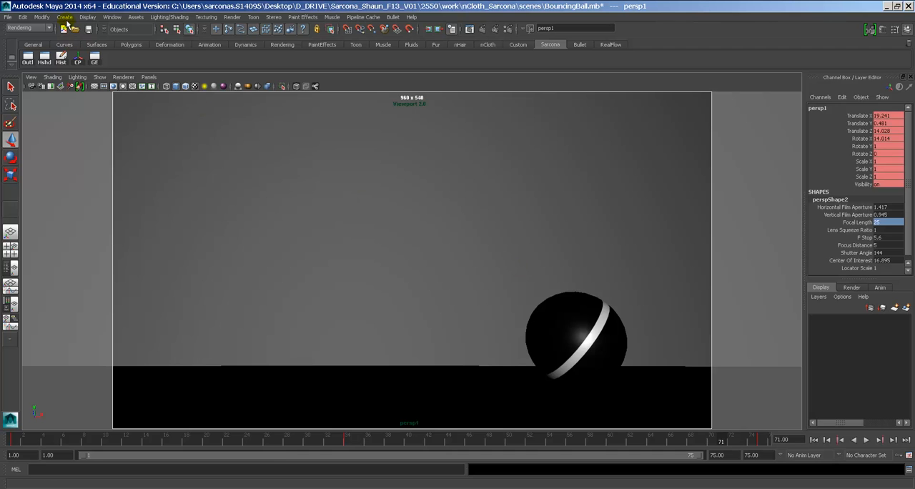
Create a spot light, move it into position, and set its dropoff to 10.
left_click(64, 16)
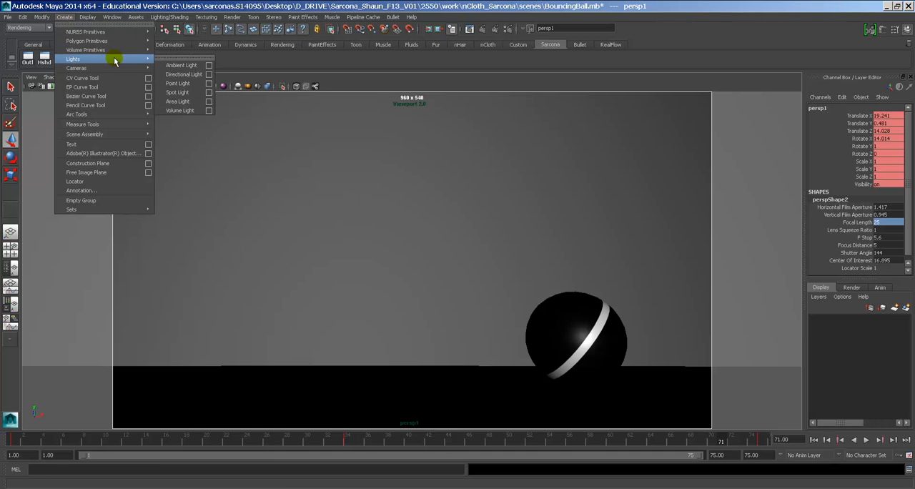
mouse_move(177, 83)
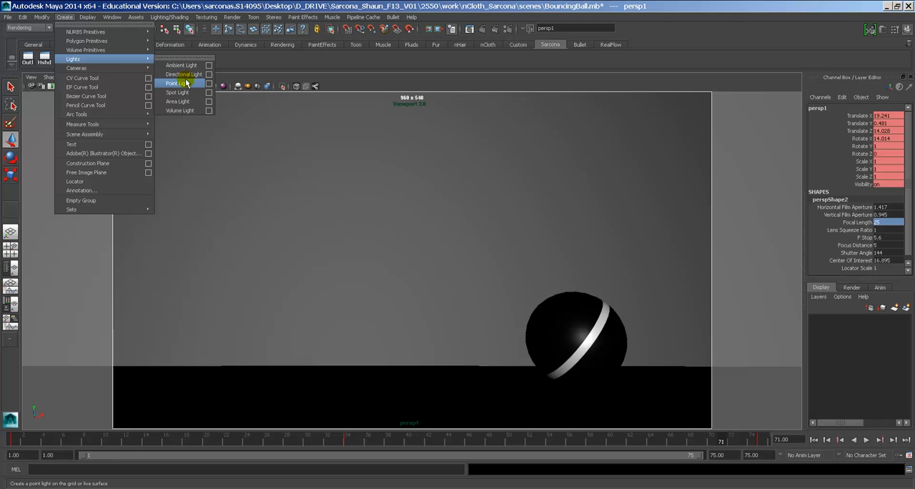
mouse_move(178, 92)
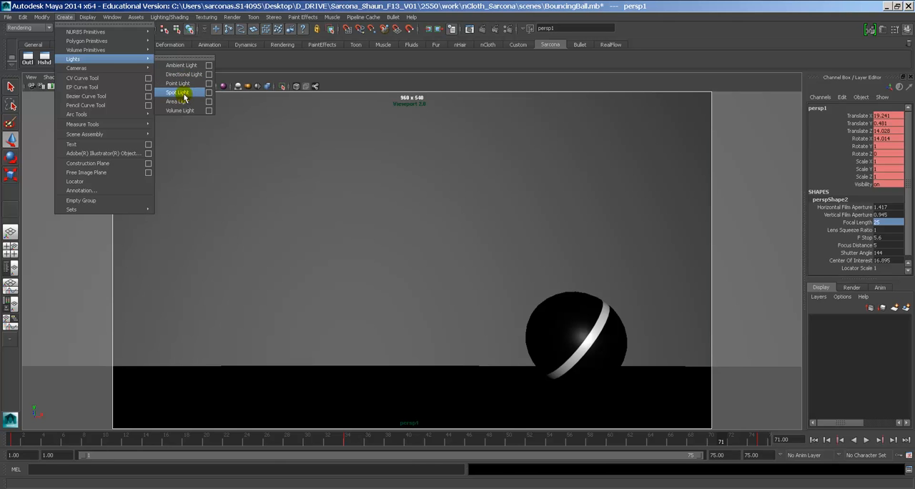
left_click(178, 92)
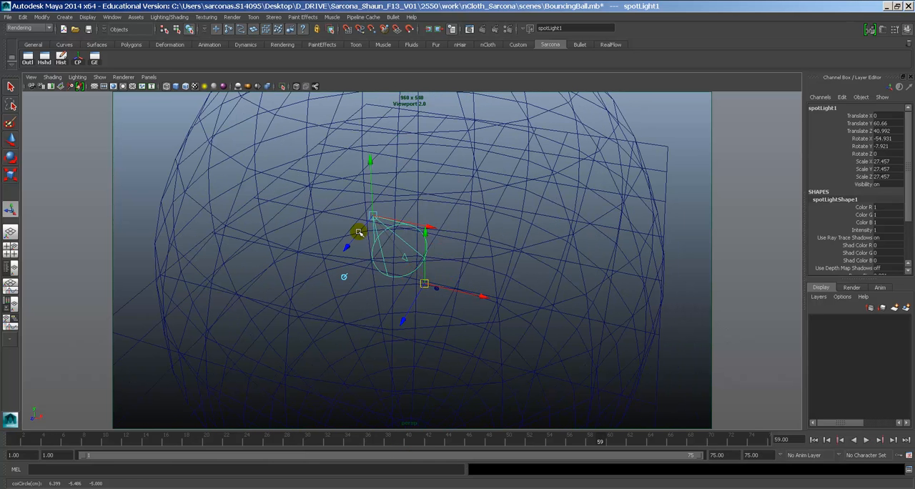
left_click_drag(358, 232, 498, 250)
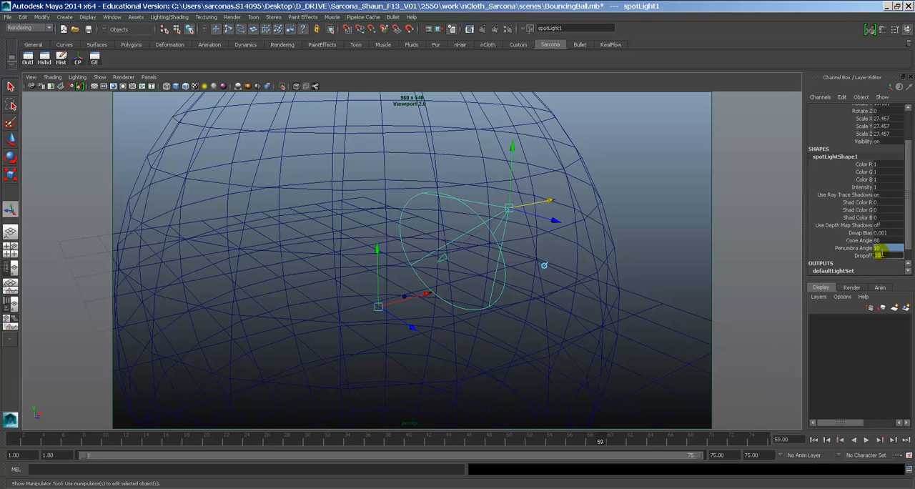
left_click(886, 240)
type("100")
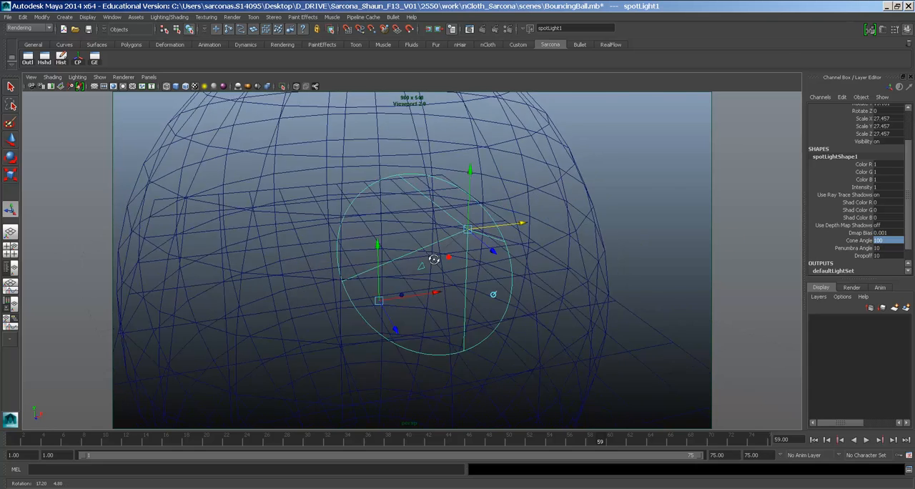
Set the spotlight cone angle to 100 and use 10 ray-traced shadow rays.
left_click_drag(434, 259, 471, 200)
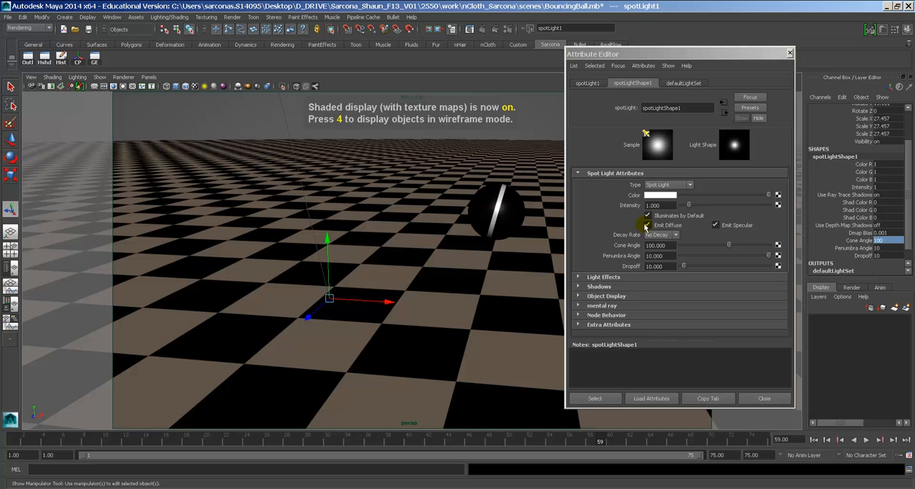
left_click(599, 285)
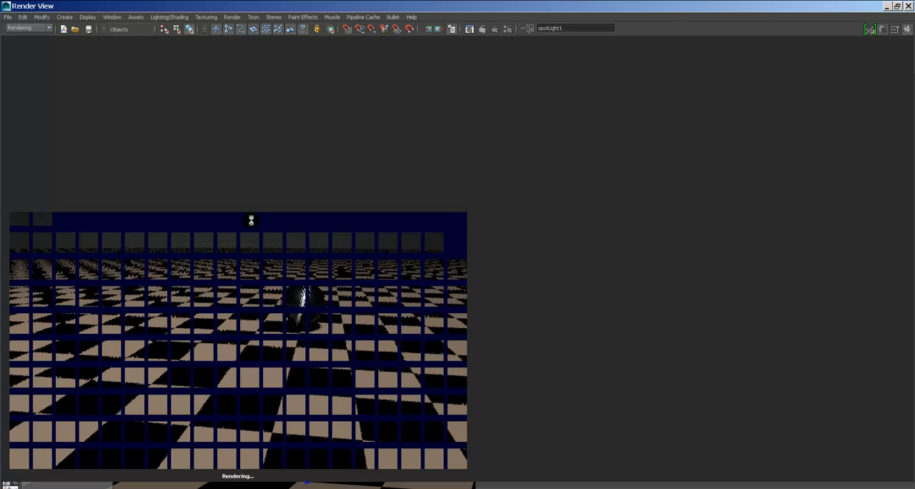
mouse_move(249, 216)
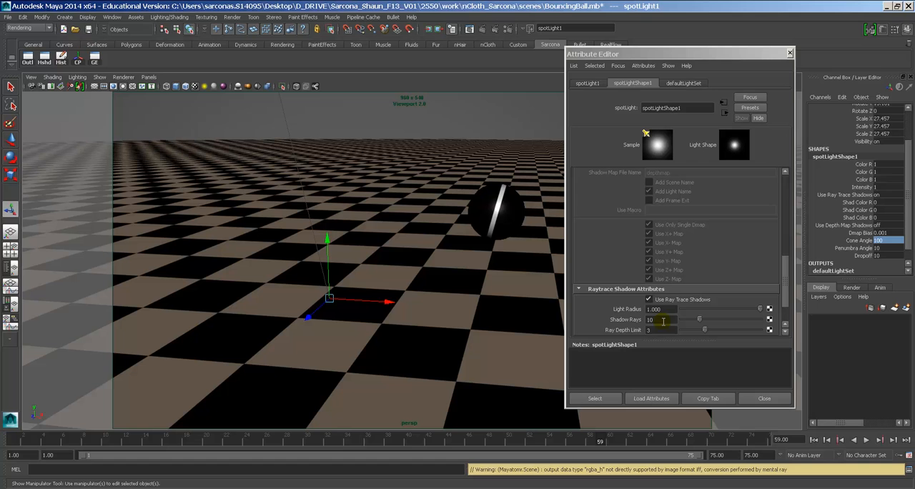
left_click(671, 309)
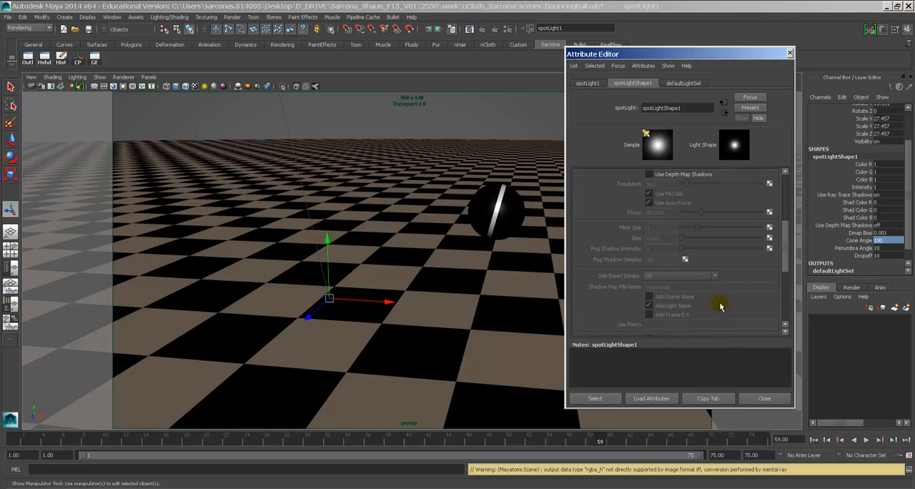
left_click(763, 398)
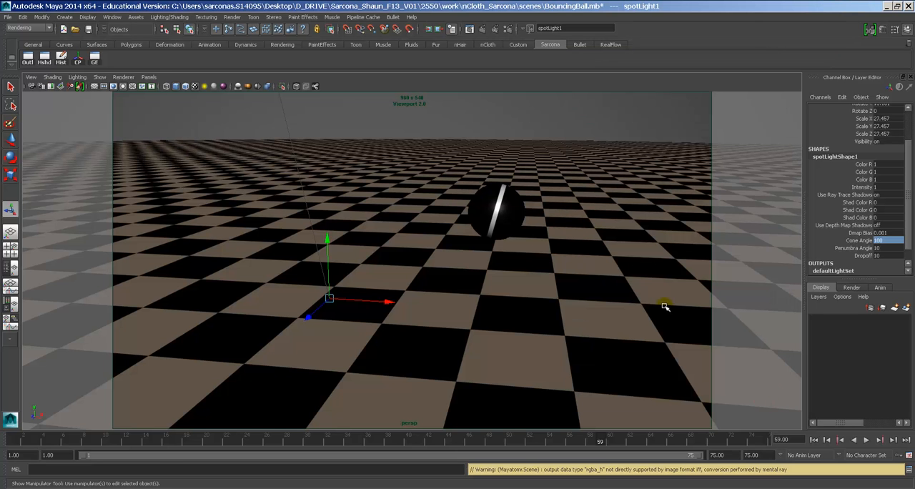
mouse_move(210, 231)
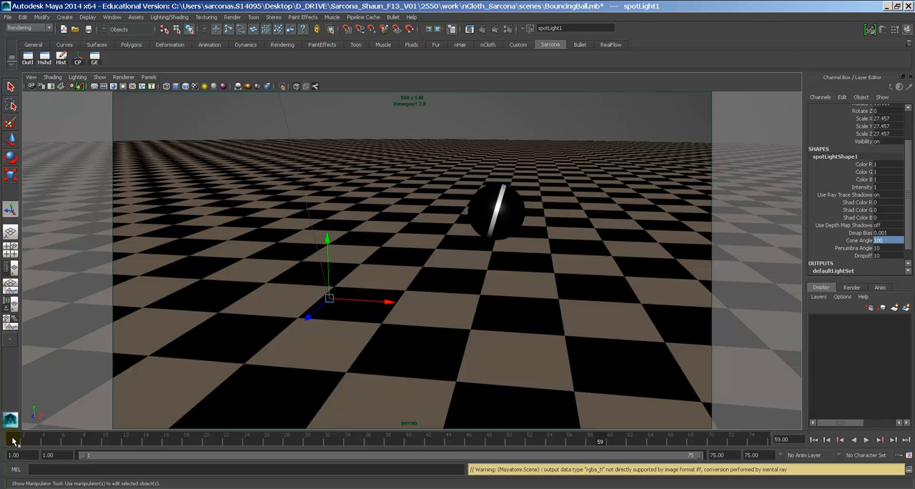
Go to frame 1 and look through the persp1 camera.
left_click(147, 76)
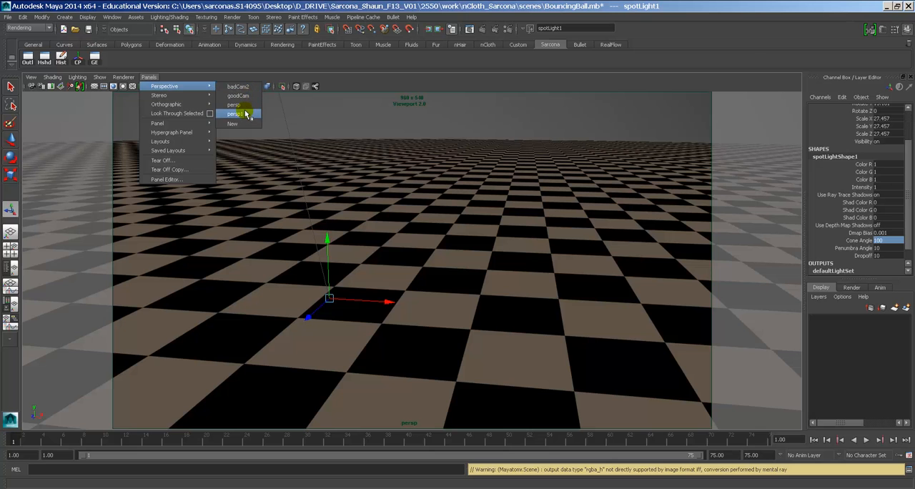
left_click(236, 114)
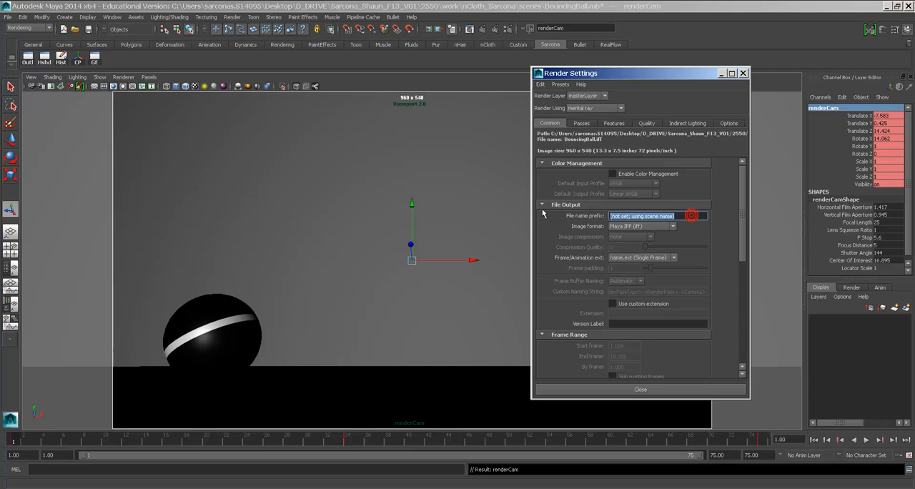
Enter the render output file name prefix bounceyBall_Sarcona_moBlur.
type("re")
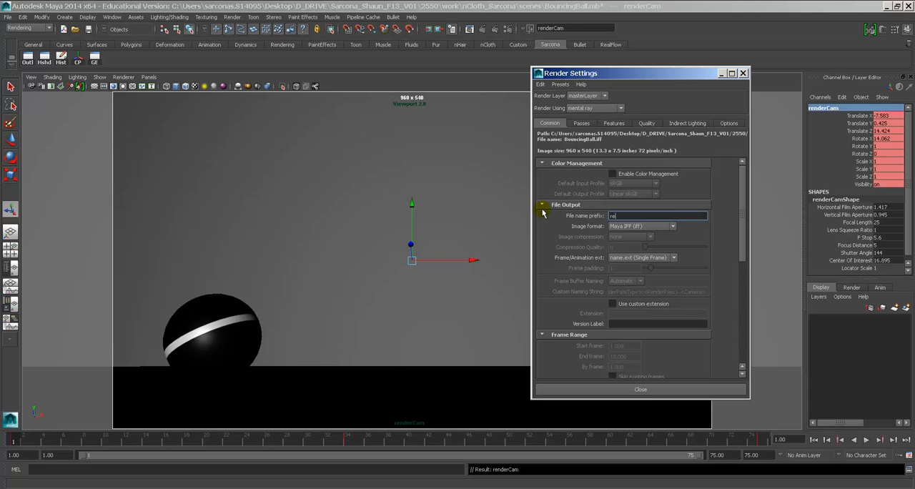
type("bounceyBall_MoBu")
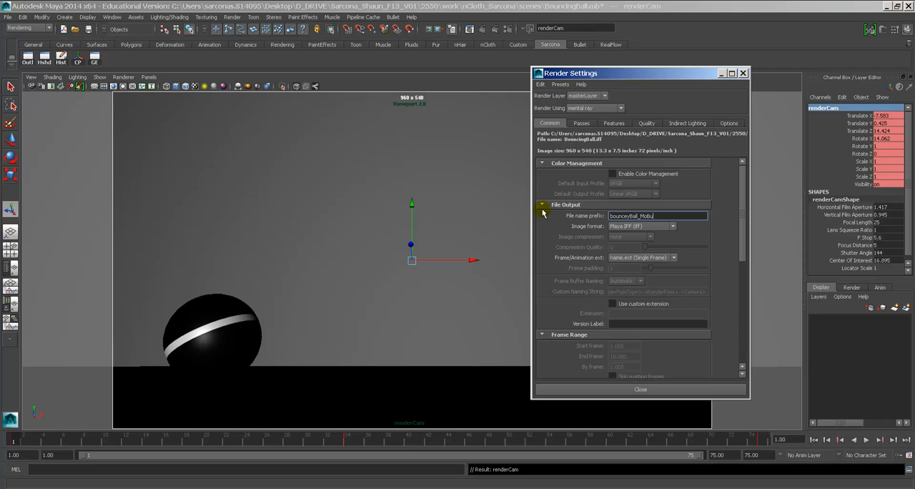
type("_Sarcona_moBlur")
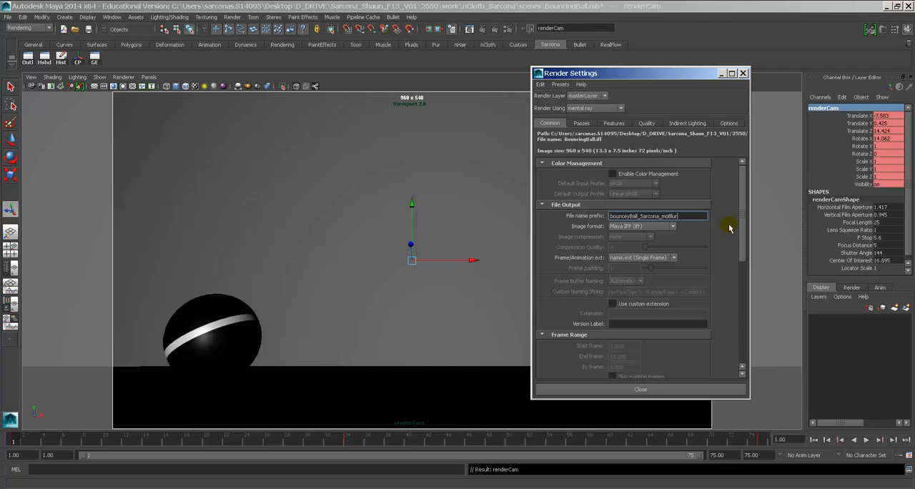
left_click(639, 226)
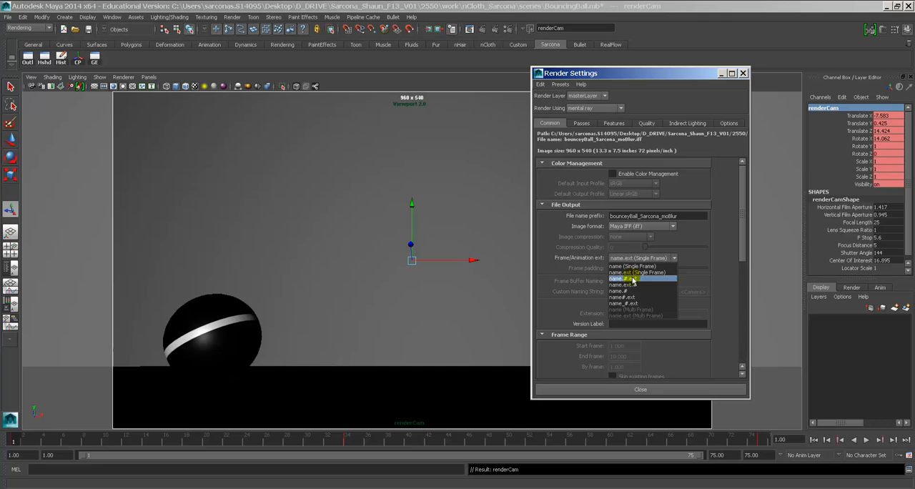
Output numbered frames name.#.ext from 1 to 75 at 960×540.
left_click(622, 278)
type("75.000")
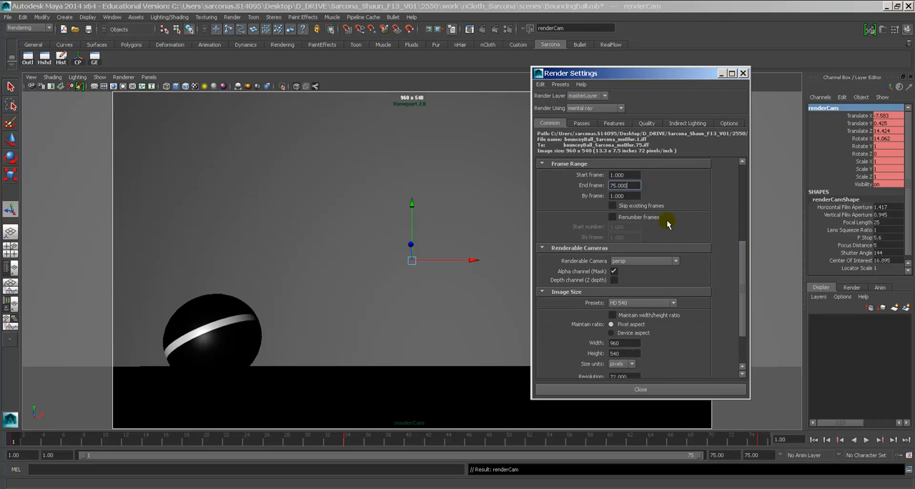
left_click(674, 261)
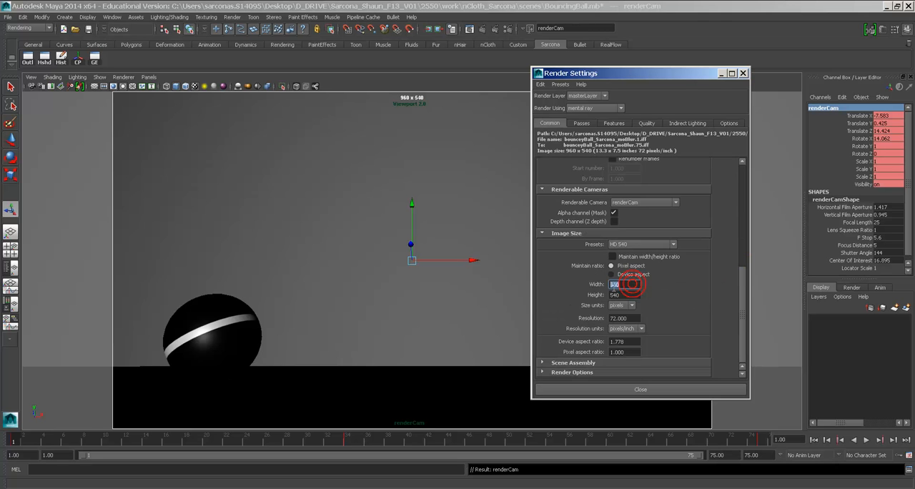
left_click(623, 294)
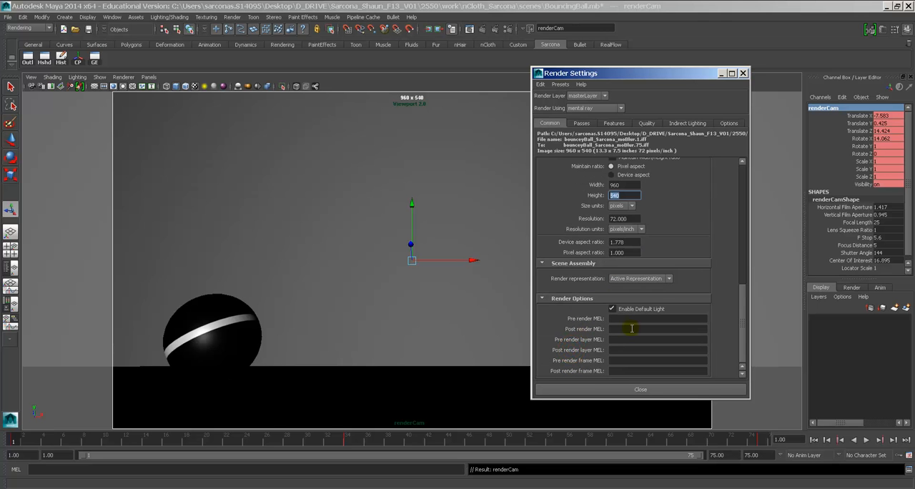
Confirm Full motion blur, then set final gathering accuracy 50 and point interpolation 50.
left_click(613, 123)
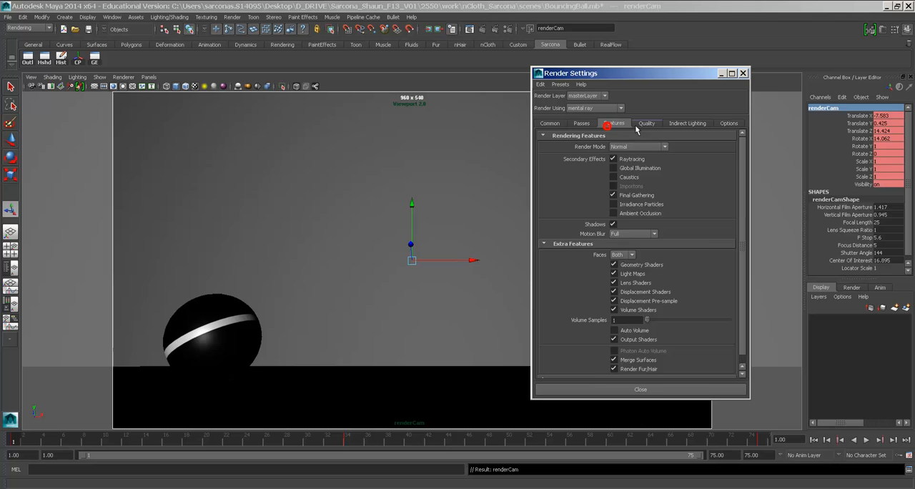
left_click(646, 123)
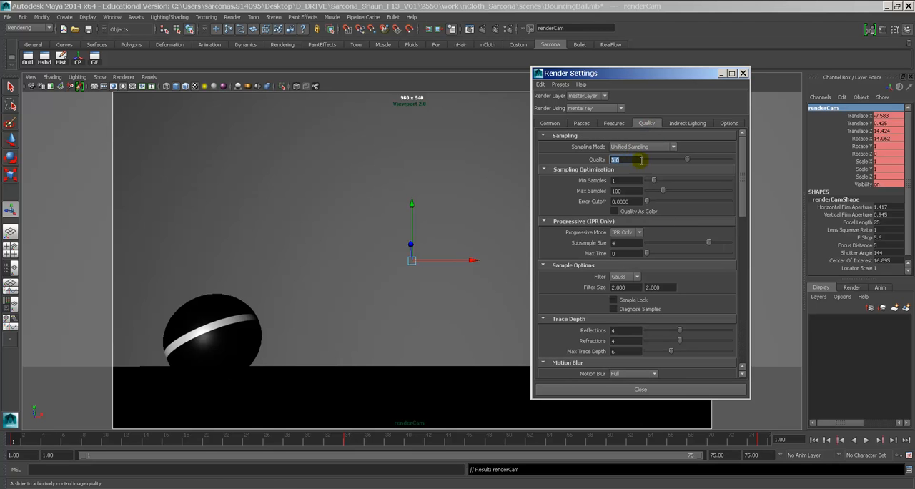
scroll("down", 3)
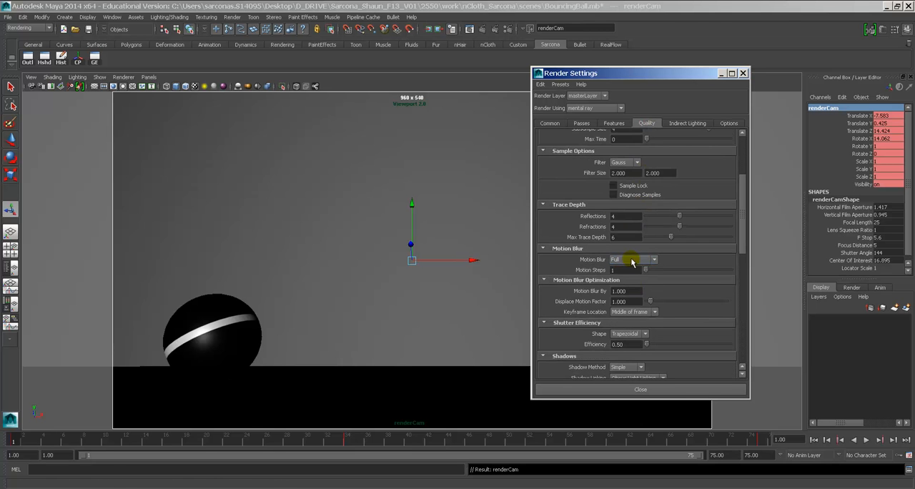
left_click(687, 122)
type("50")
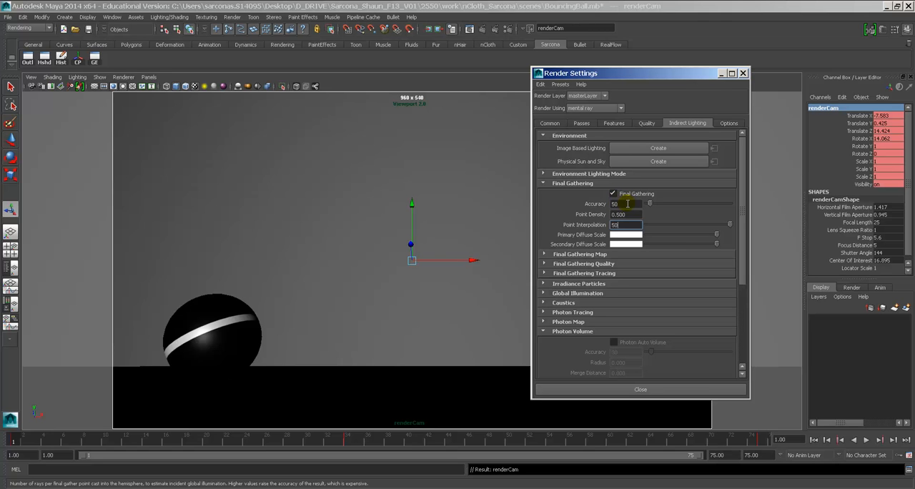
left_click(626, 224)
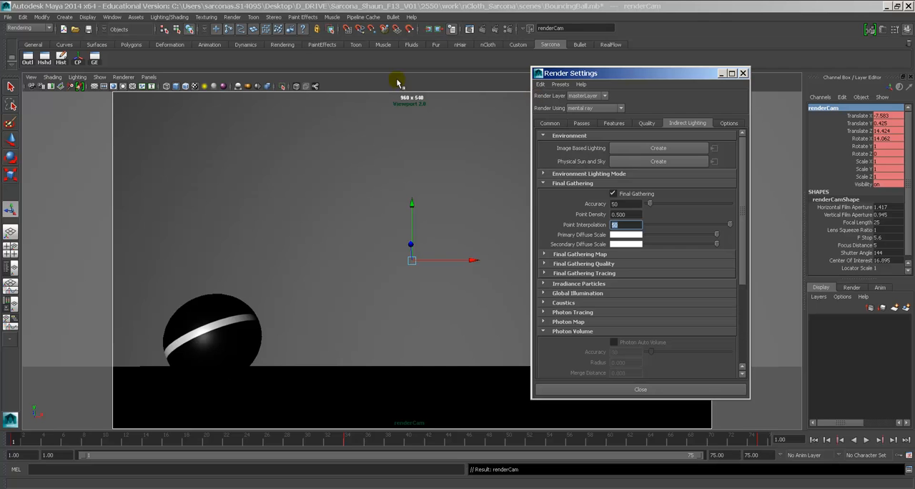
Confirm the final gathering values and launch a mental ray batch render.
left_click(28, 28)
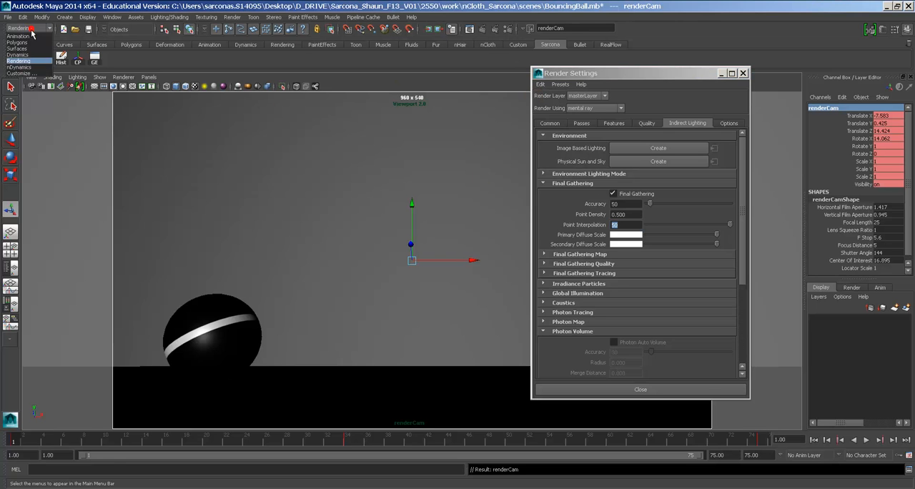
left_click(234, 17)
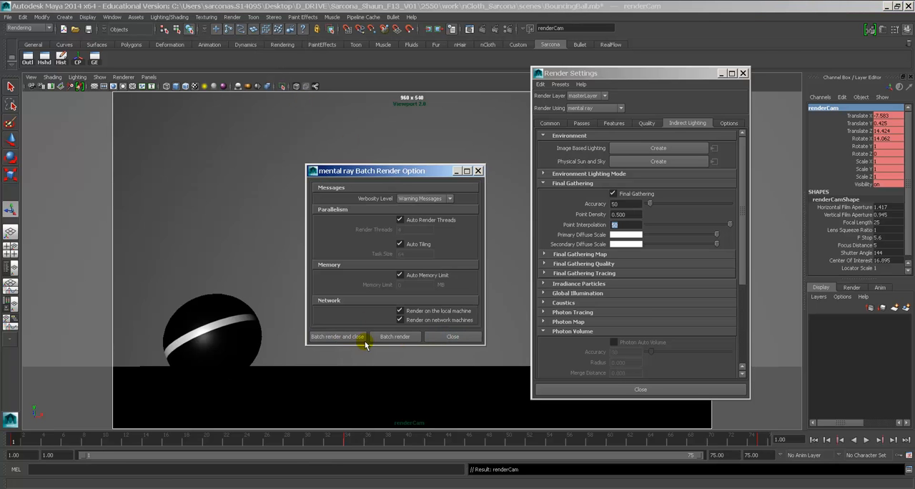
left_click(336, 336)
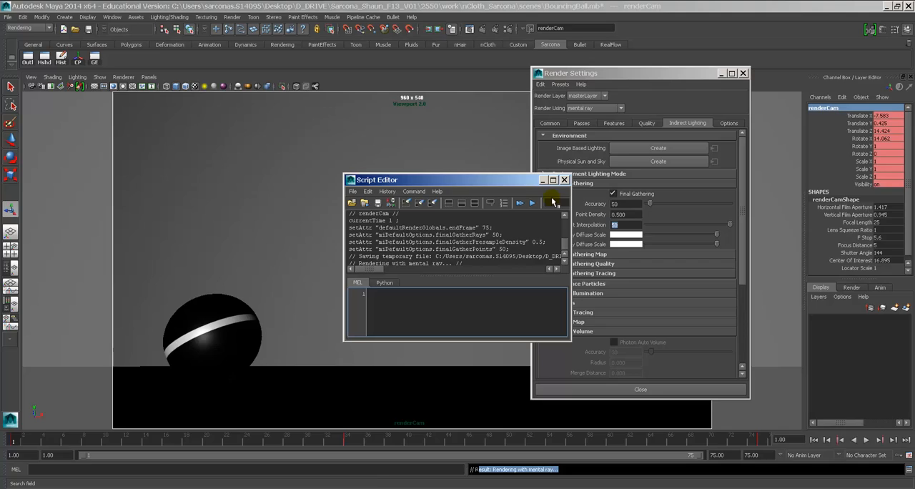
Check the rendered image path in the enlarged script log, then cancel the batch render.
left_click(551, 179)
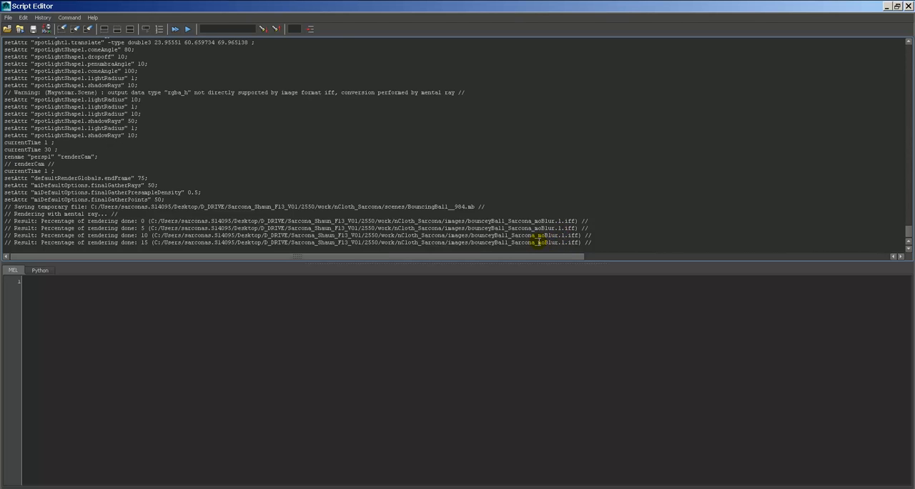
double_click(136, 243)
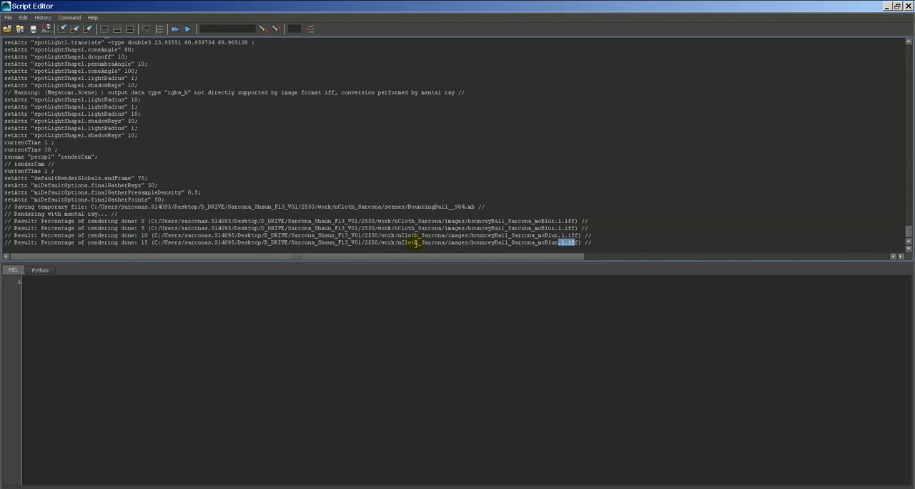
mouse_move(338, 206)
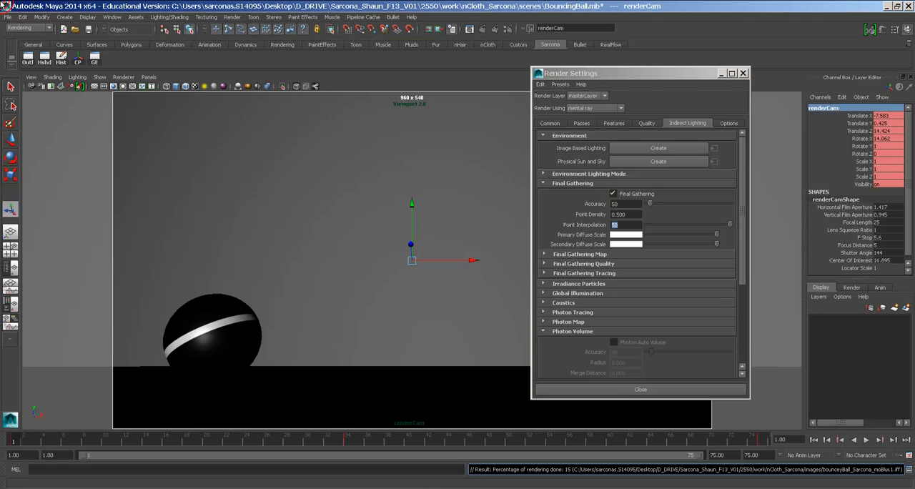
left_click(232, 17)
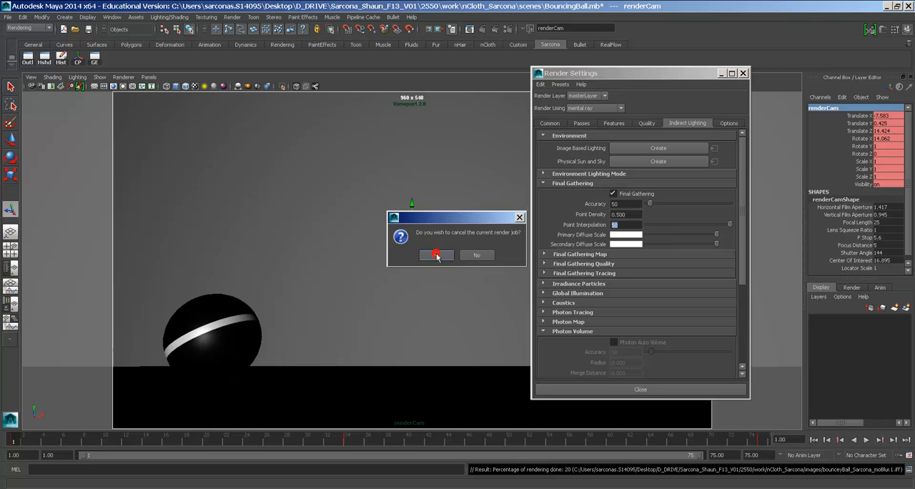
left_click(435, 255)
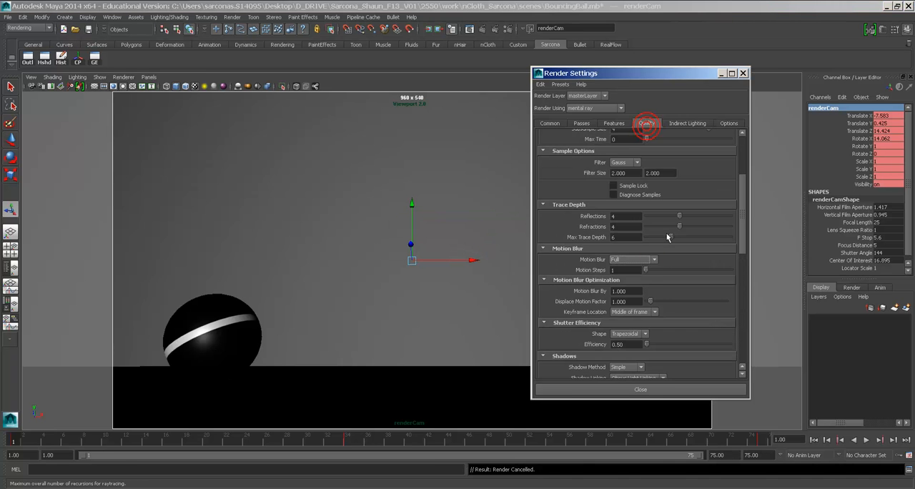
Pick a motion blur mode and review the output image format in Render Settings.
left_click(632, 259)
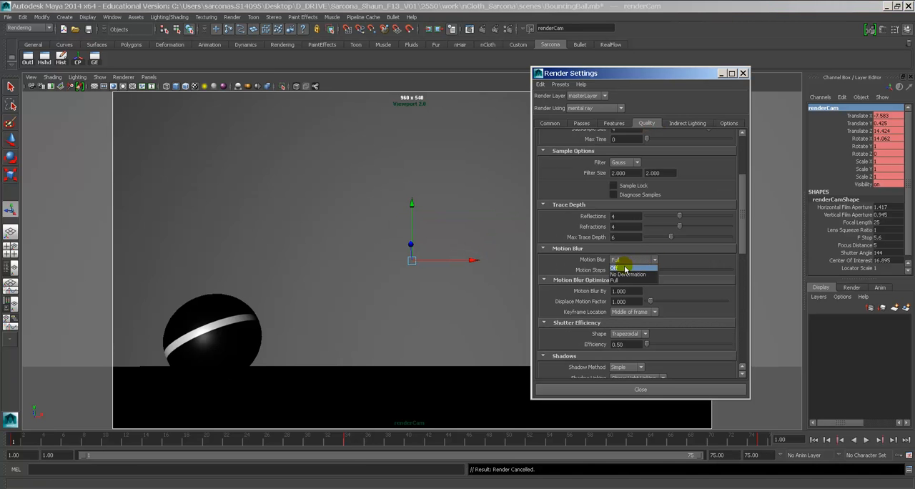
left_click(549, 123)
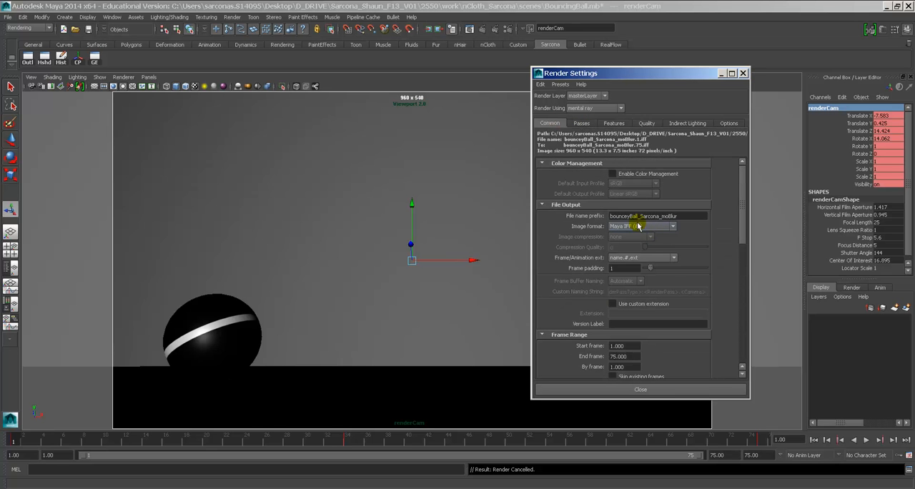
left_click(656, 215)
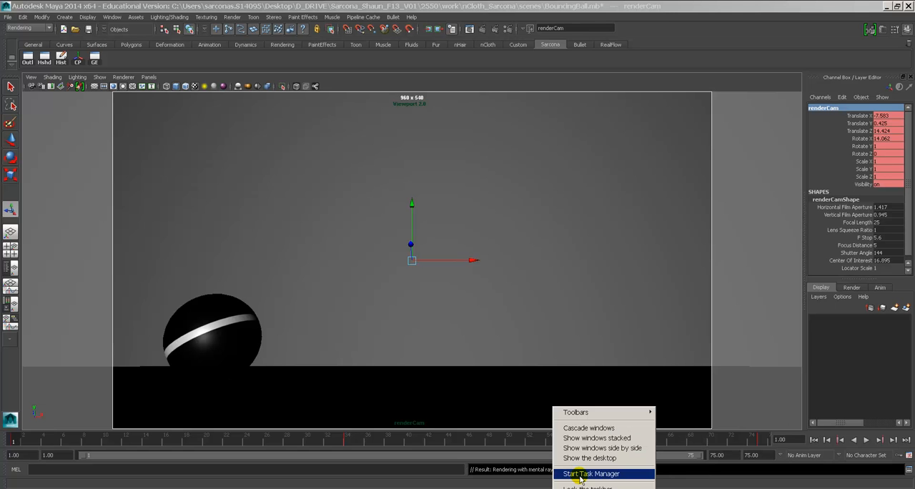
In Task Manager, set the second mayabatch.exe render process to Below Normal priority.
left_click(591, 473)
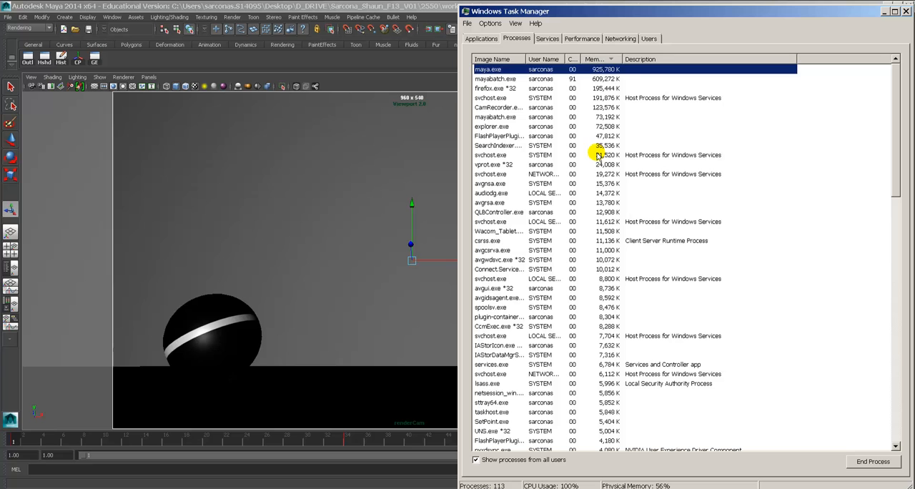
left_click(495, 78)
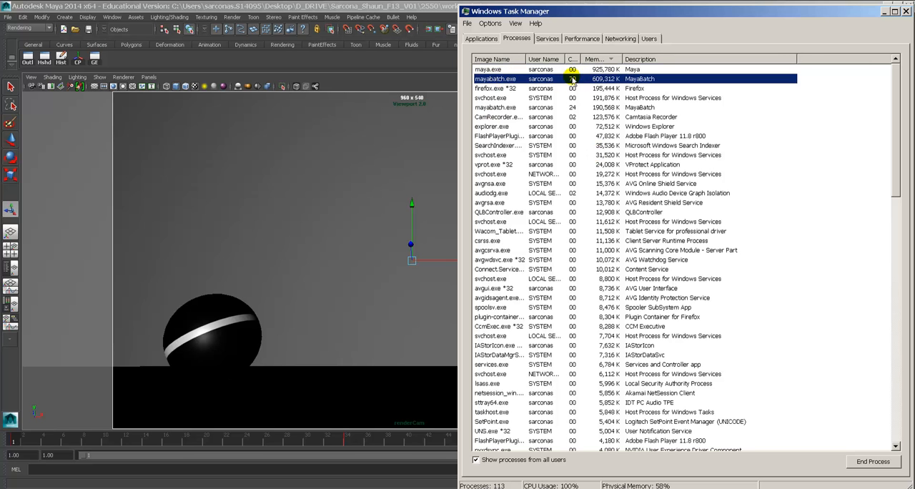
left_click(493, 98)
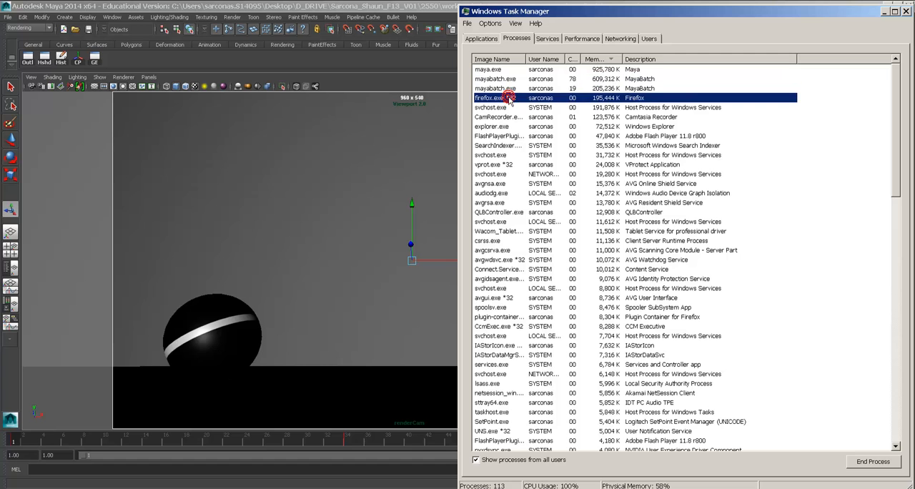
left_click(495, 79)
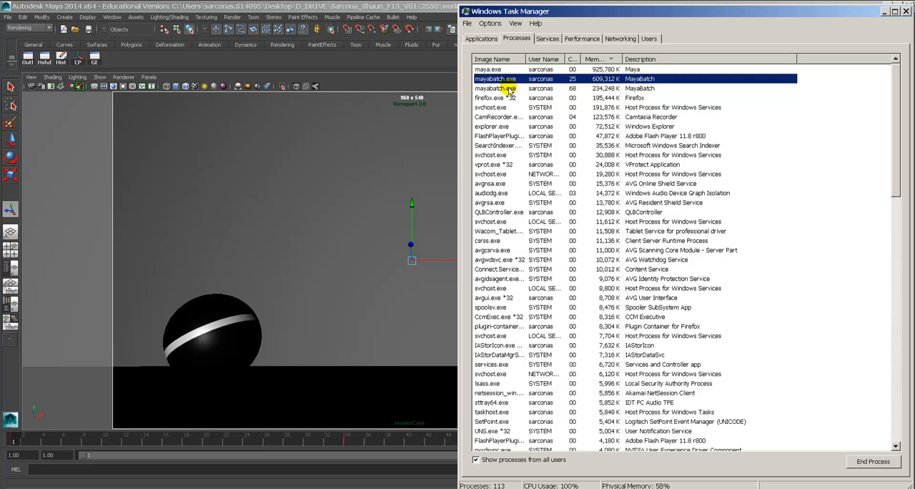
right_click(494, 88)
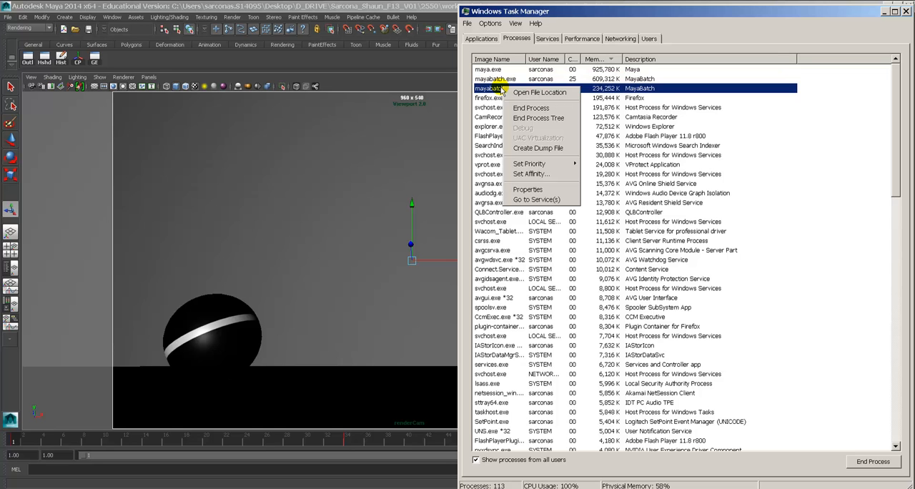
left_click(529, 163)
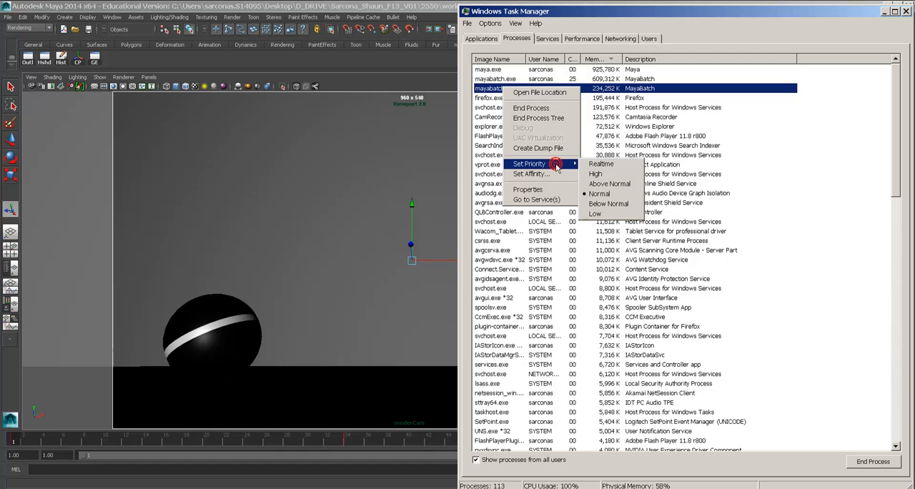
mouse_move(608, 204)
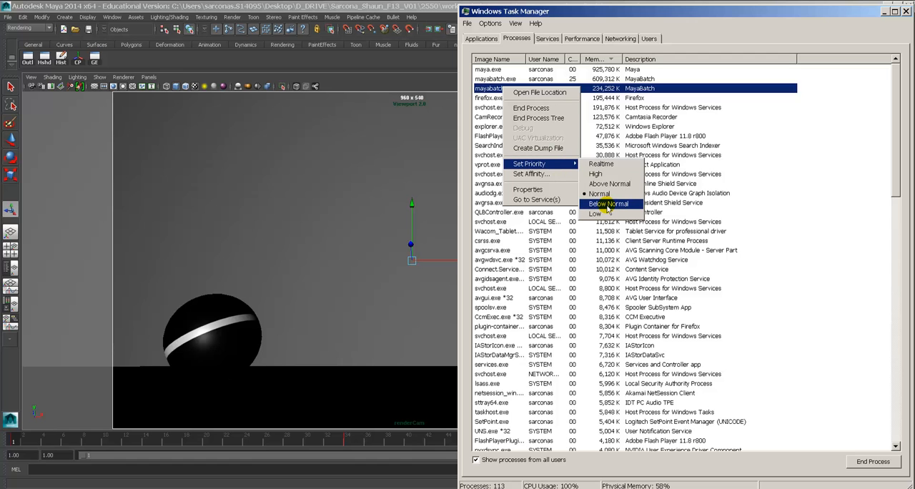
left_click(608, 204)
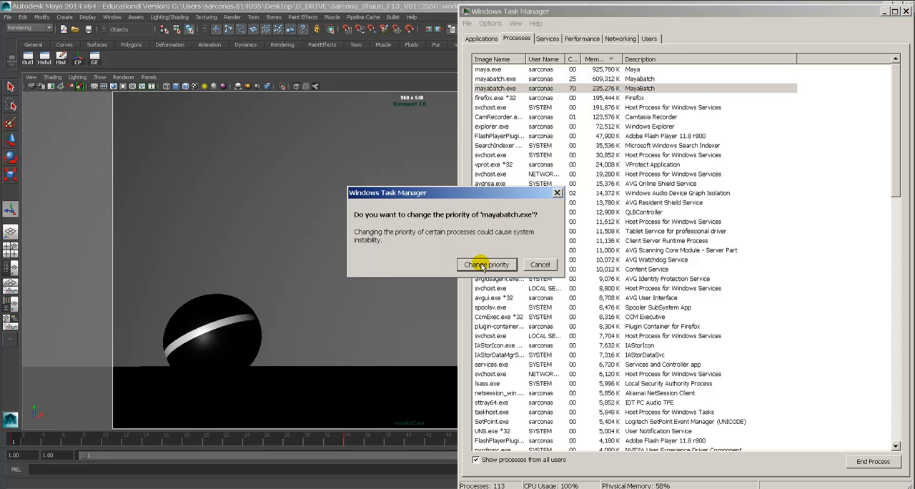
left_click(487, 264)
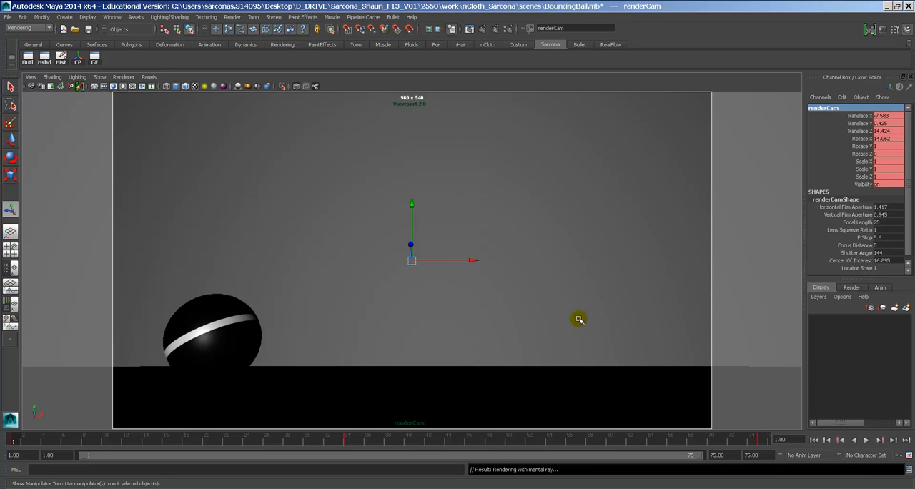
mouse_move(518, 344)
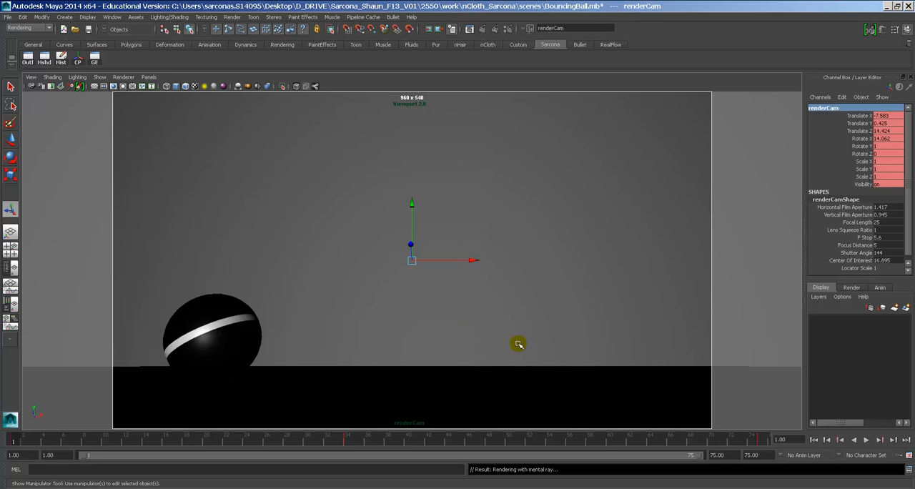
mouse_move(465, 469)
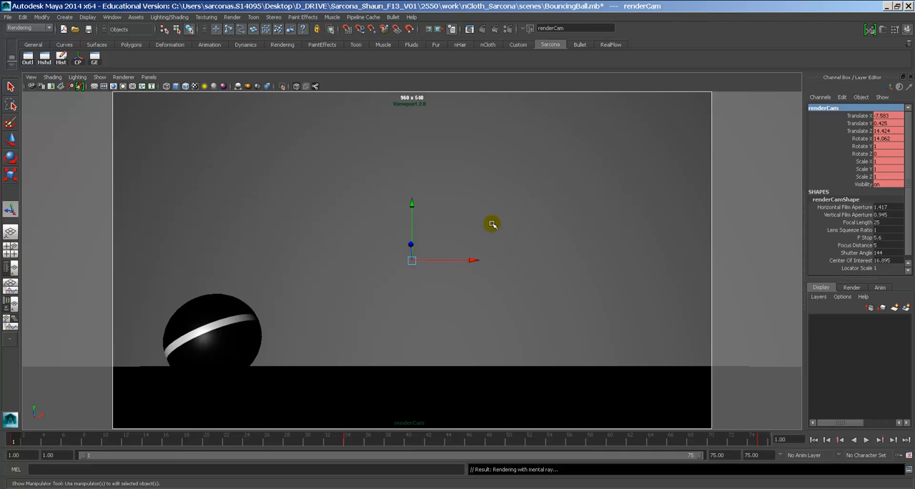
mouse_move(403, 345)
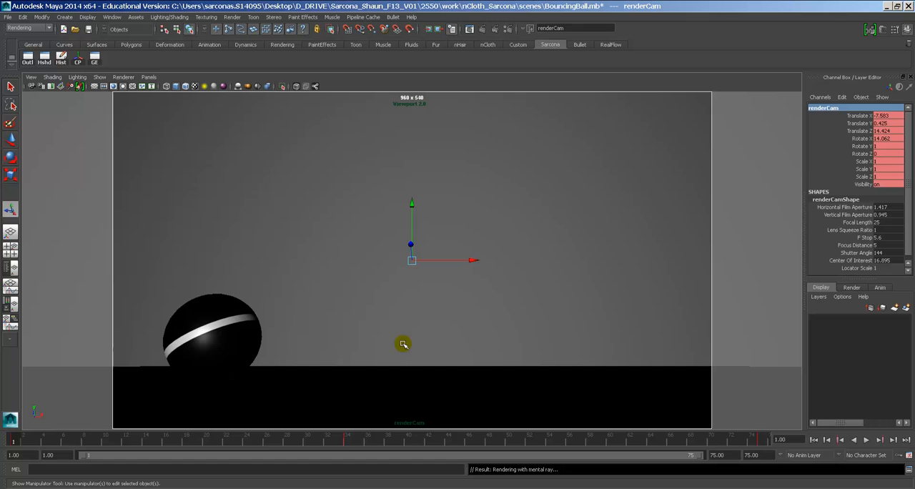
mouse_move(325, 263)
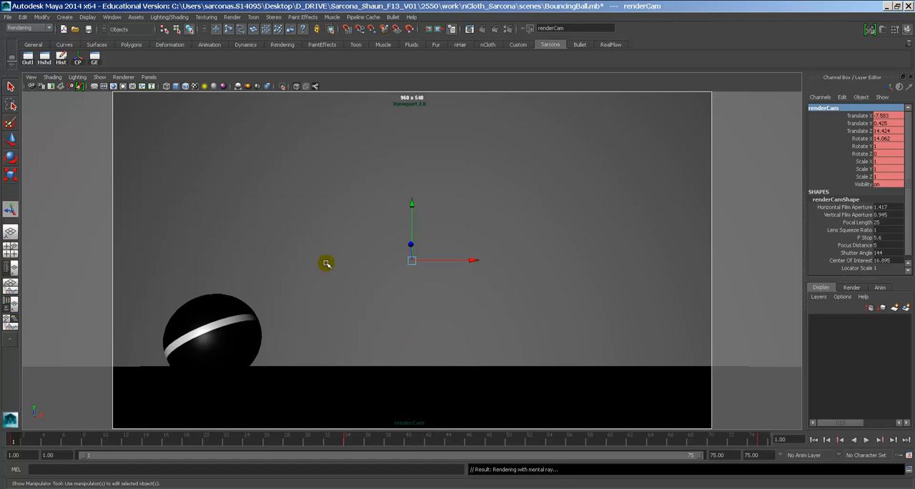
mouse_move(639, 416)
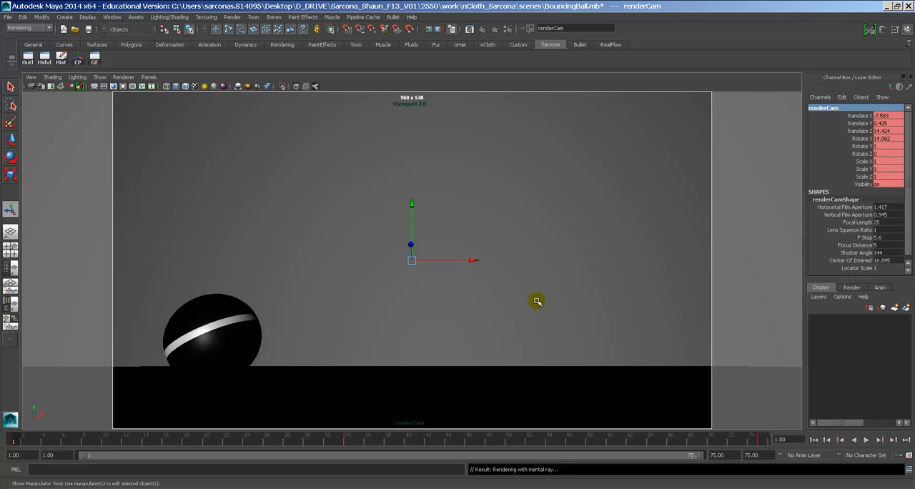
Select the striped ball in the renderCam viewport.
left_click(193, 347)
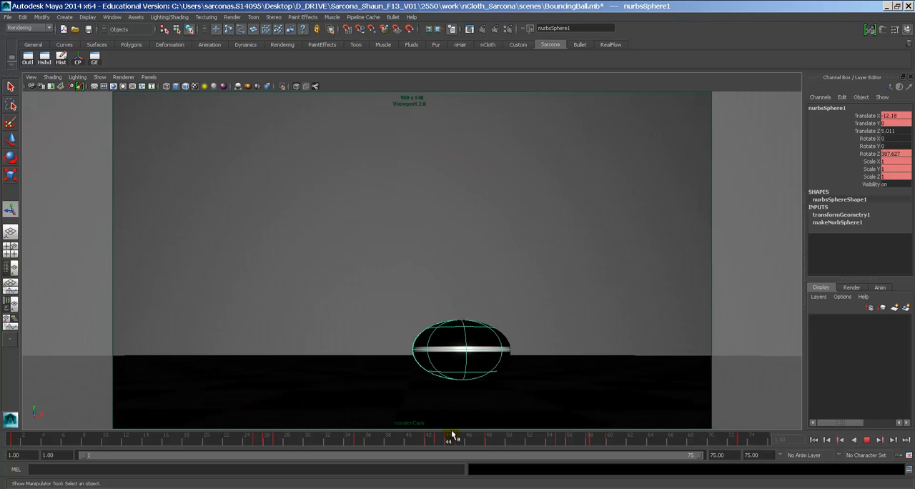
left_click_drag(449, 440, 670, 441)
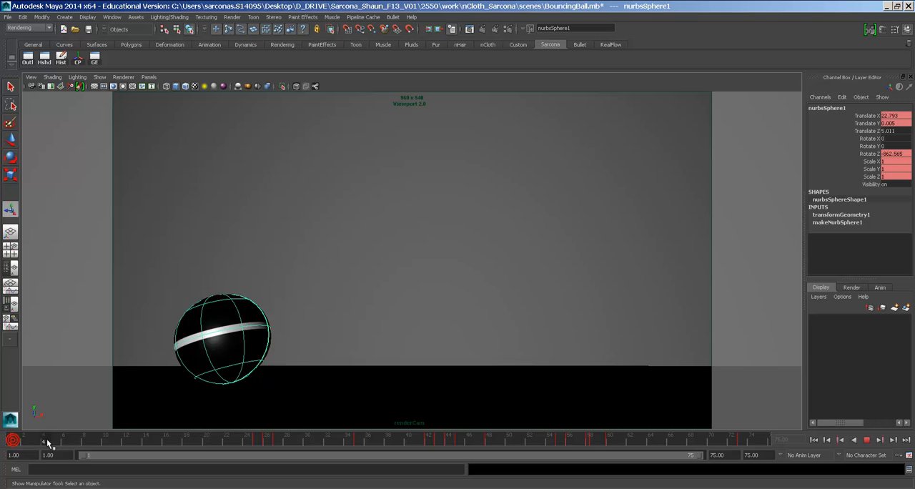
left_click(509, 441)
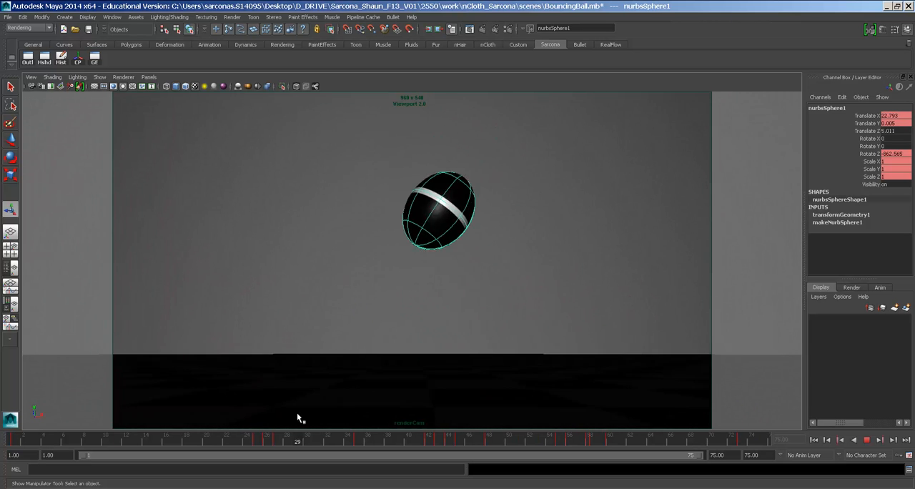
left_click_drag(297, 441, 377, 441)
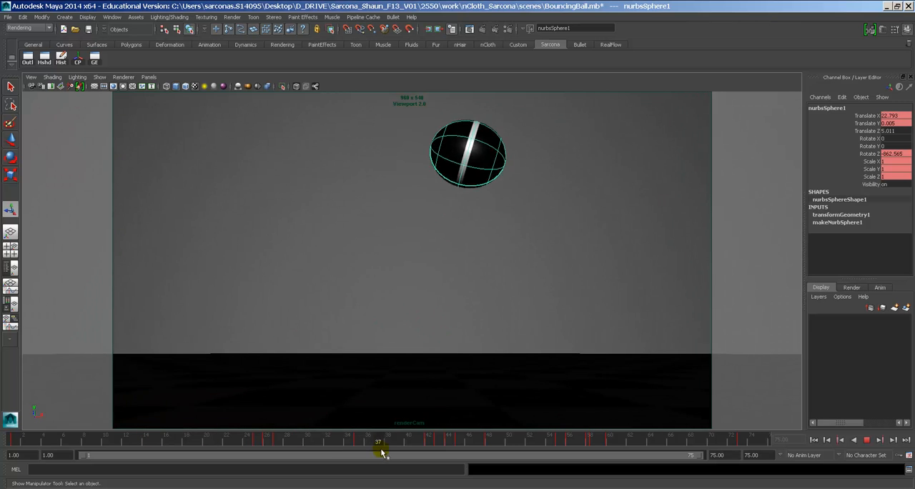
left_click_drag(378, 441, 752, 441)
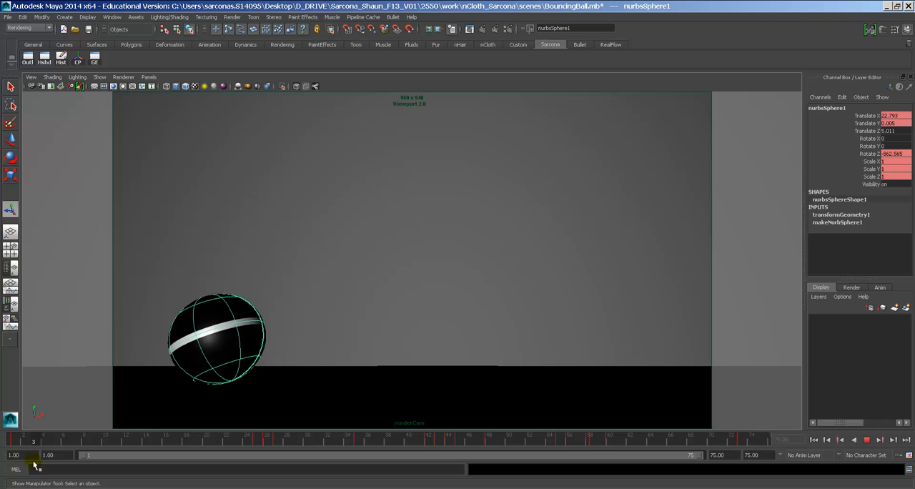
left_click_drag(33, 441, 256, 440)
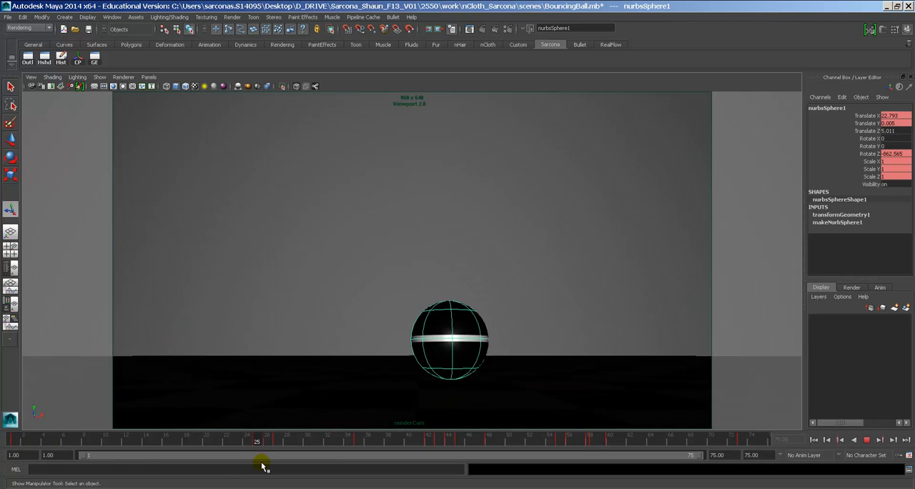
left_click_drag(256, 441, 600, 441)
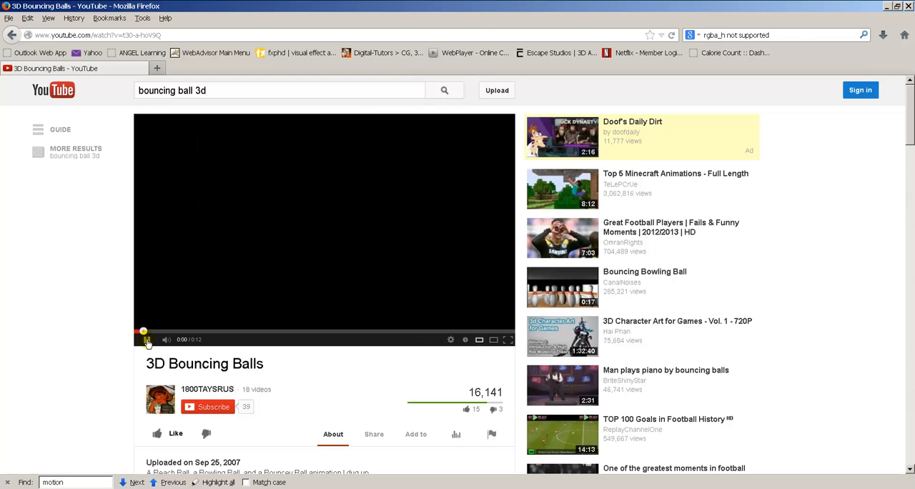
Play and pause the 3D Bouncing Balls clip, then search YouTube for 'bouncing ball'.
left_click(145, 339)
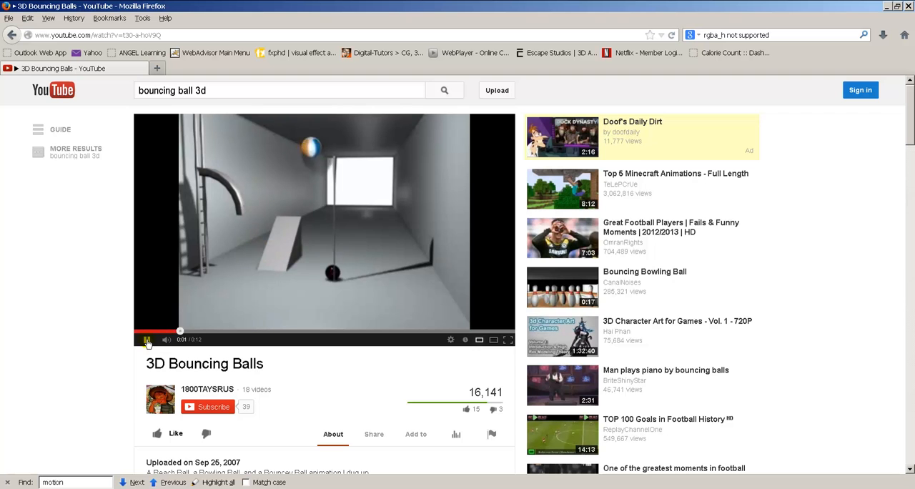
left_click(146, 339)
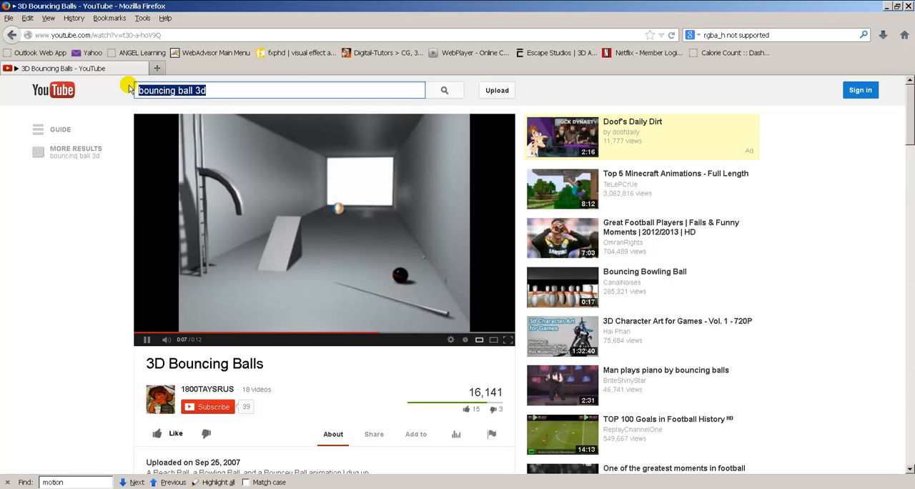
type("bouncing ball")
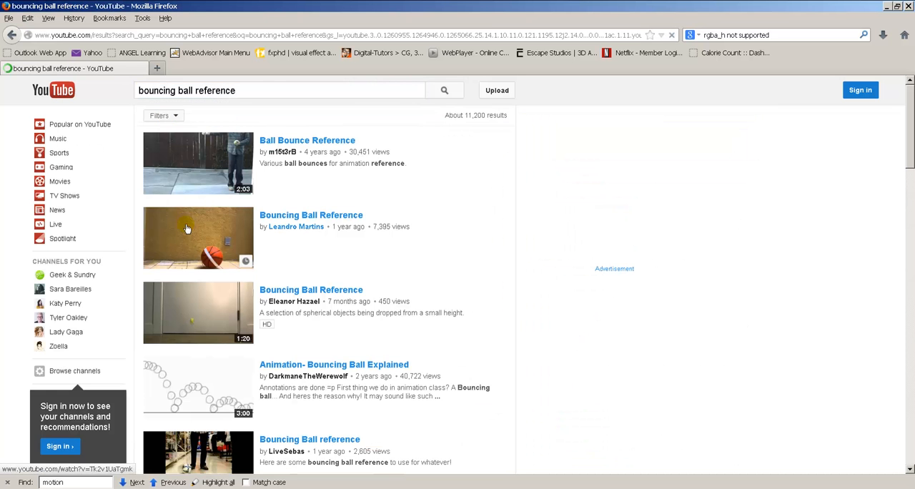
Open and play the Leandro Martins basketball bounce reference, then scroll the sidebar.
left_click(198, 238)
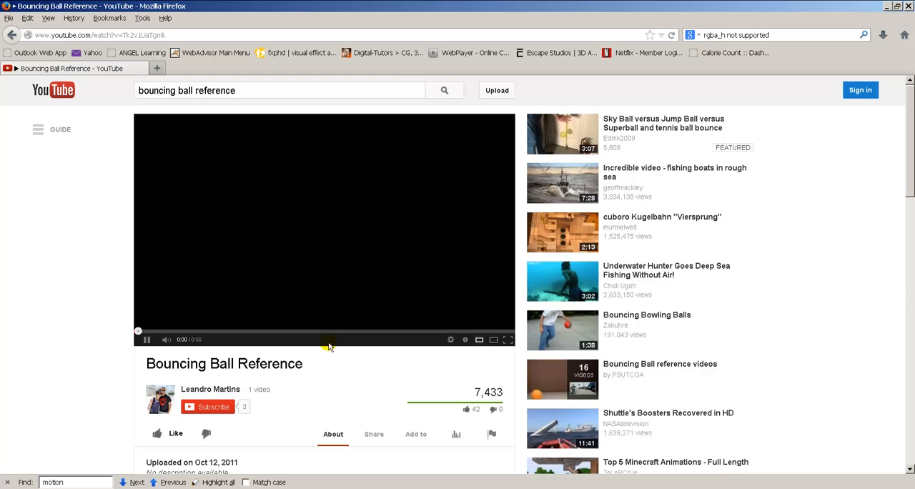
left_click(147, 339)
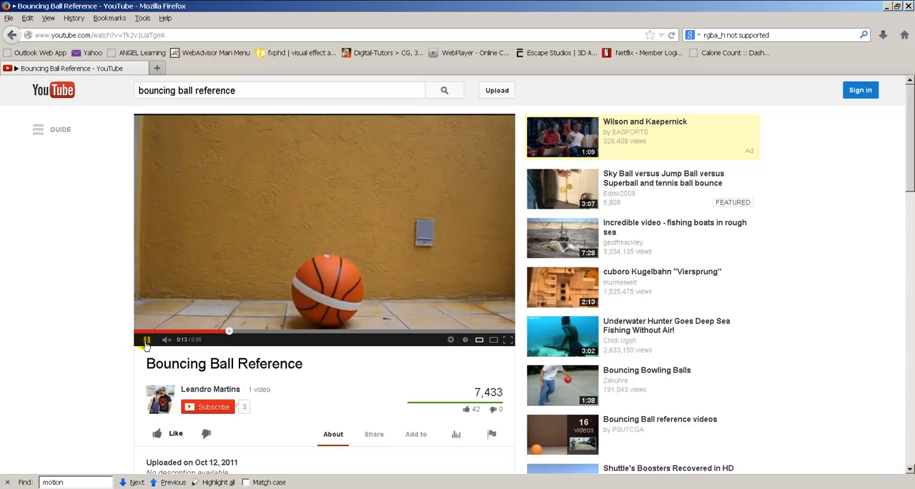
left_click(146, 340)
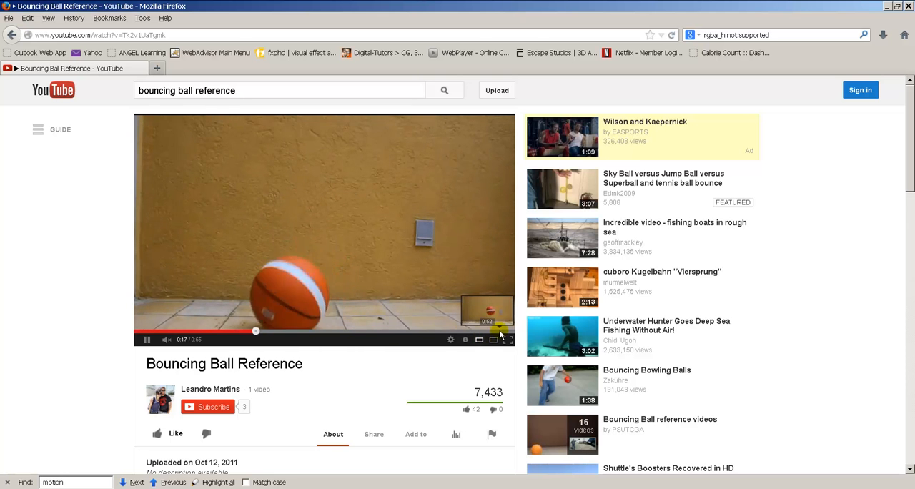
scroll("down", 3)
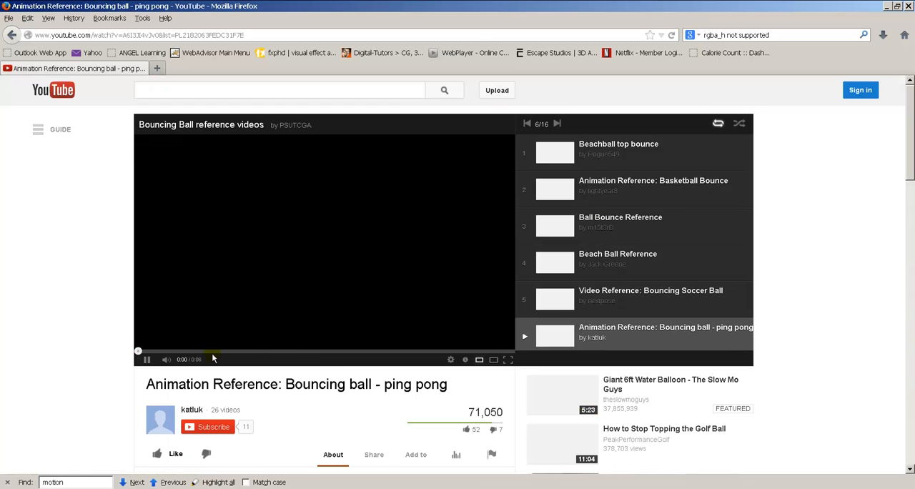
Play the playlist's 'more balls bouncing' reference video, then pause it.
left_click(146, 359)
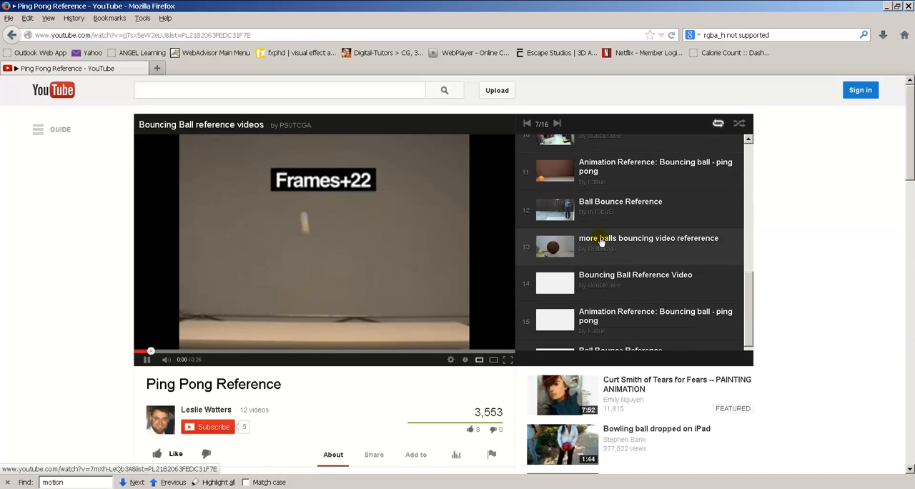
left_click(648, 238)
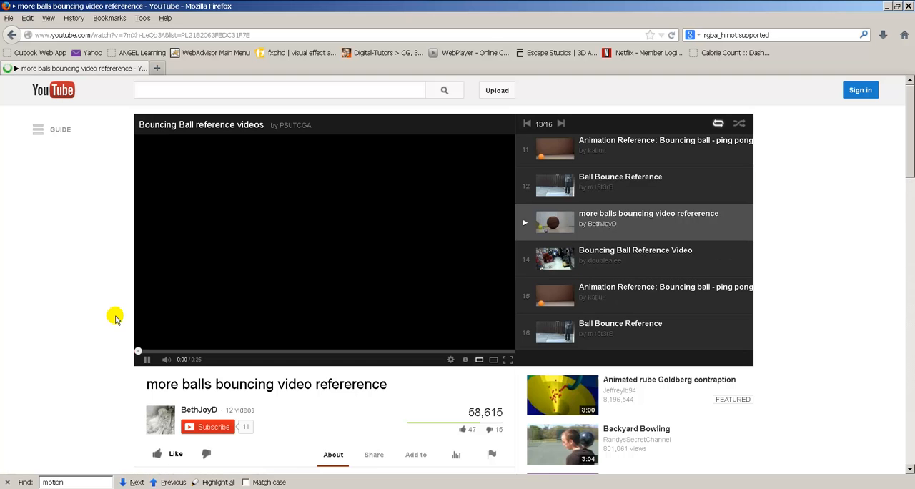
left_click(146, 359)
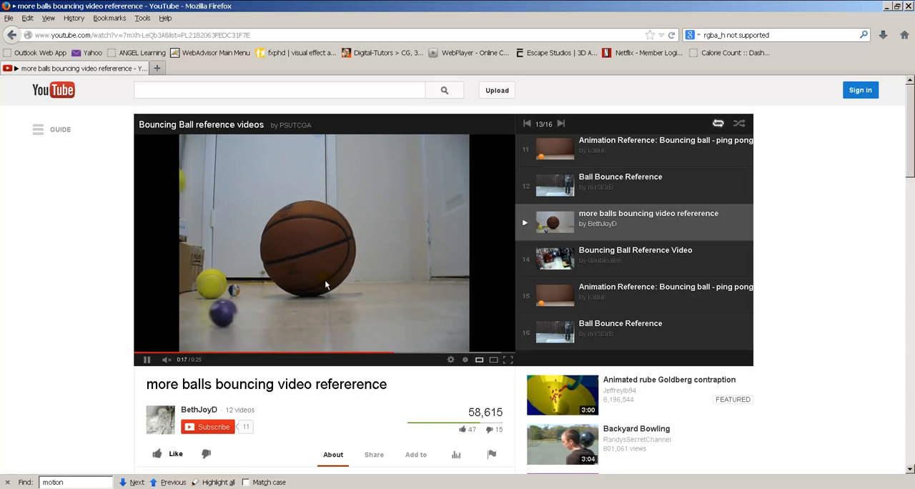
left_click(147, 360)
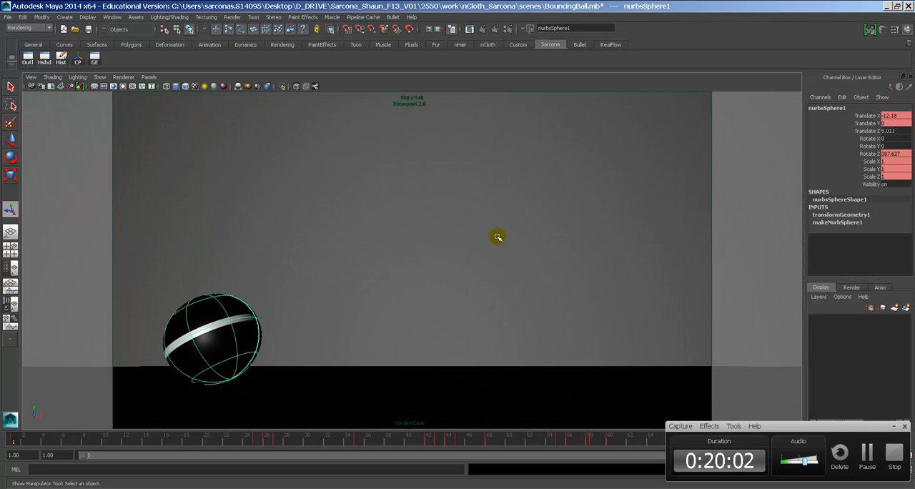
mouse_move(258, 319)
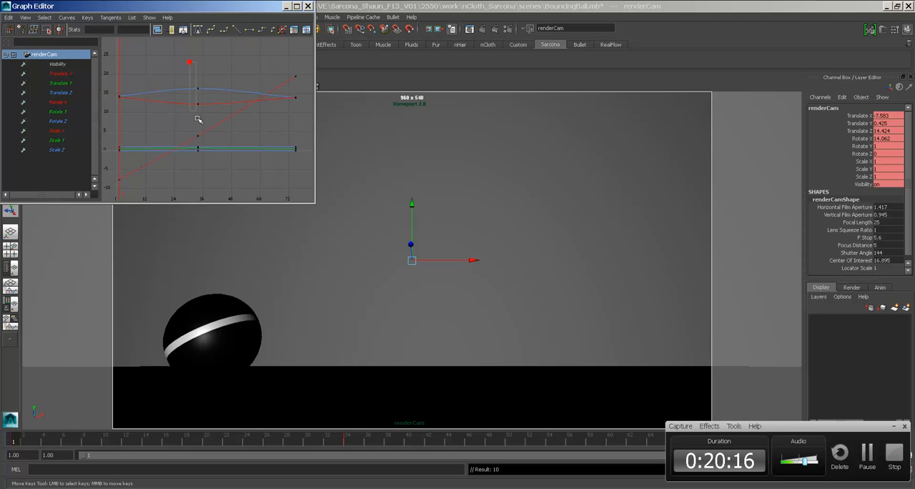
left_click(210, 29)
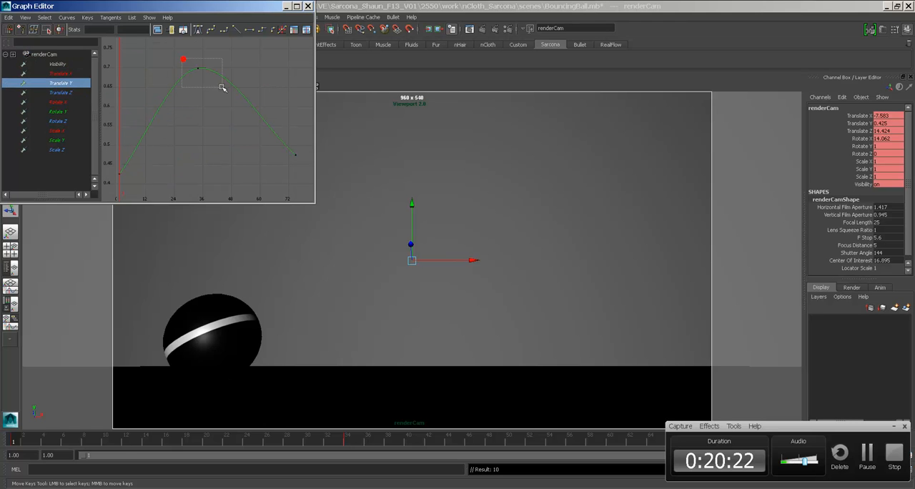
left_click(60, 93)
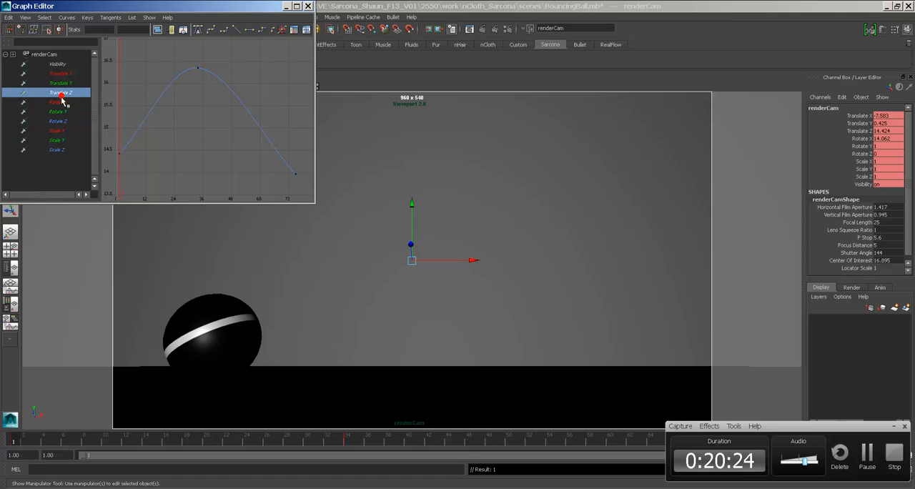
left_click(57, 131)
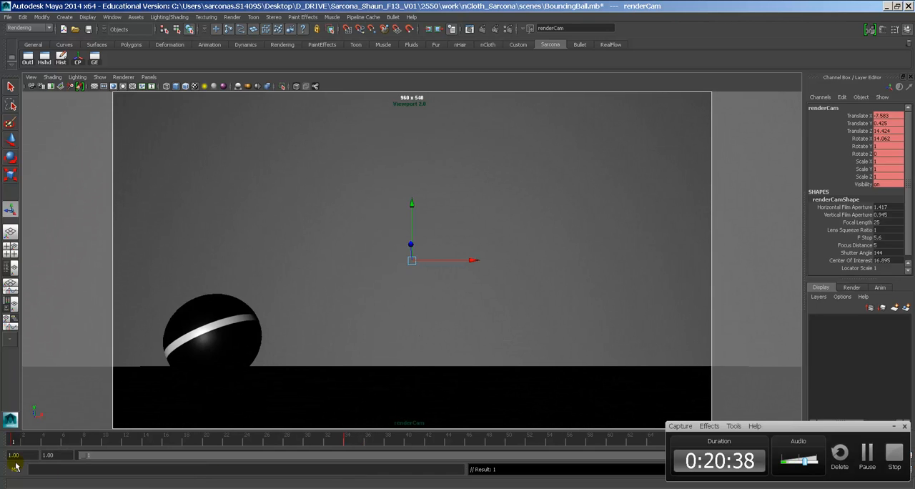
Open nurbsSphere1 in the Graph Editor and view its Translate Y, Rotate Z and Scale curves.
left_click(214, 336)
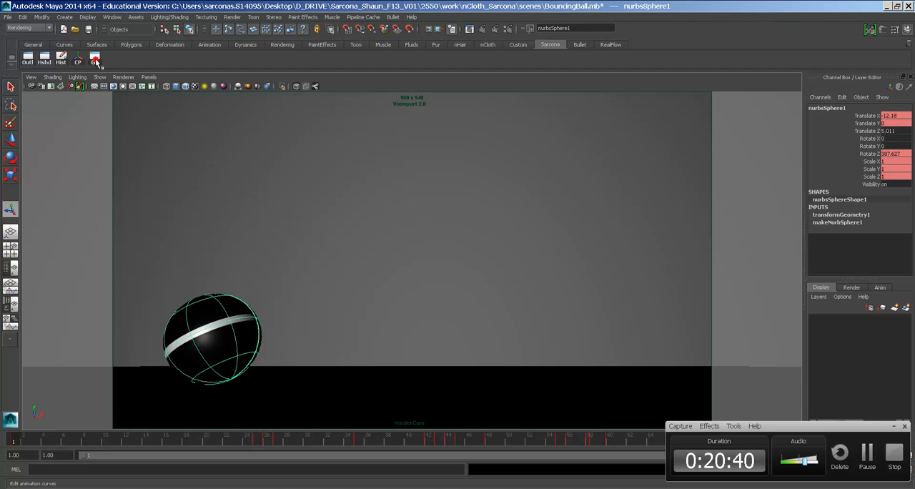
left_click(94, 60)
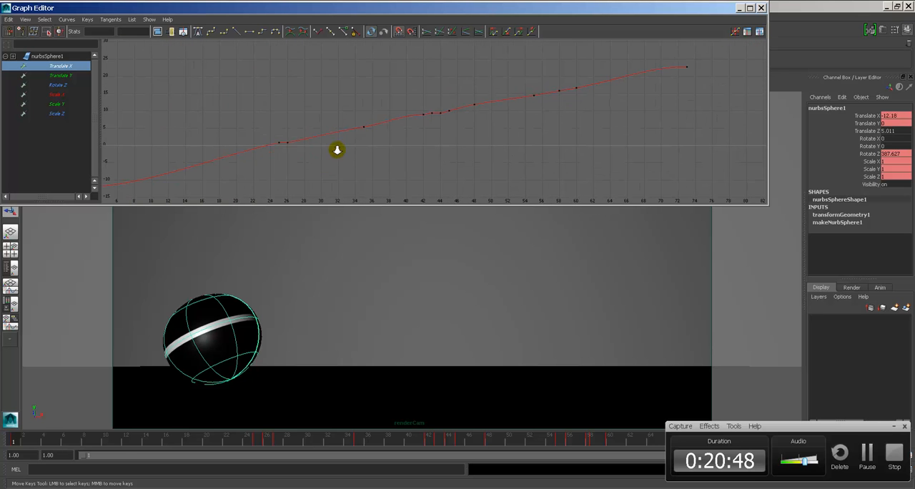
mouse_move(449, 102)
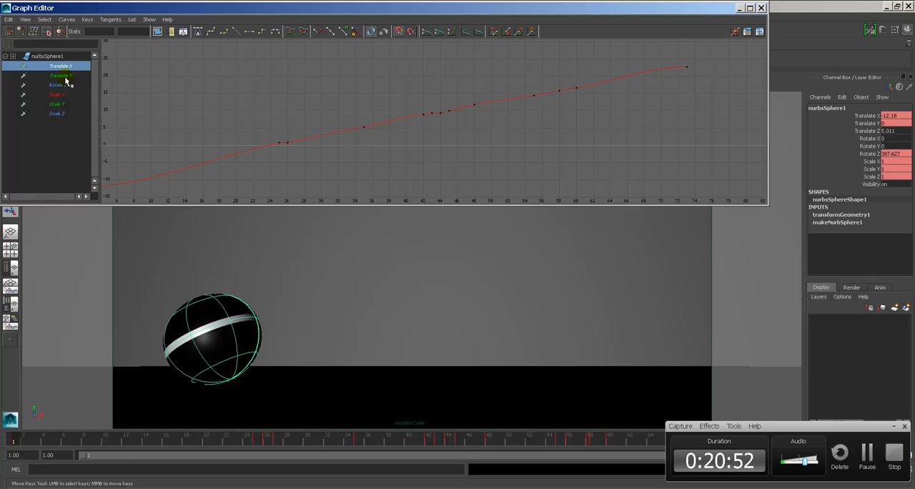
left_click(61, 75)
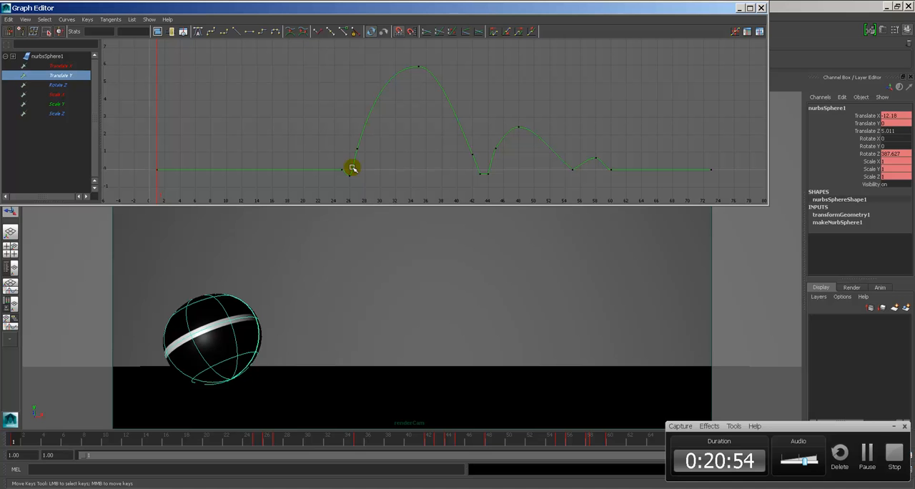
mouse_move(579, 154)
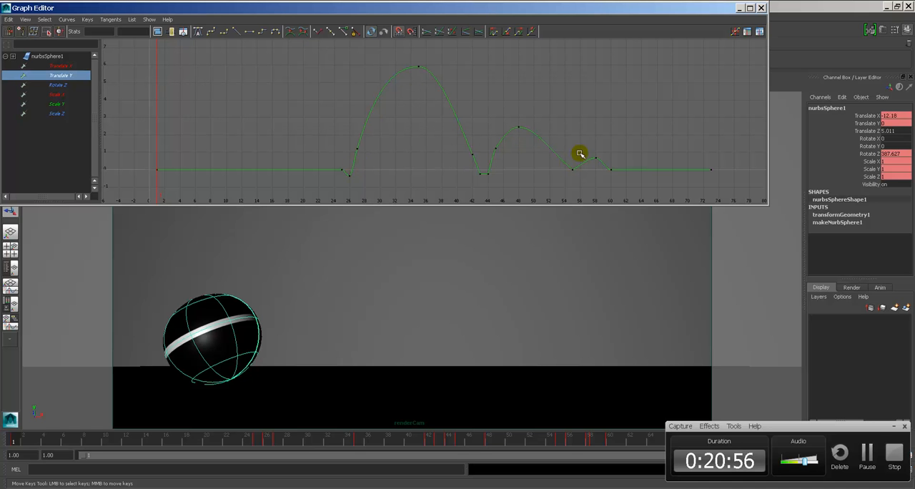
left_click(58, 84)
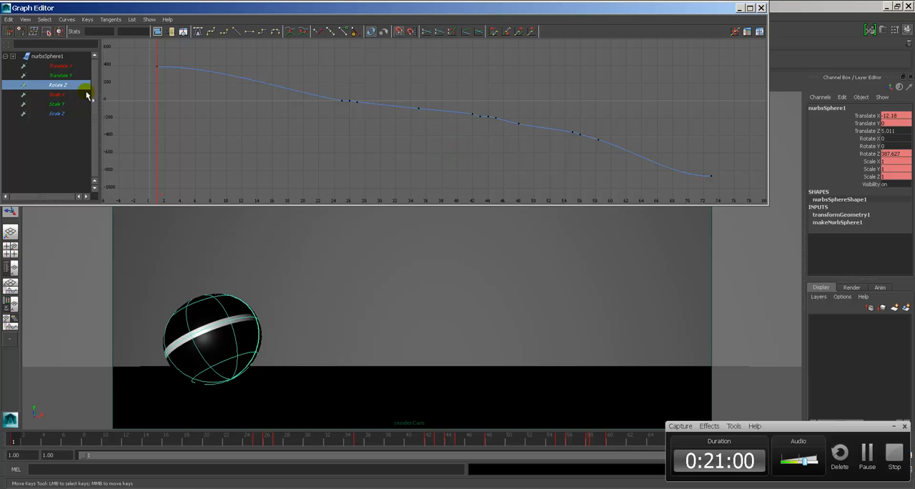
left_click(56, 104)
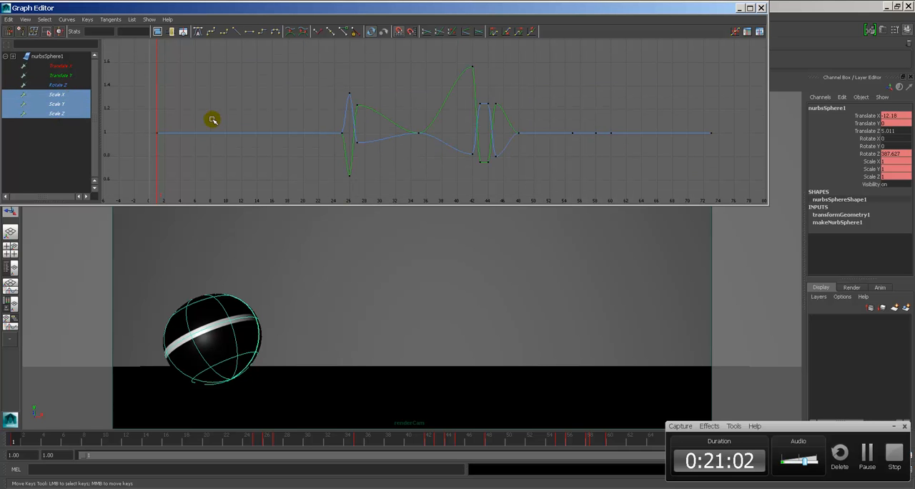
mouse_move(485, 59)
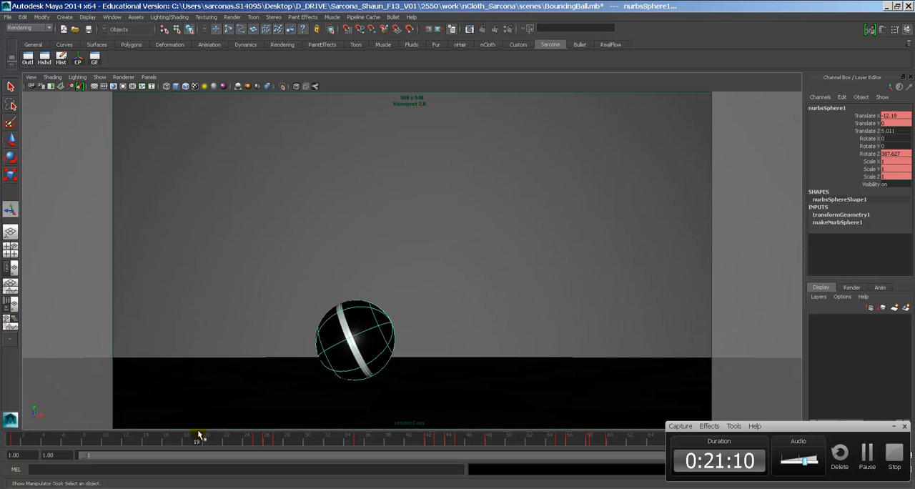
Scrub the bounce animation, then stop at frame 26 with the ball squashed.
left_click_drag(199, 441, 600, 441)
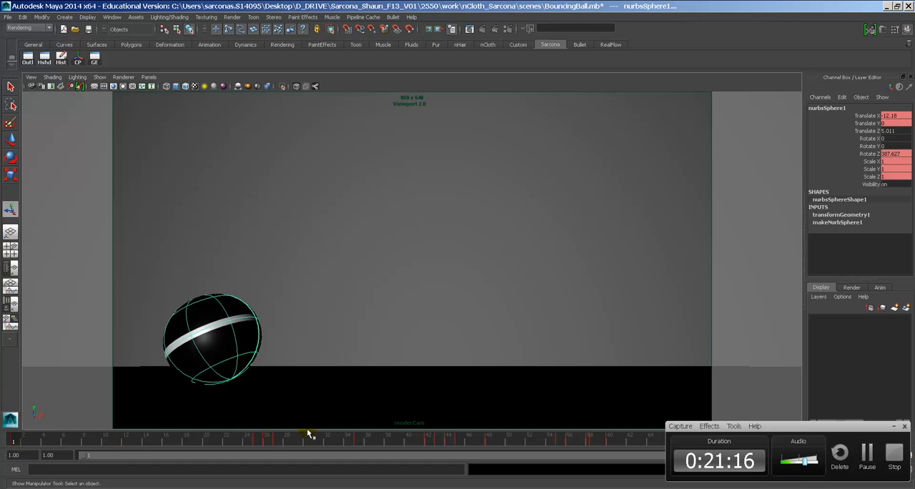
mouse_move(502, 397)
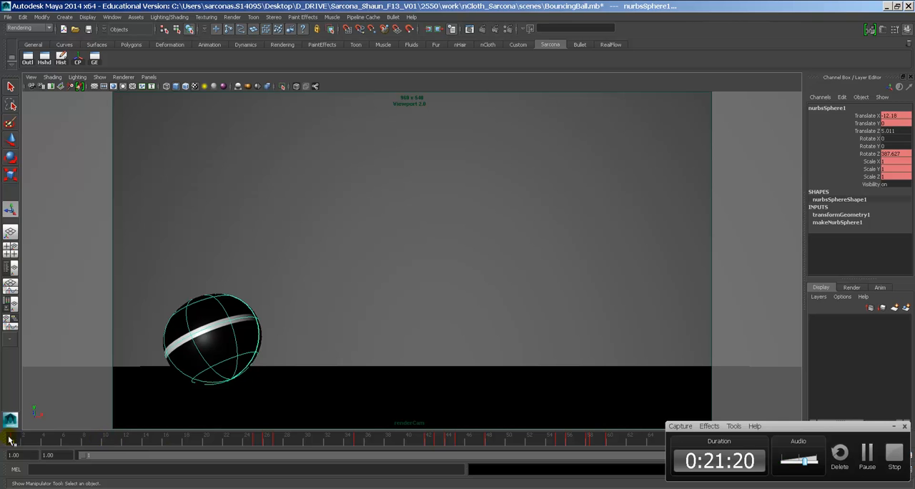
left_click(266, 441)
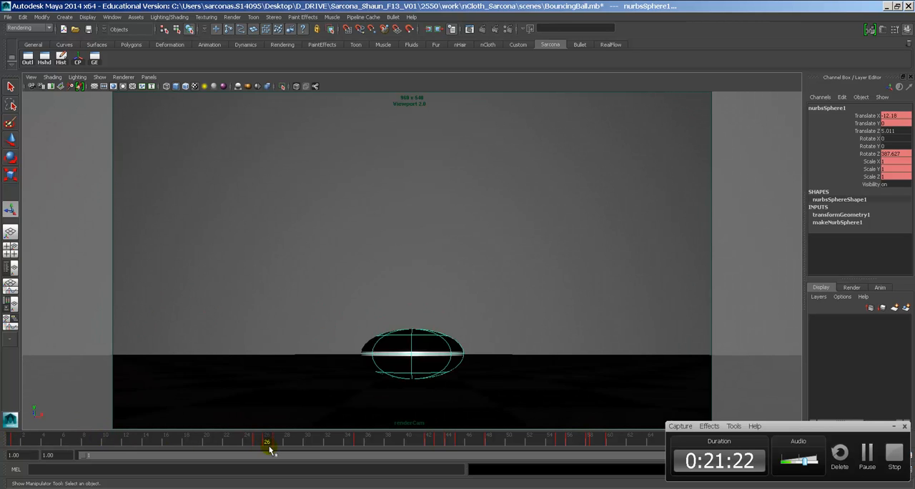